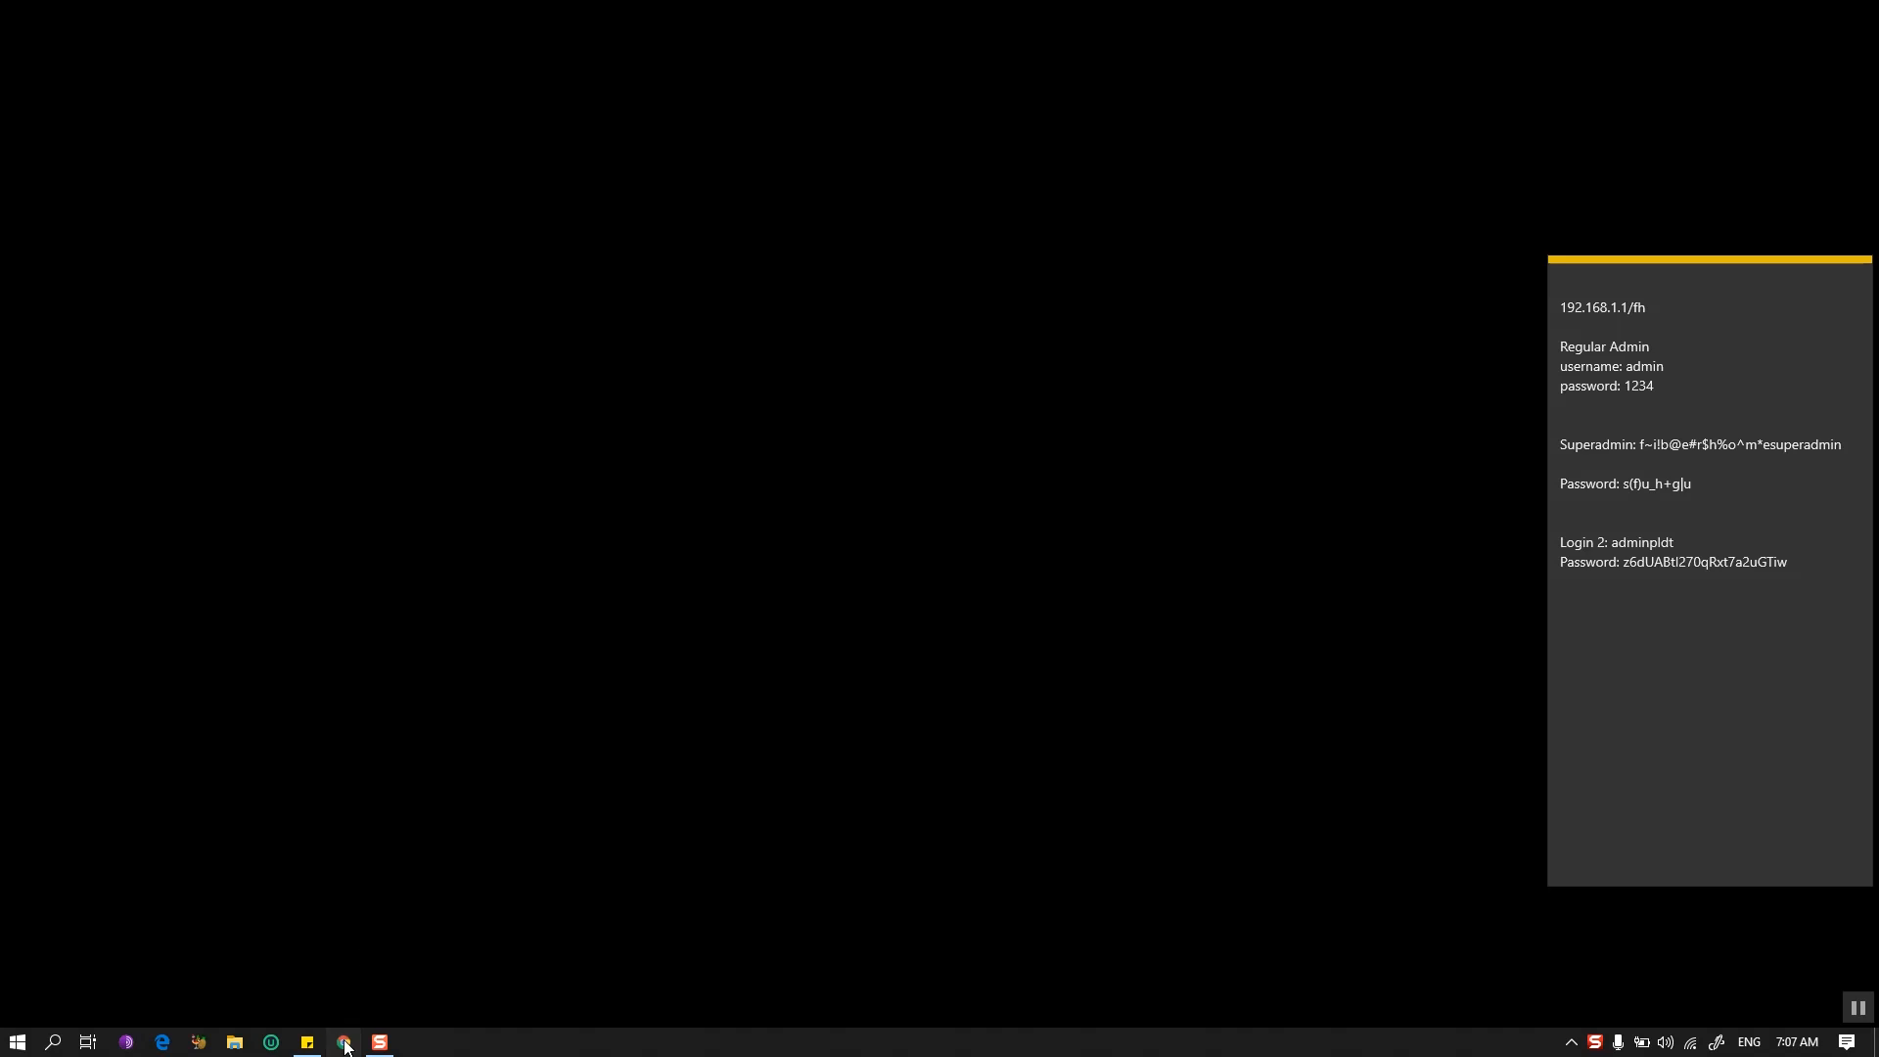
Open 192.168.1.1/fh in Chrome and fill the admin username and noted password
{"action": "left_click", "coordinate": [343, 1041]}
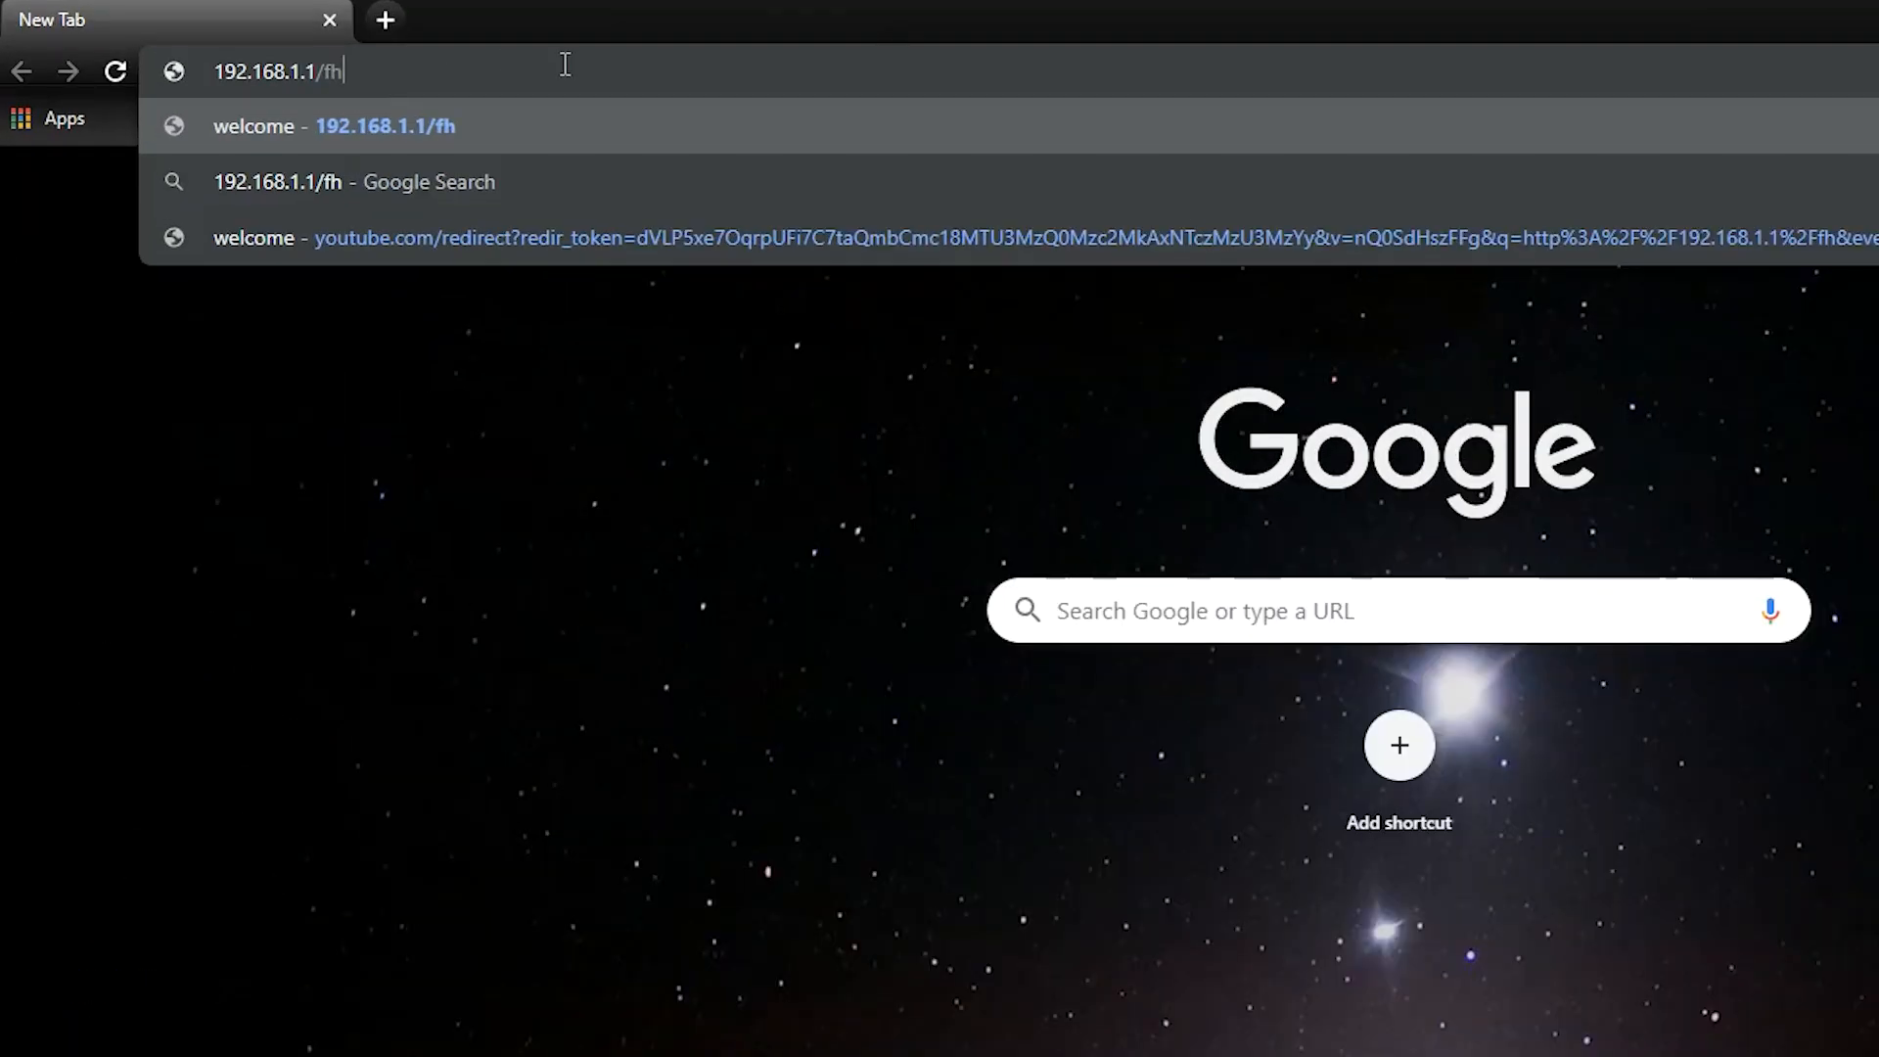
{"action": "left_click", "coordinate": [325, 126]}
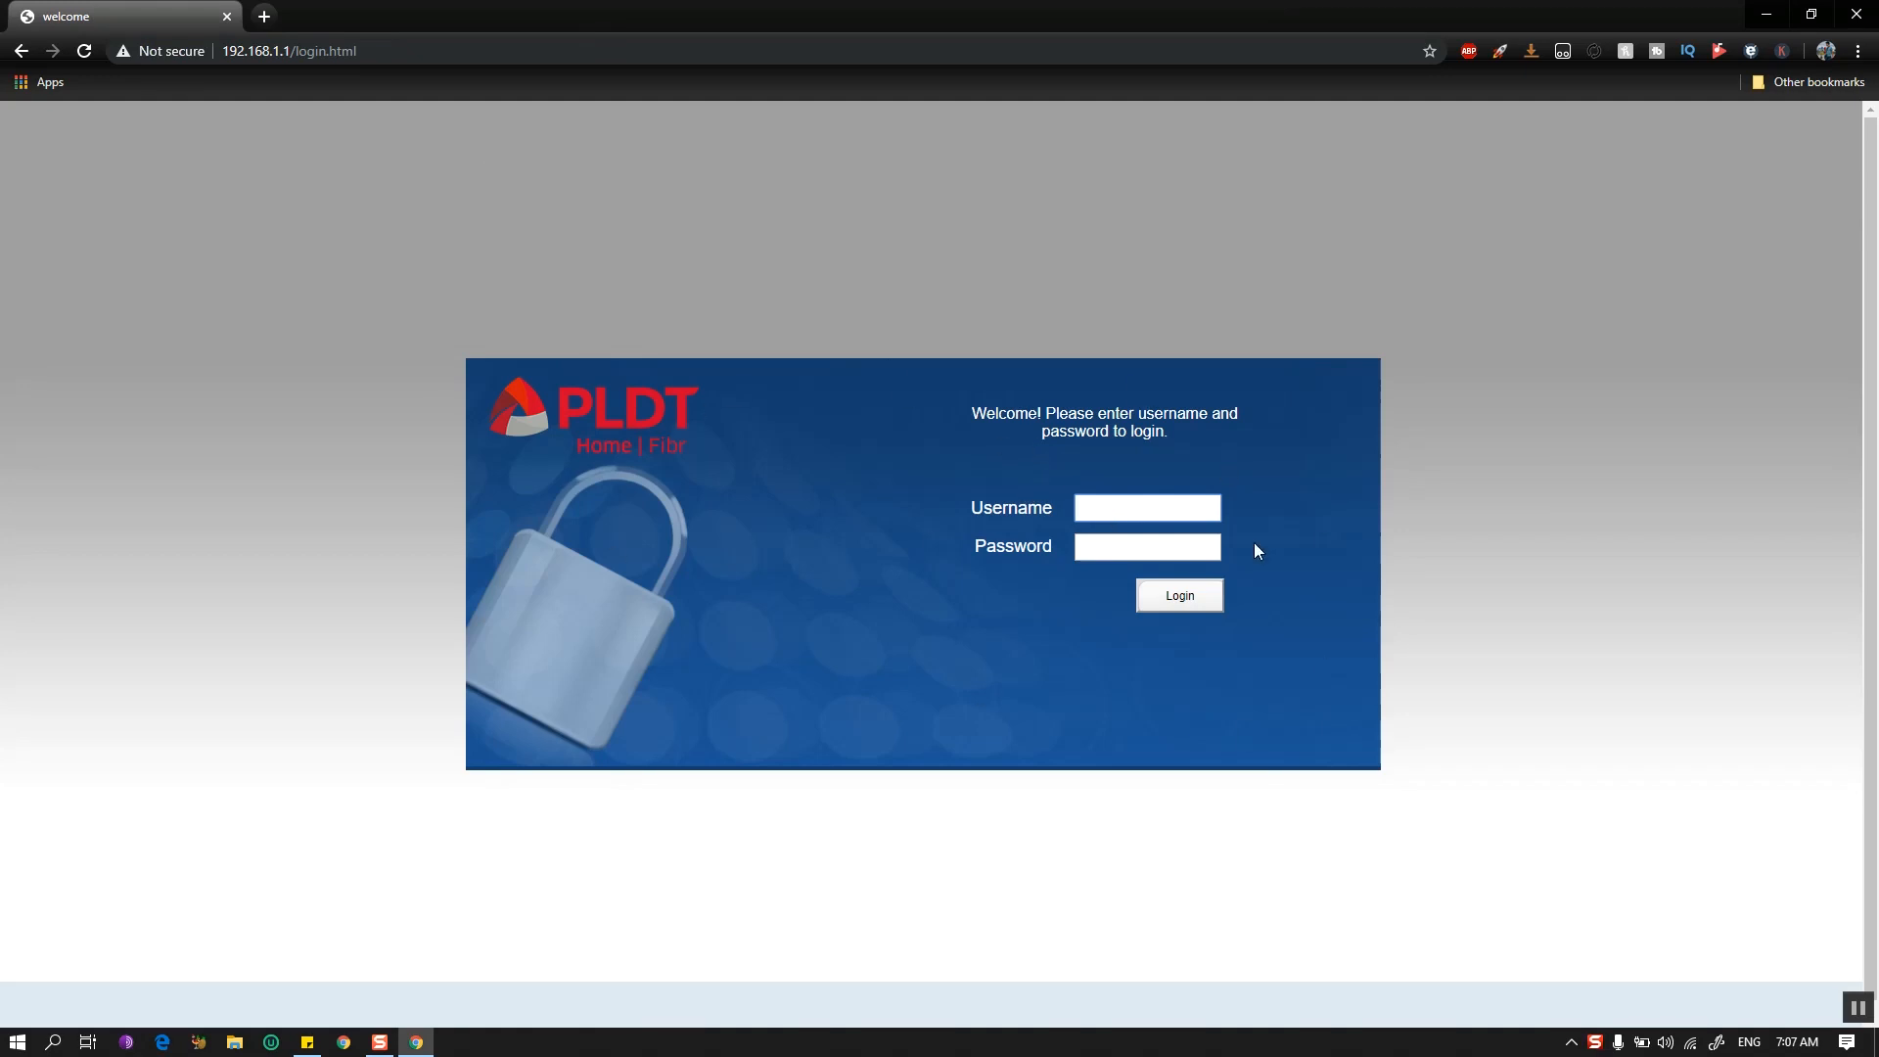
{"action": "mouse_move", "coordinate": [653, 470]}
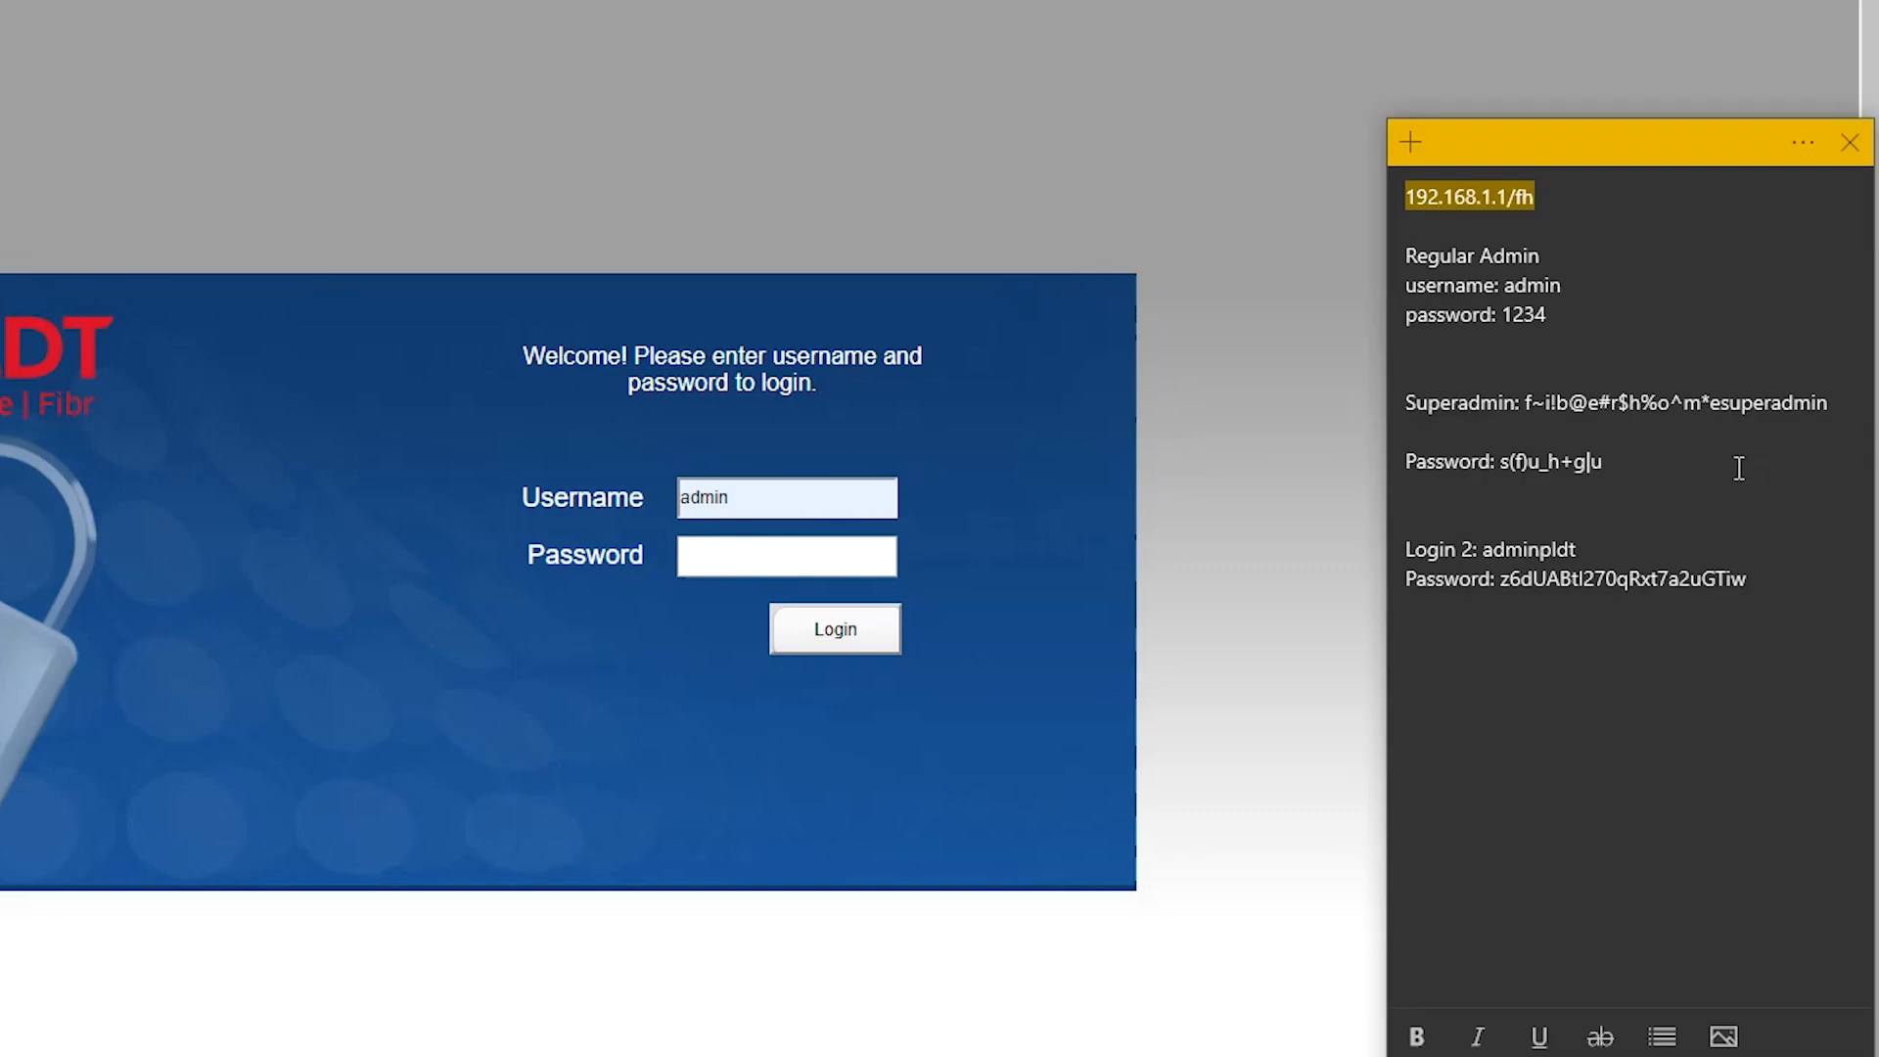
{"action": "double_click", "coordinate": [1526, 313]}
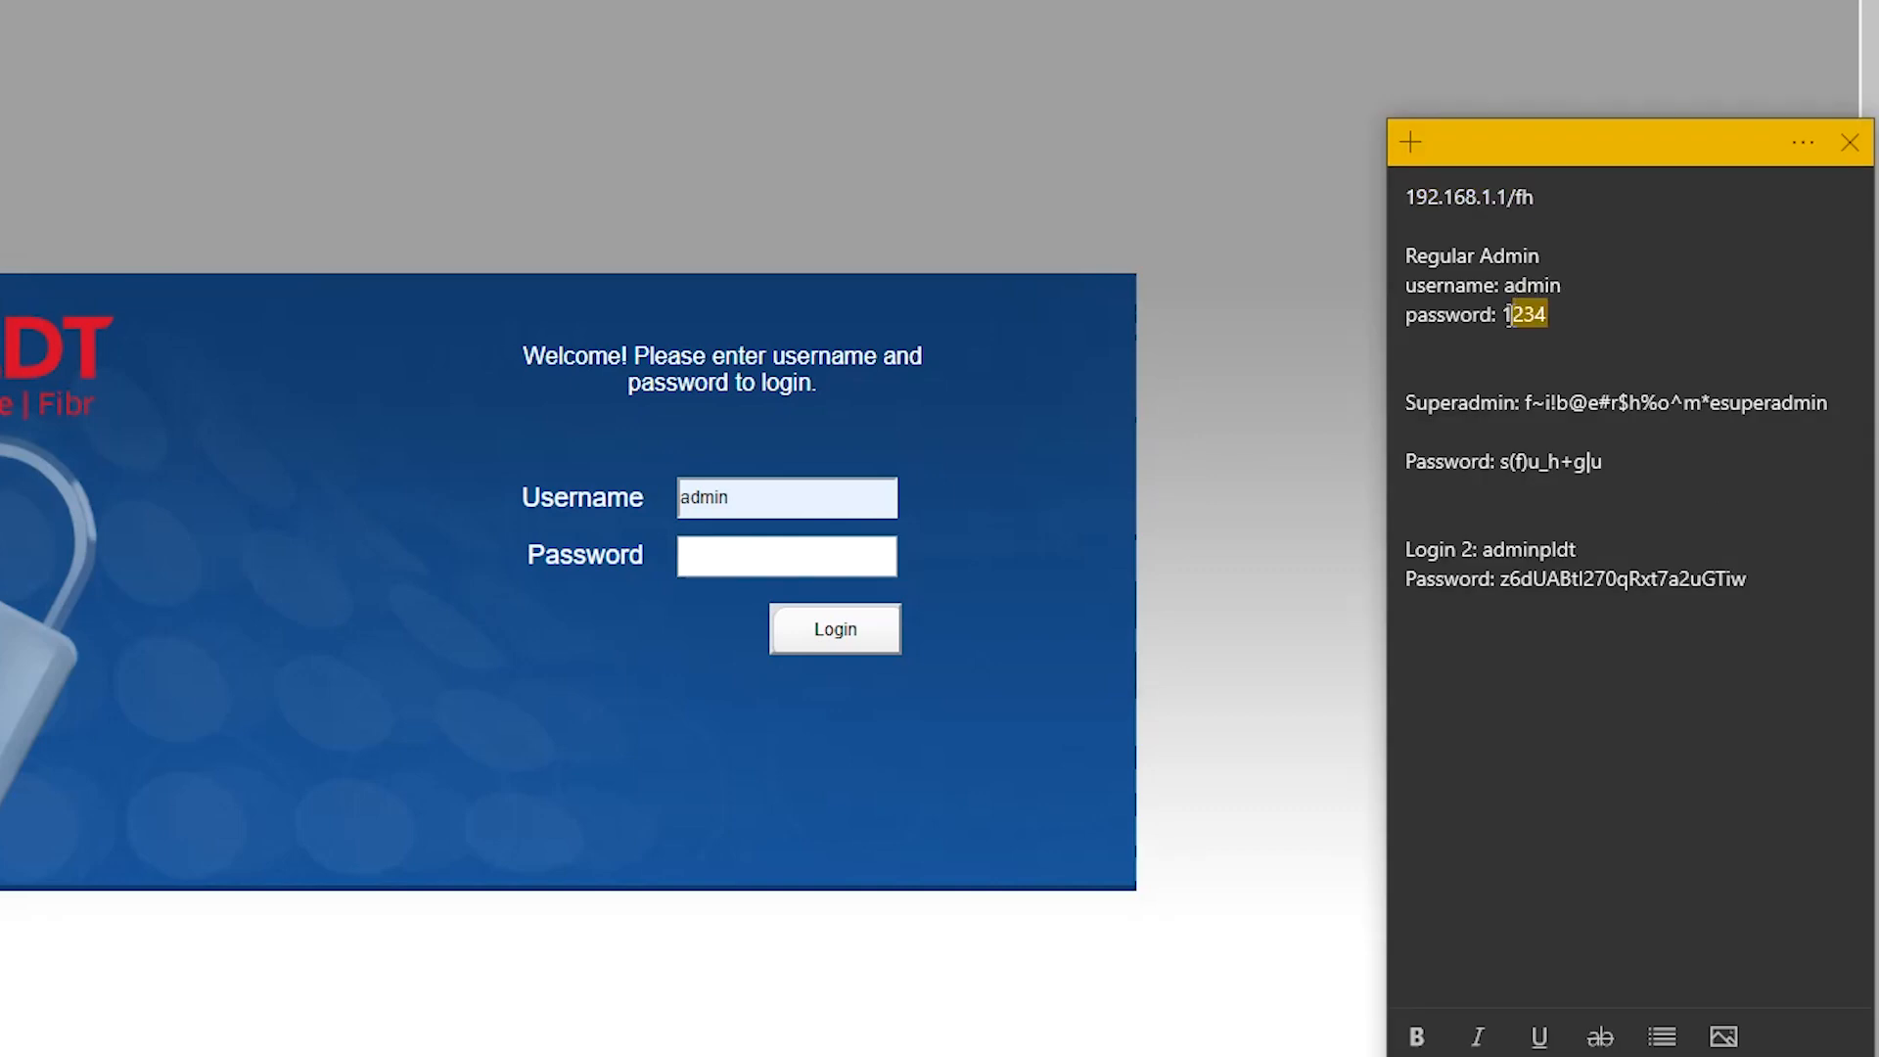
{"action": "left_click", "coordinate": [787, 556]}
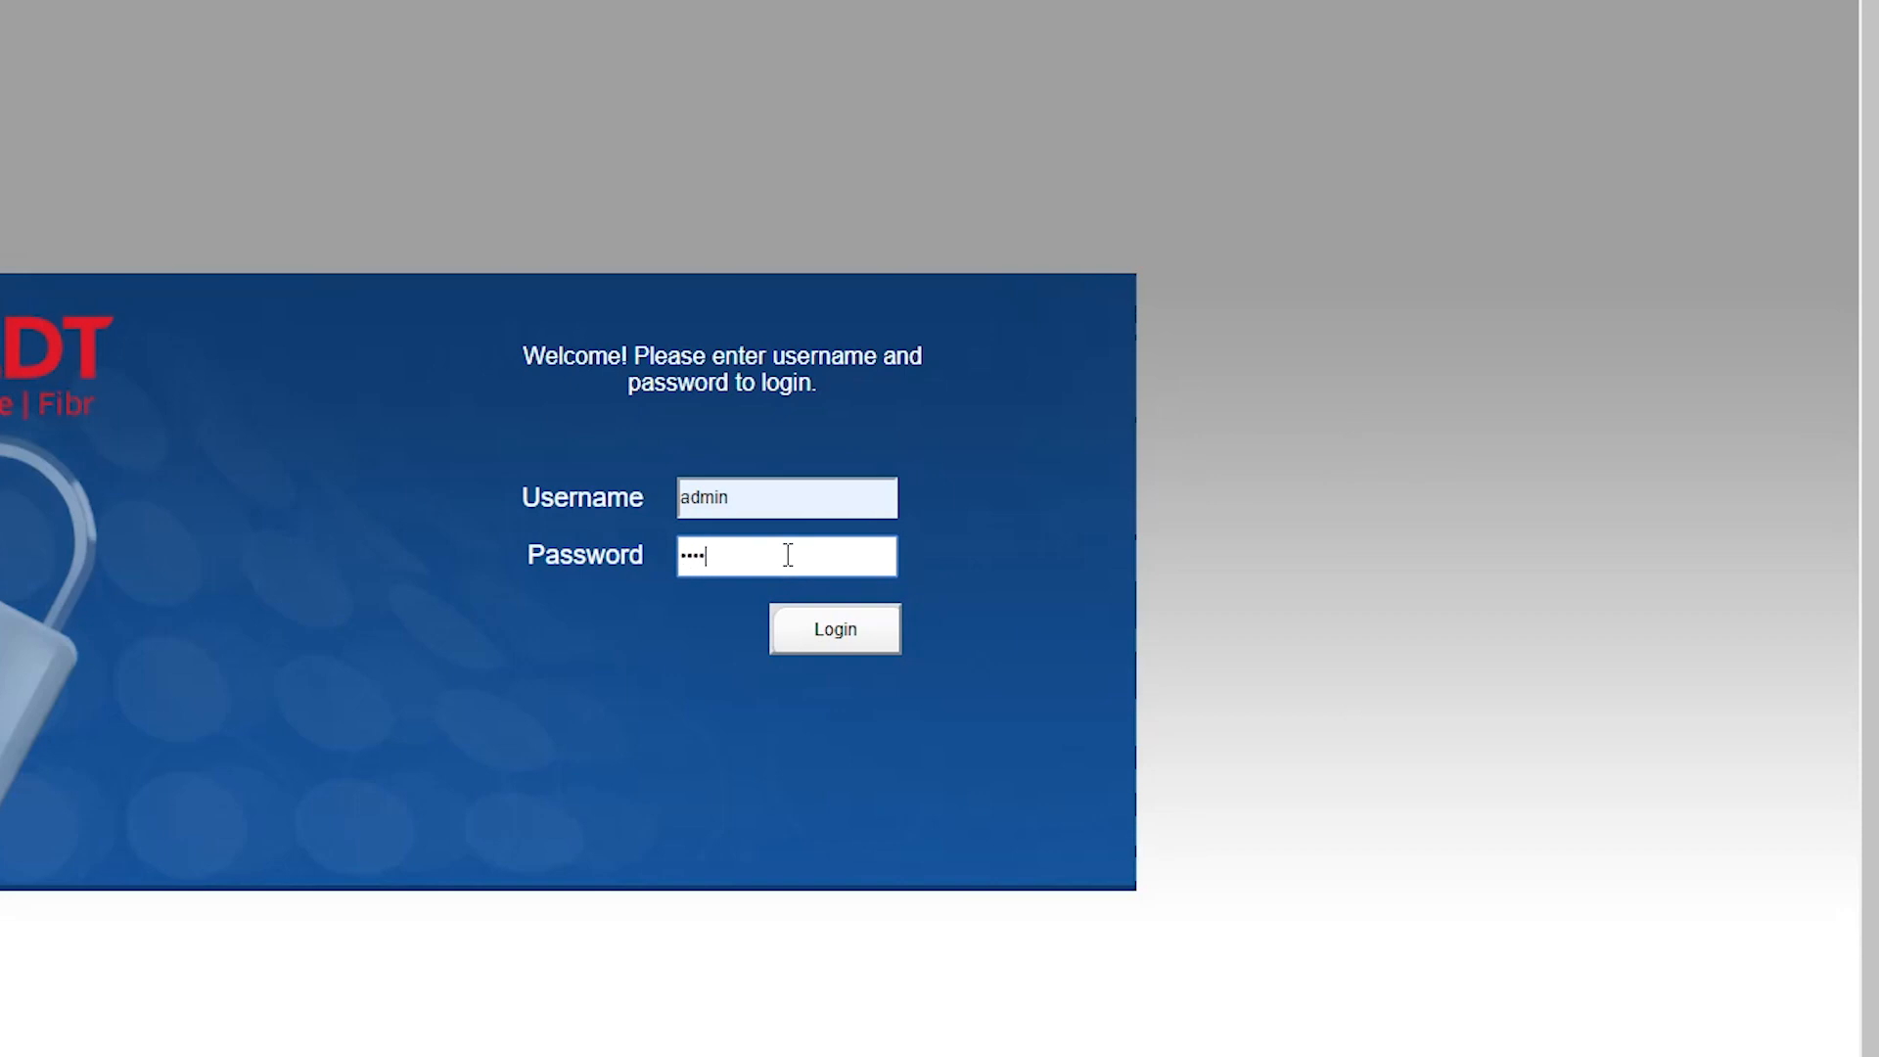
Sign in as admin, dismiss the password-change notice and enter the old admin password
{"action": "left_click", "coordinate": [833, 630]}
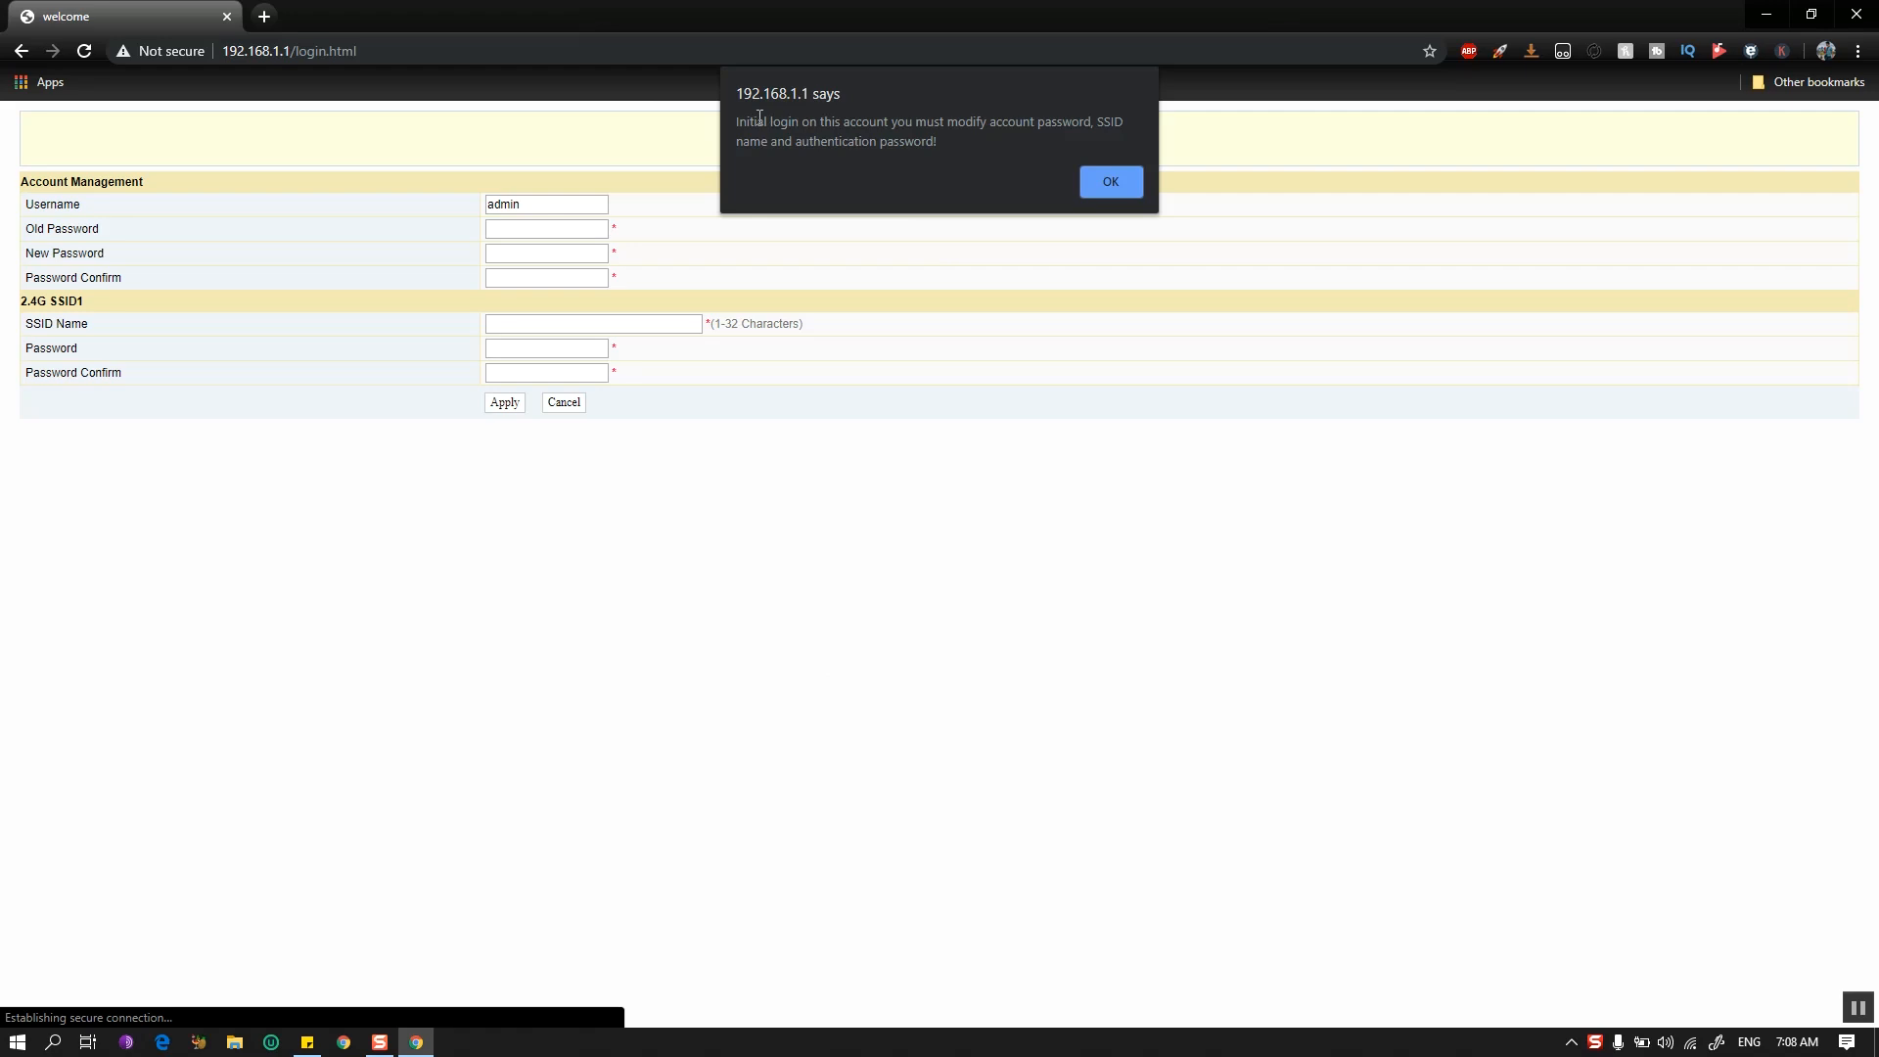
{"action": "left_click", "coordinate": [1110, 182]}
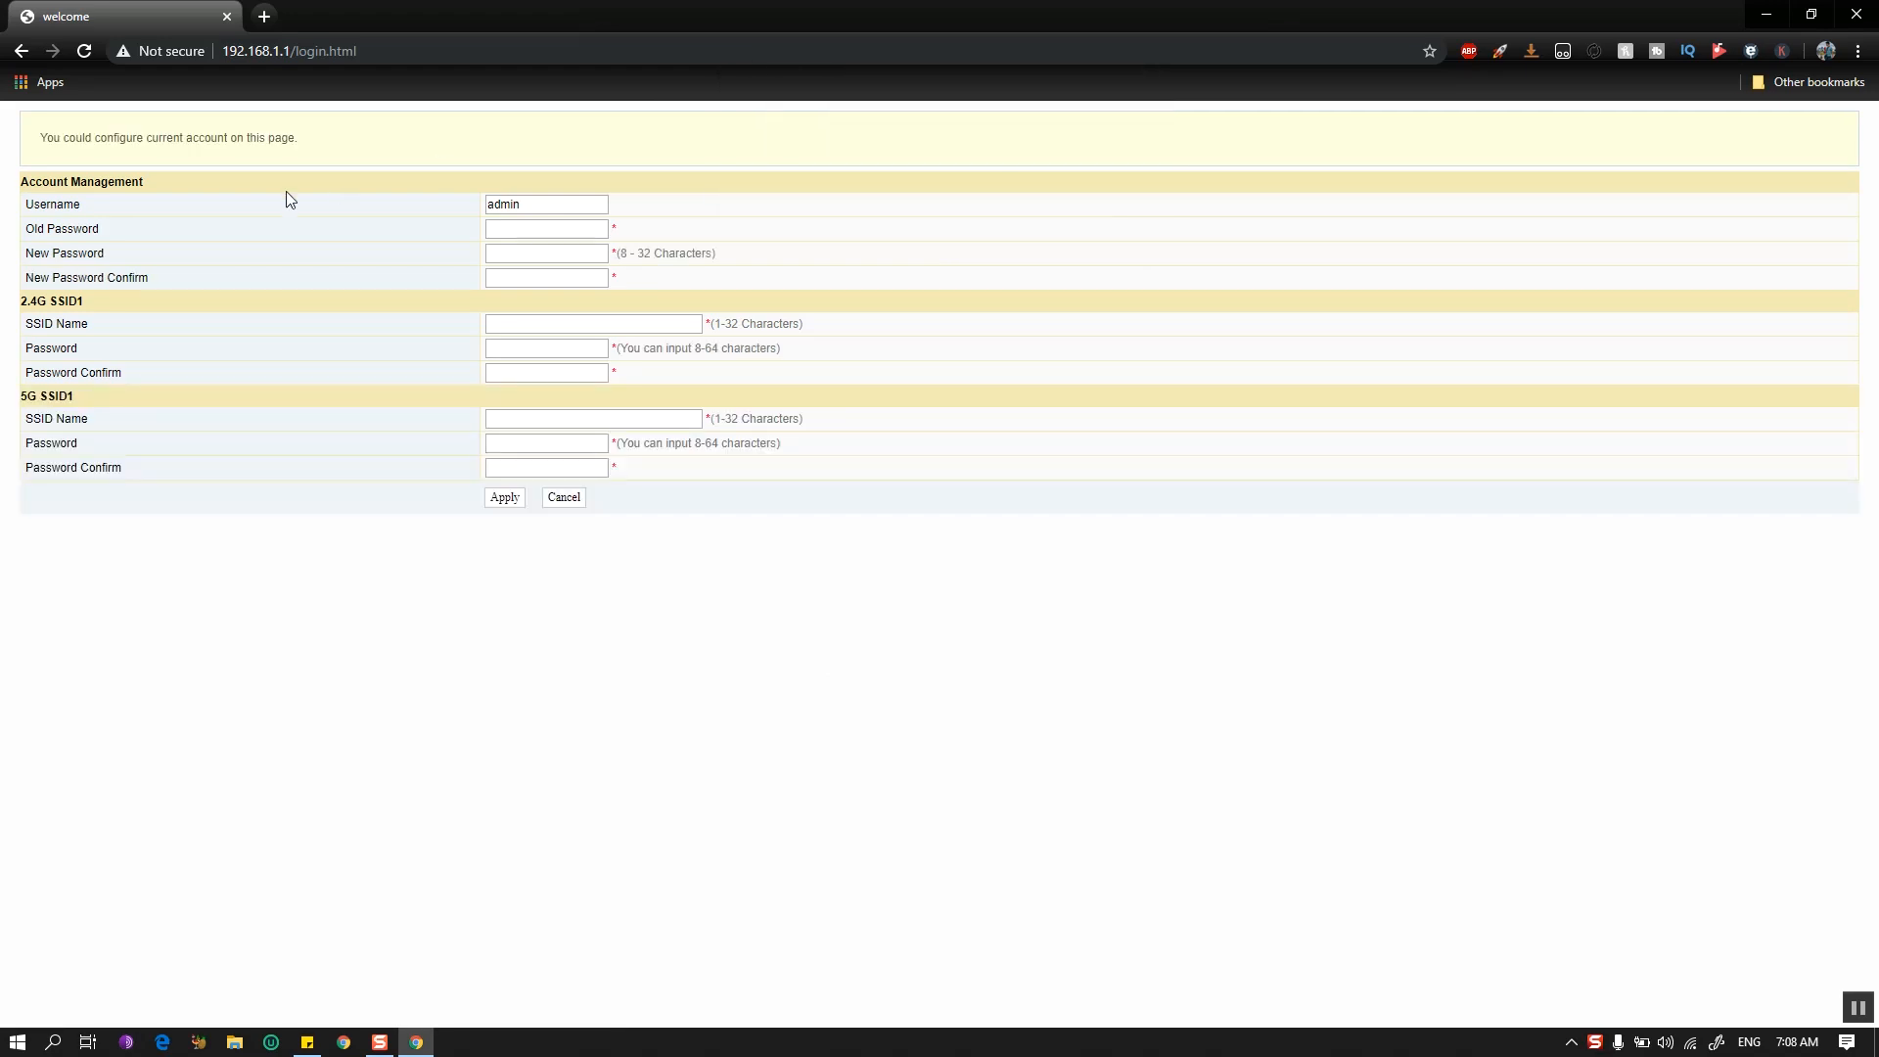
{"action": "mouse_move", "coordinate": [389, 411]}
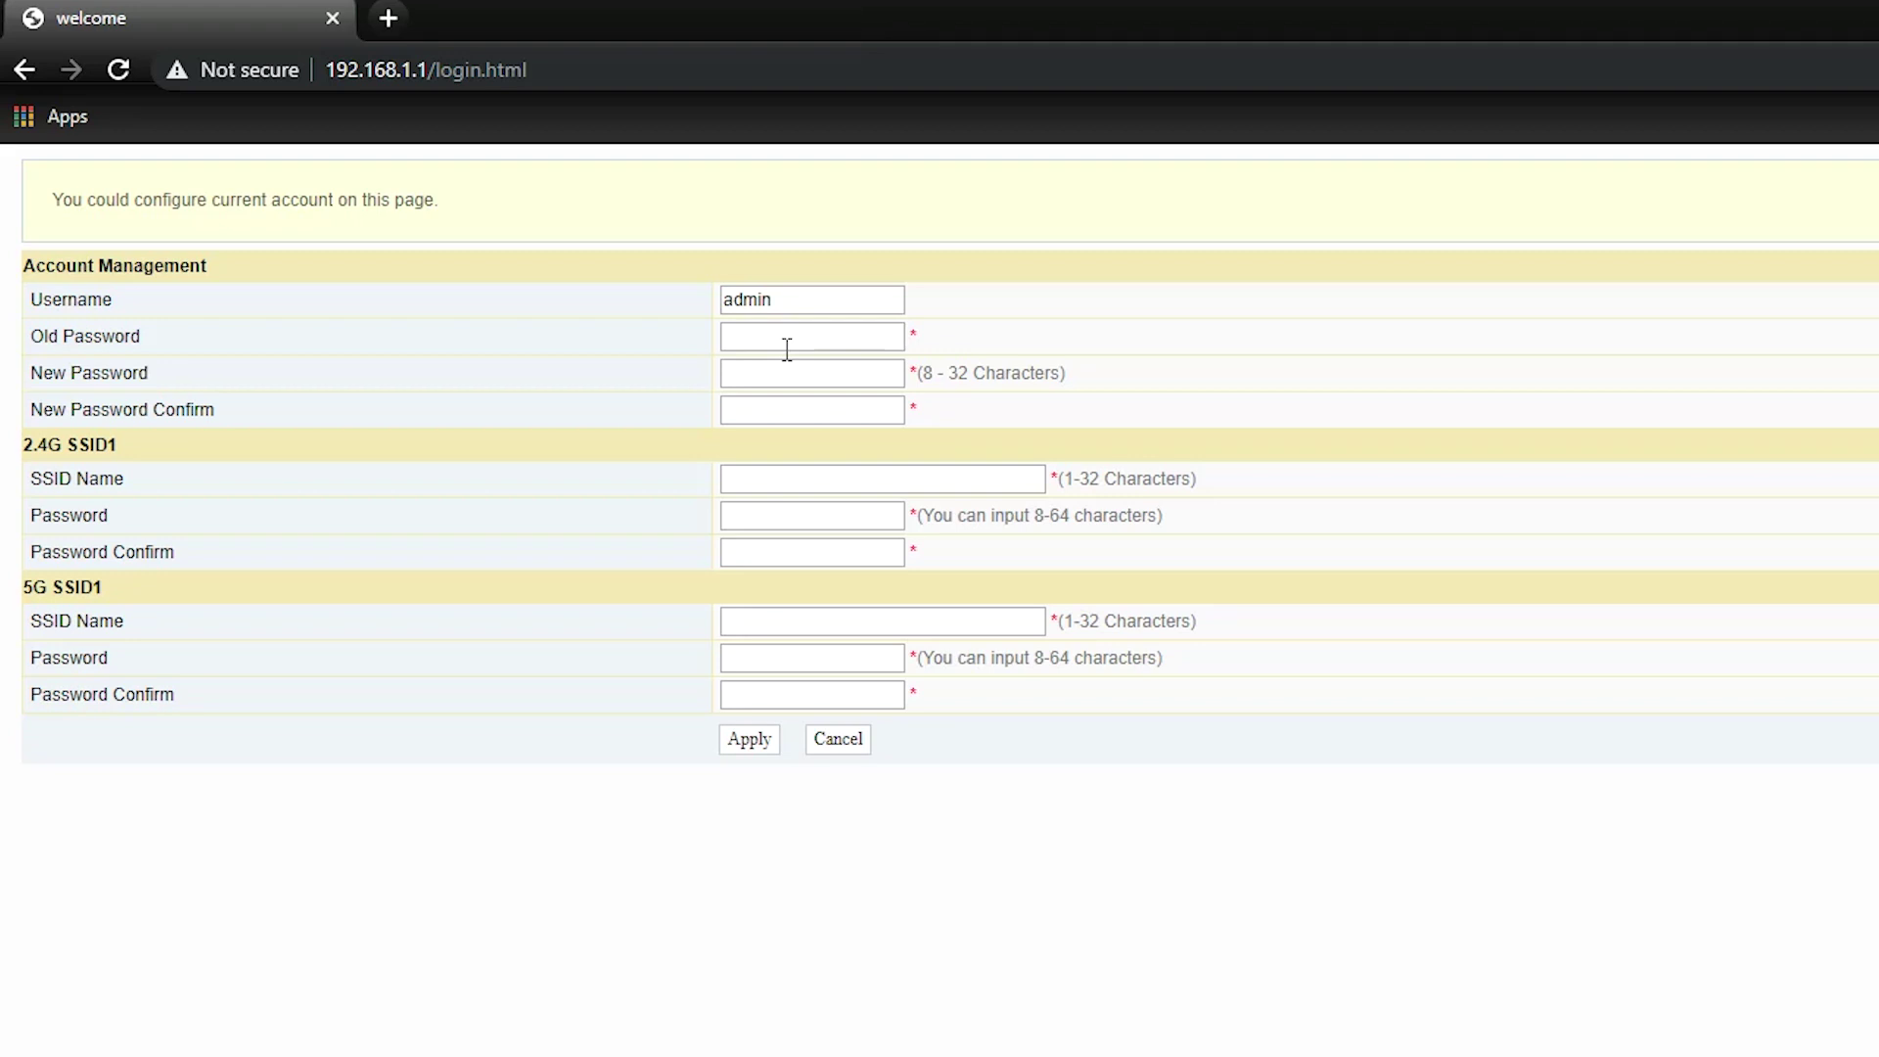
{"action": "left_click", "coordinate": [810, 337]}
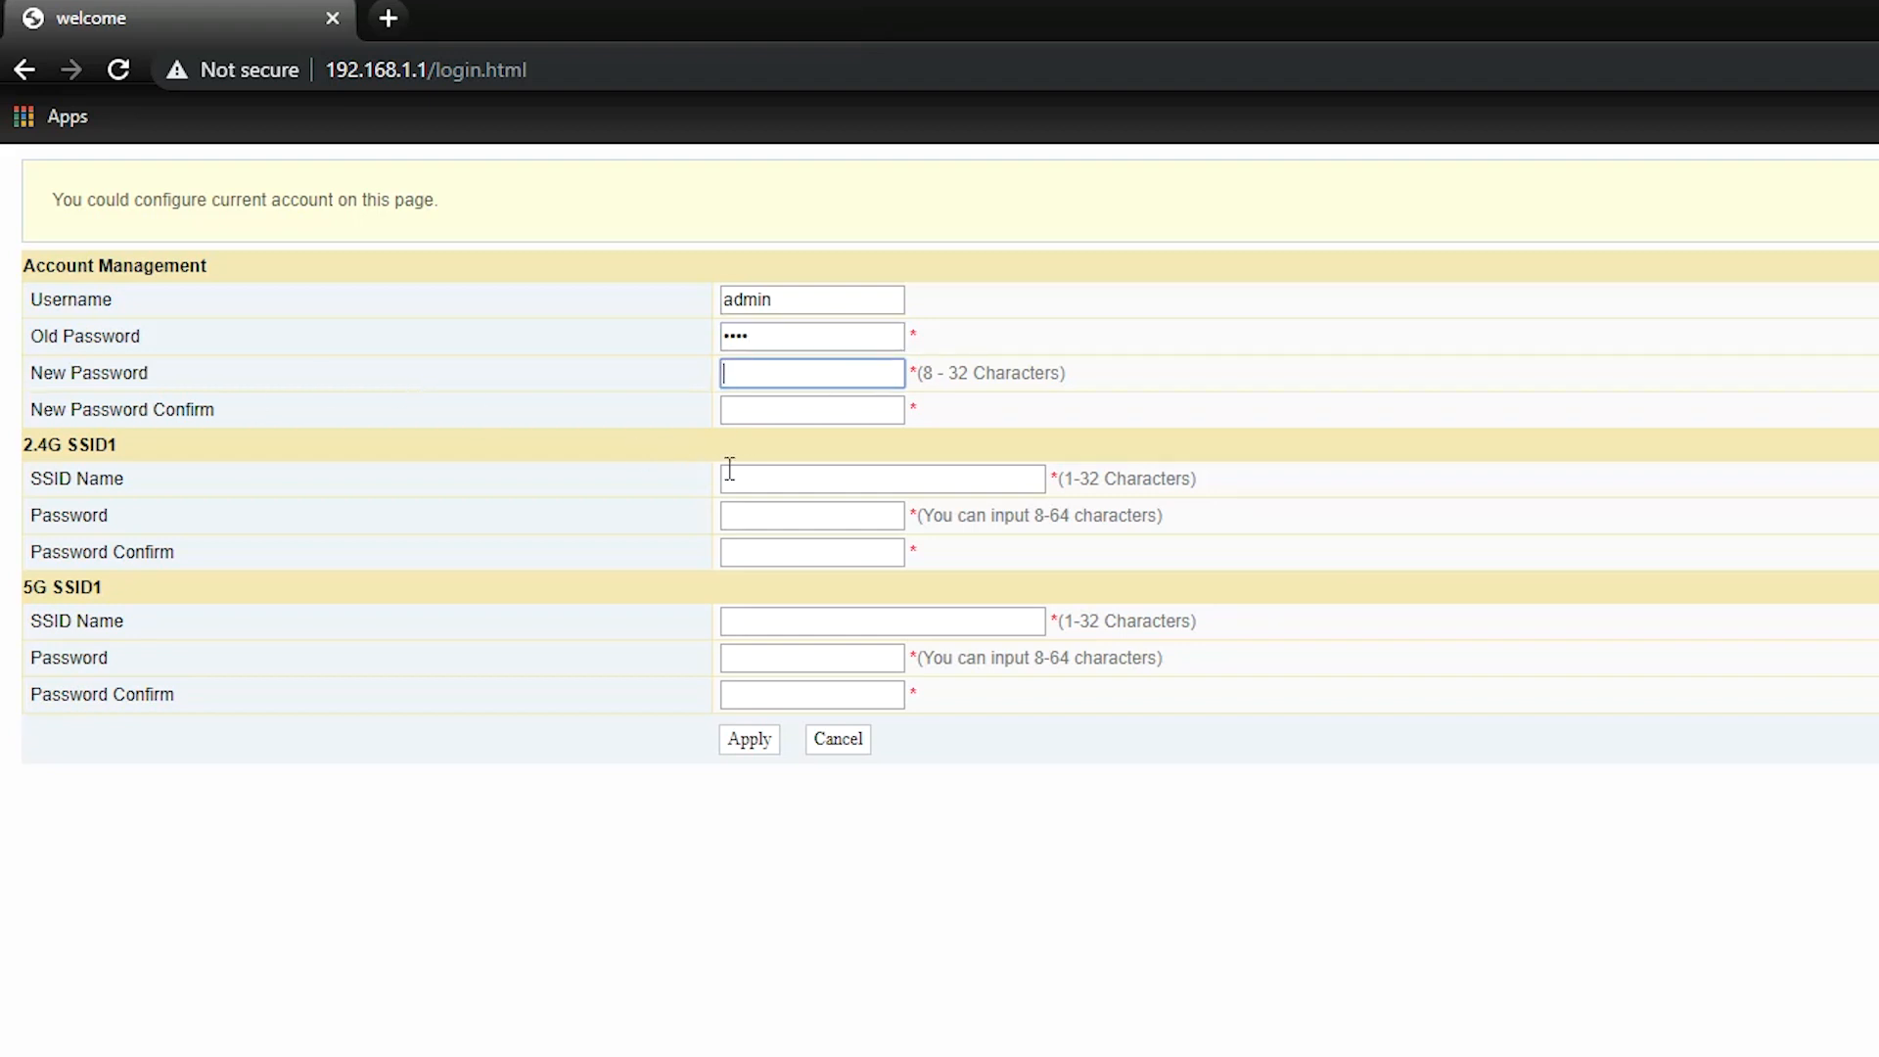
{"action": "type", "text": "password"}
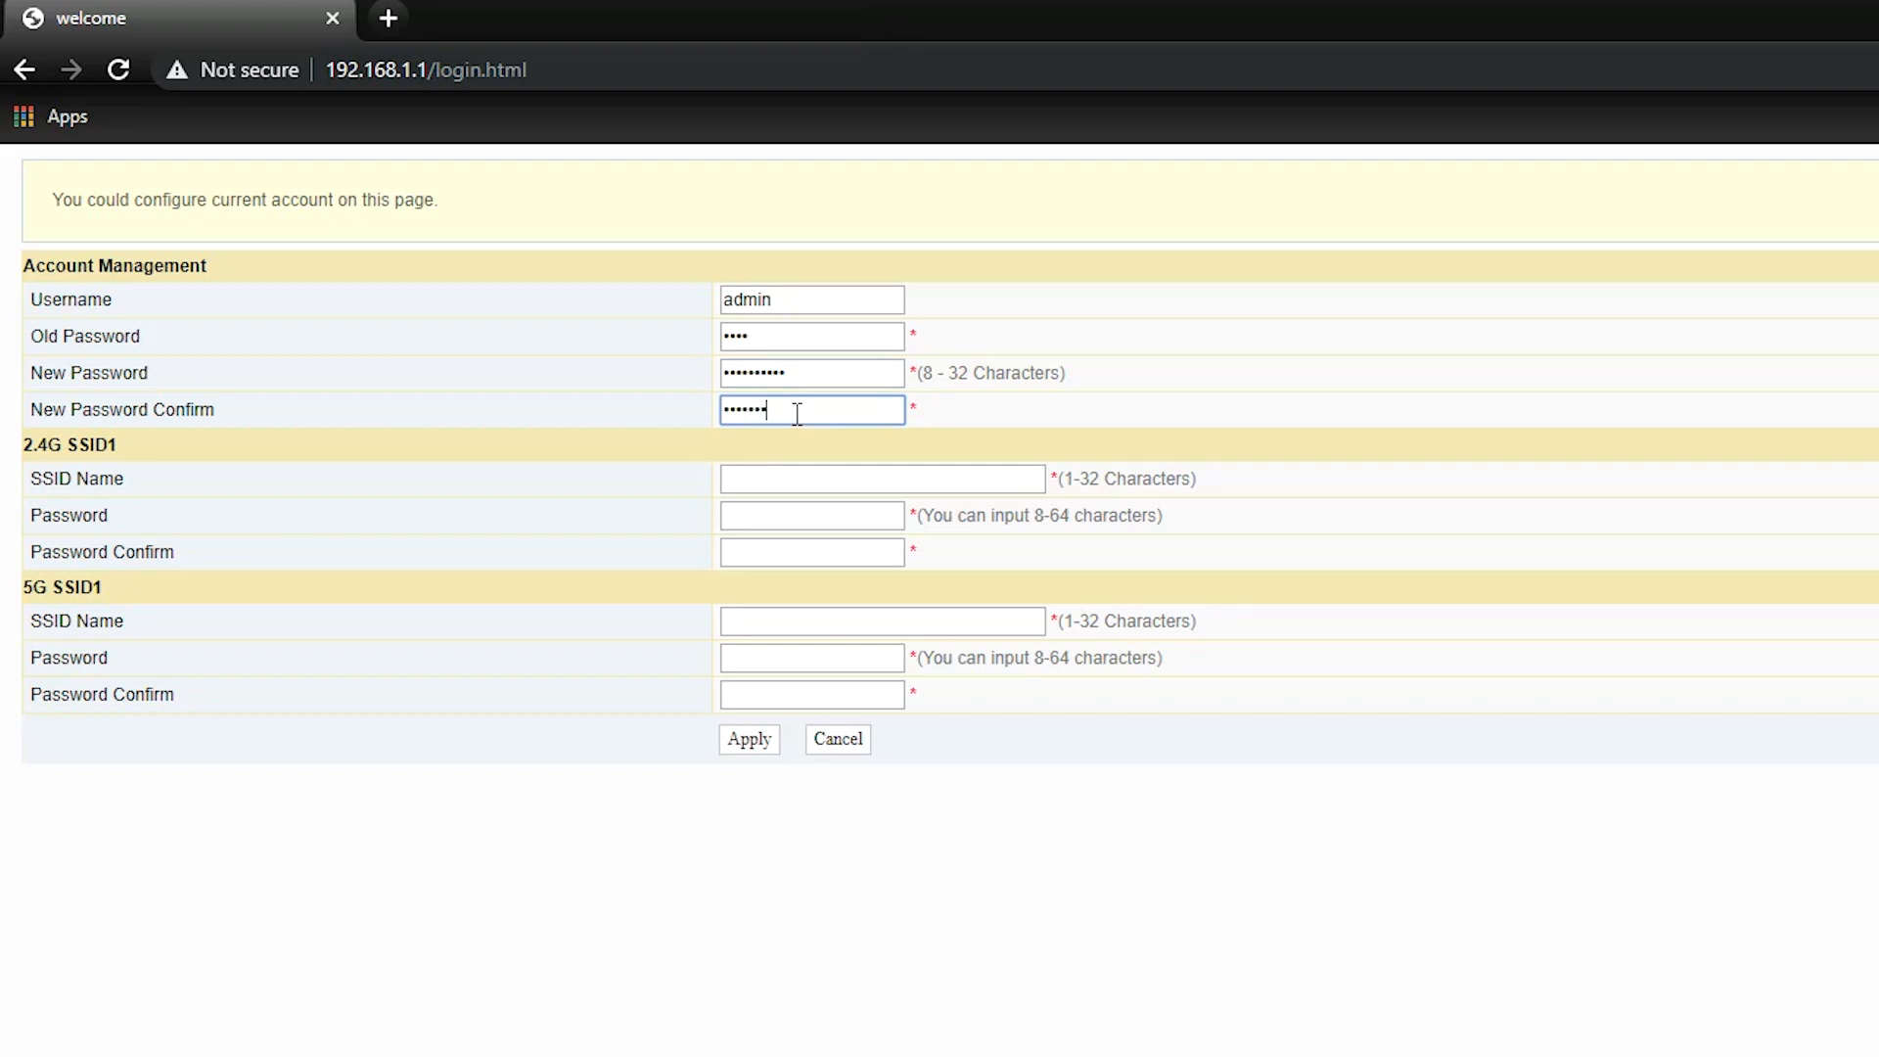
Fill the new password fields and name the 2.4G network 'PLDT Wifi'
{"action": "left_click", "coordinate": [881, 478]}
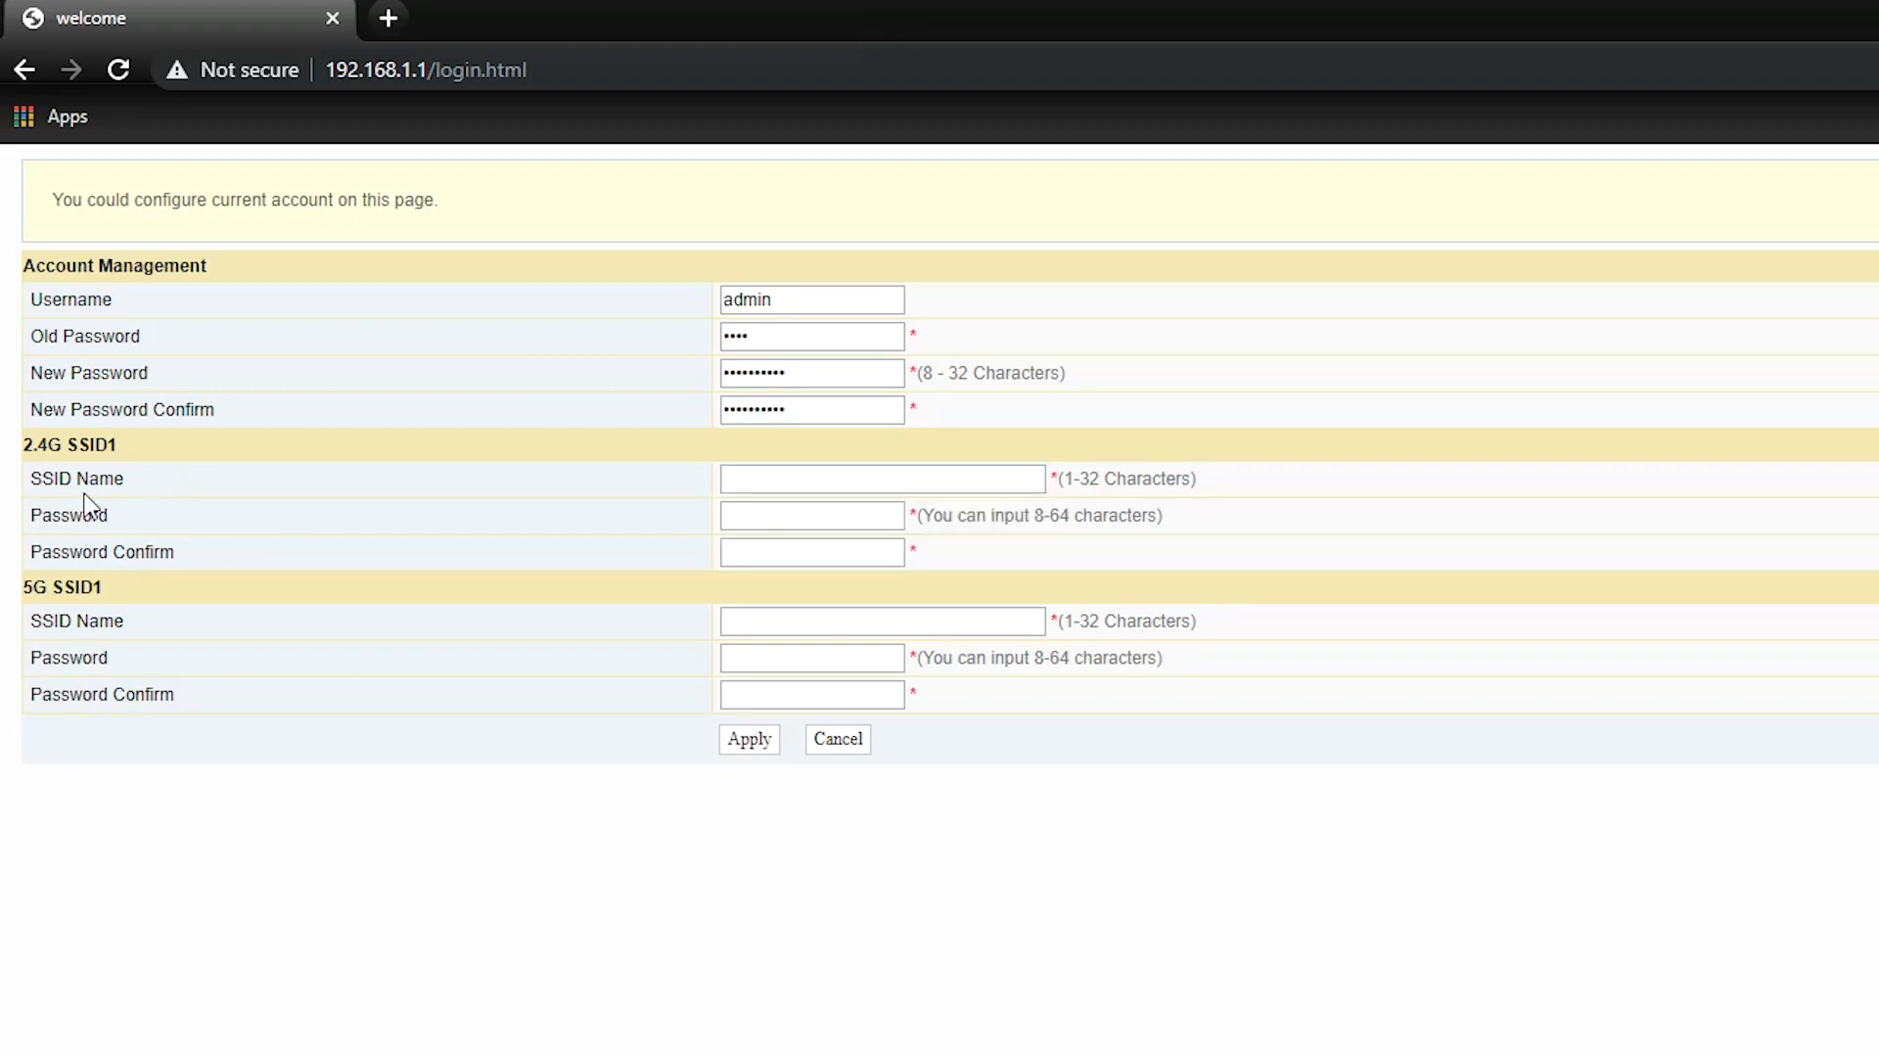
{"action": "left_click", "coordinate": [881, 478]}
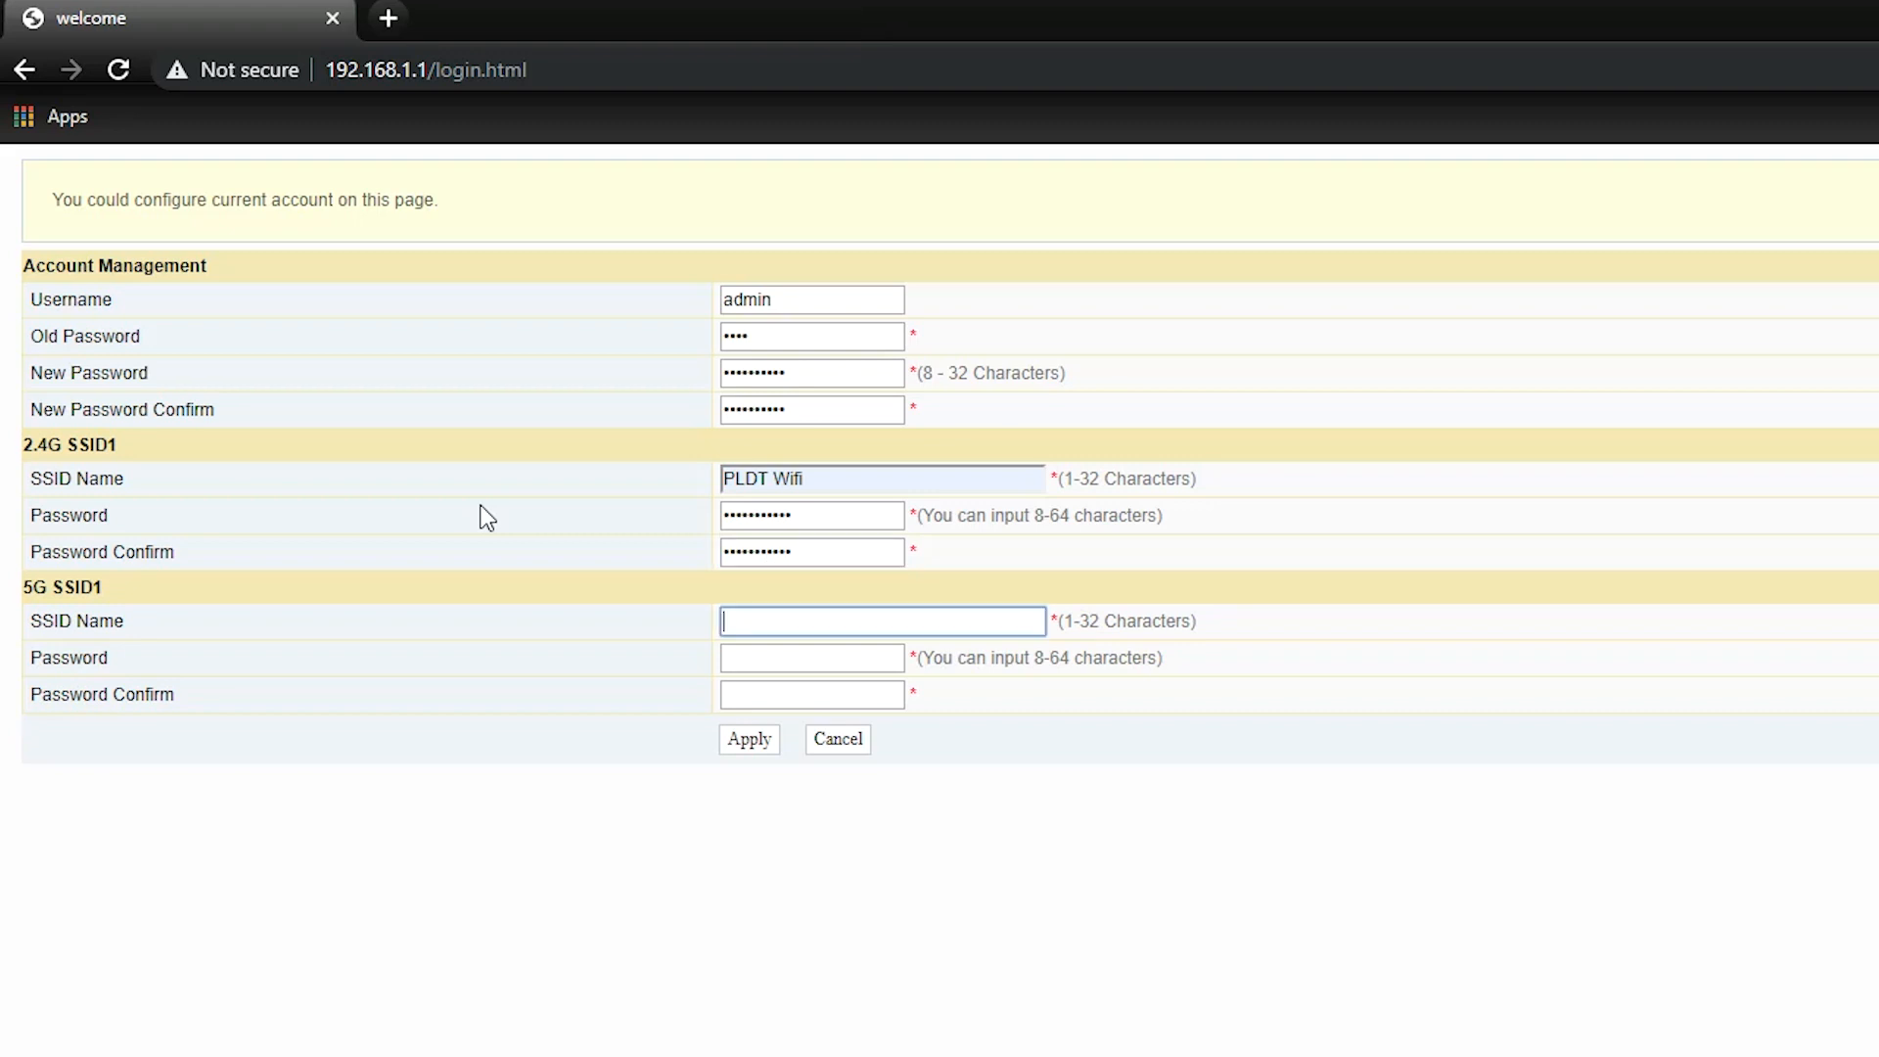
{"action": "type", "text": "PLDT Wifi 2"}
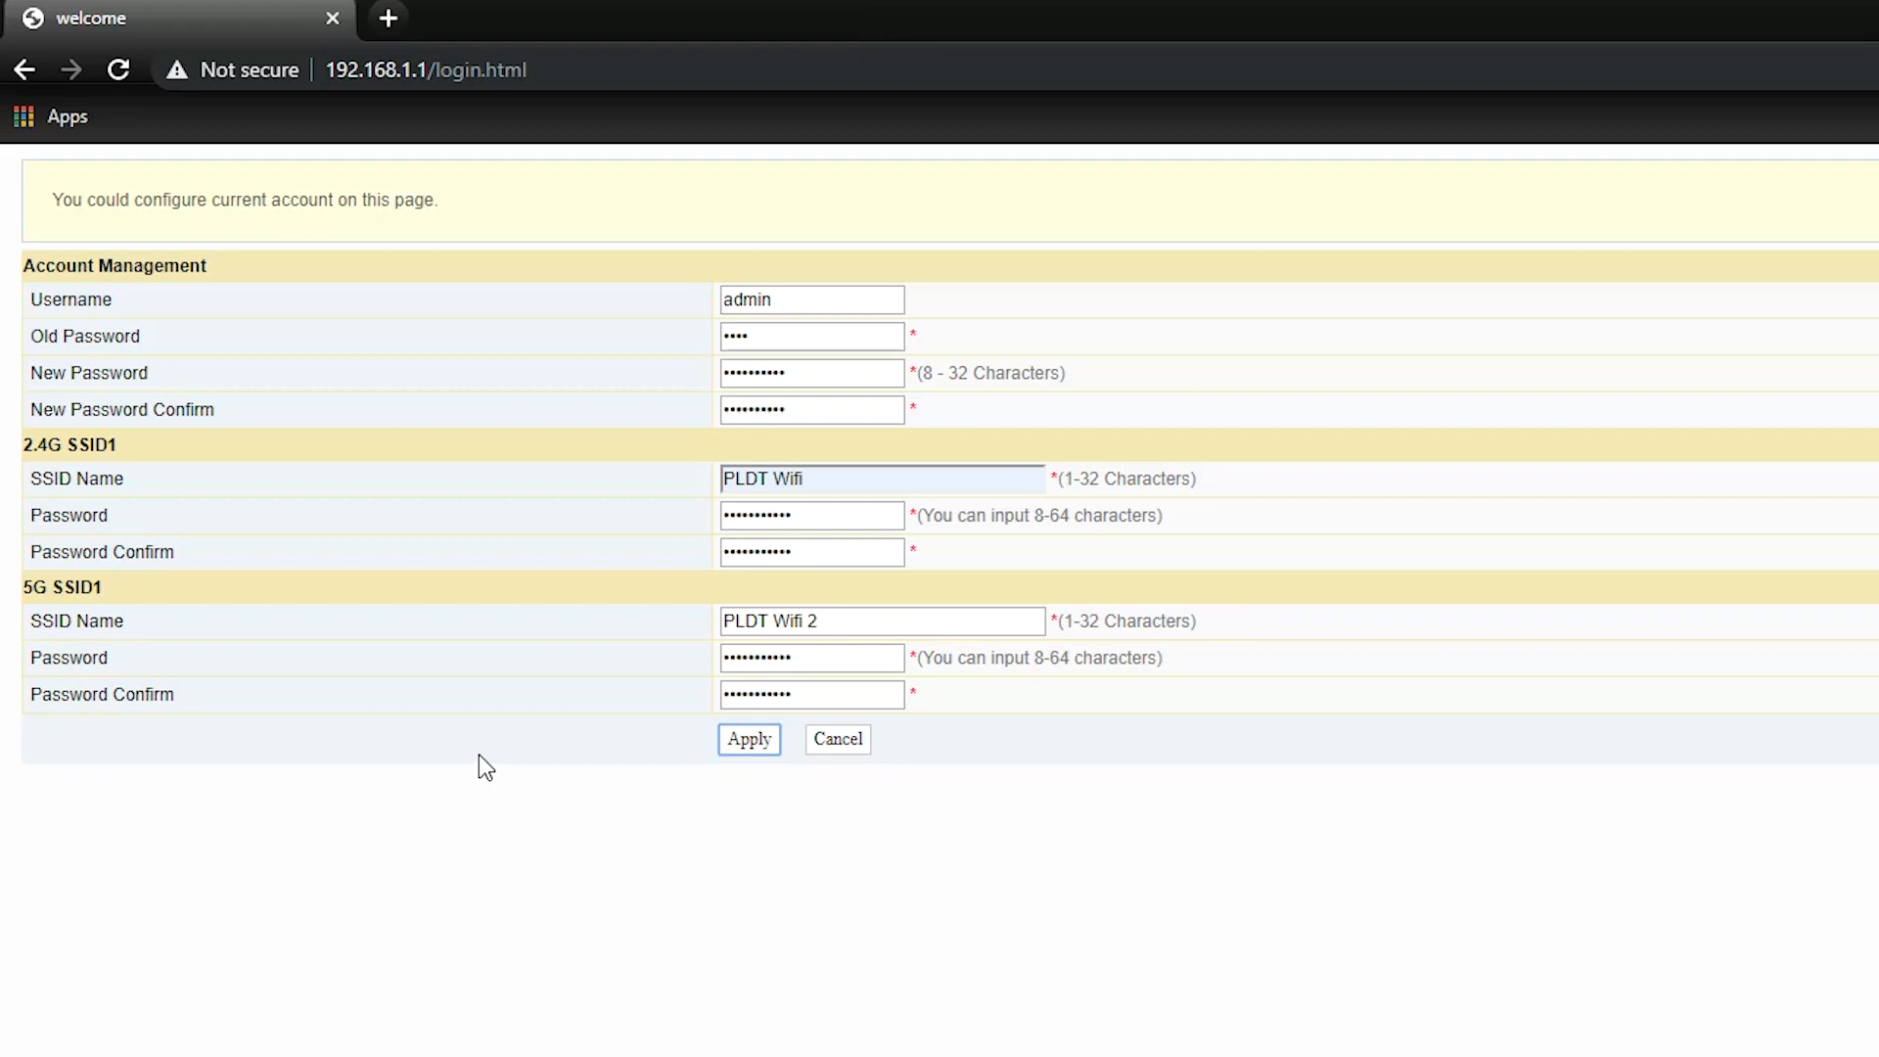
Apply the new admin password and Wi-Fi network names
{"action": "left_click", "coordinate": [748, 740]}
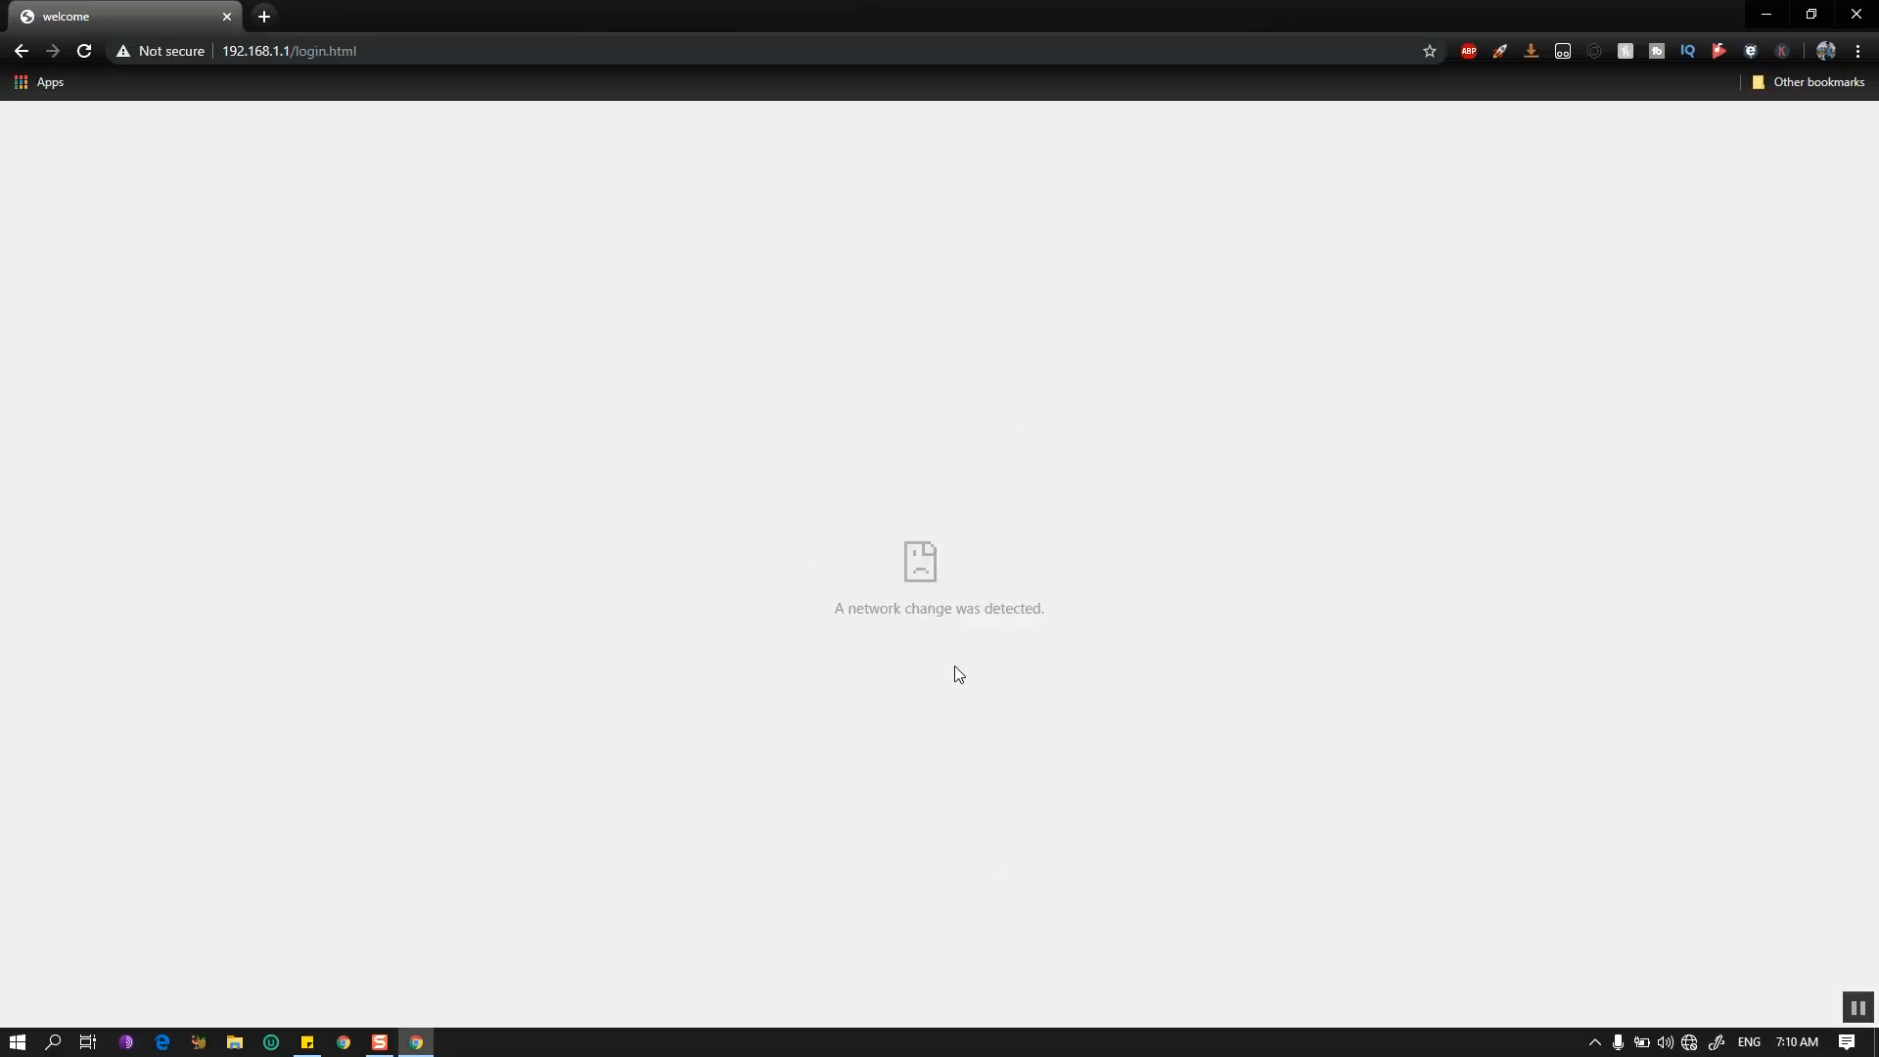
{"action": "mouse_move", "coordinate": [837, 627]}
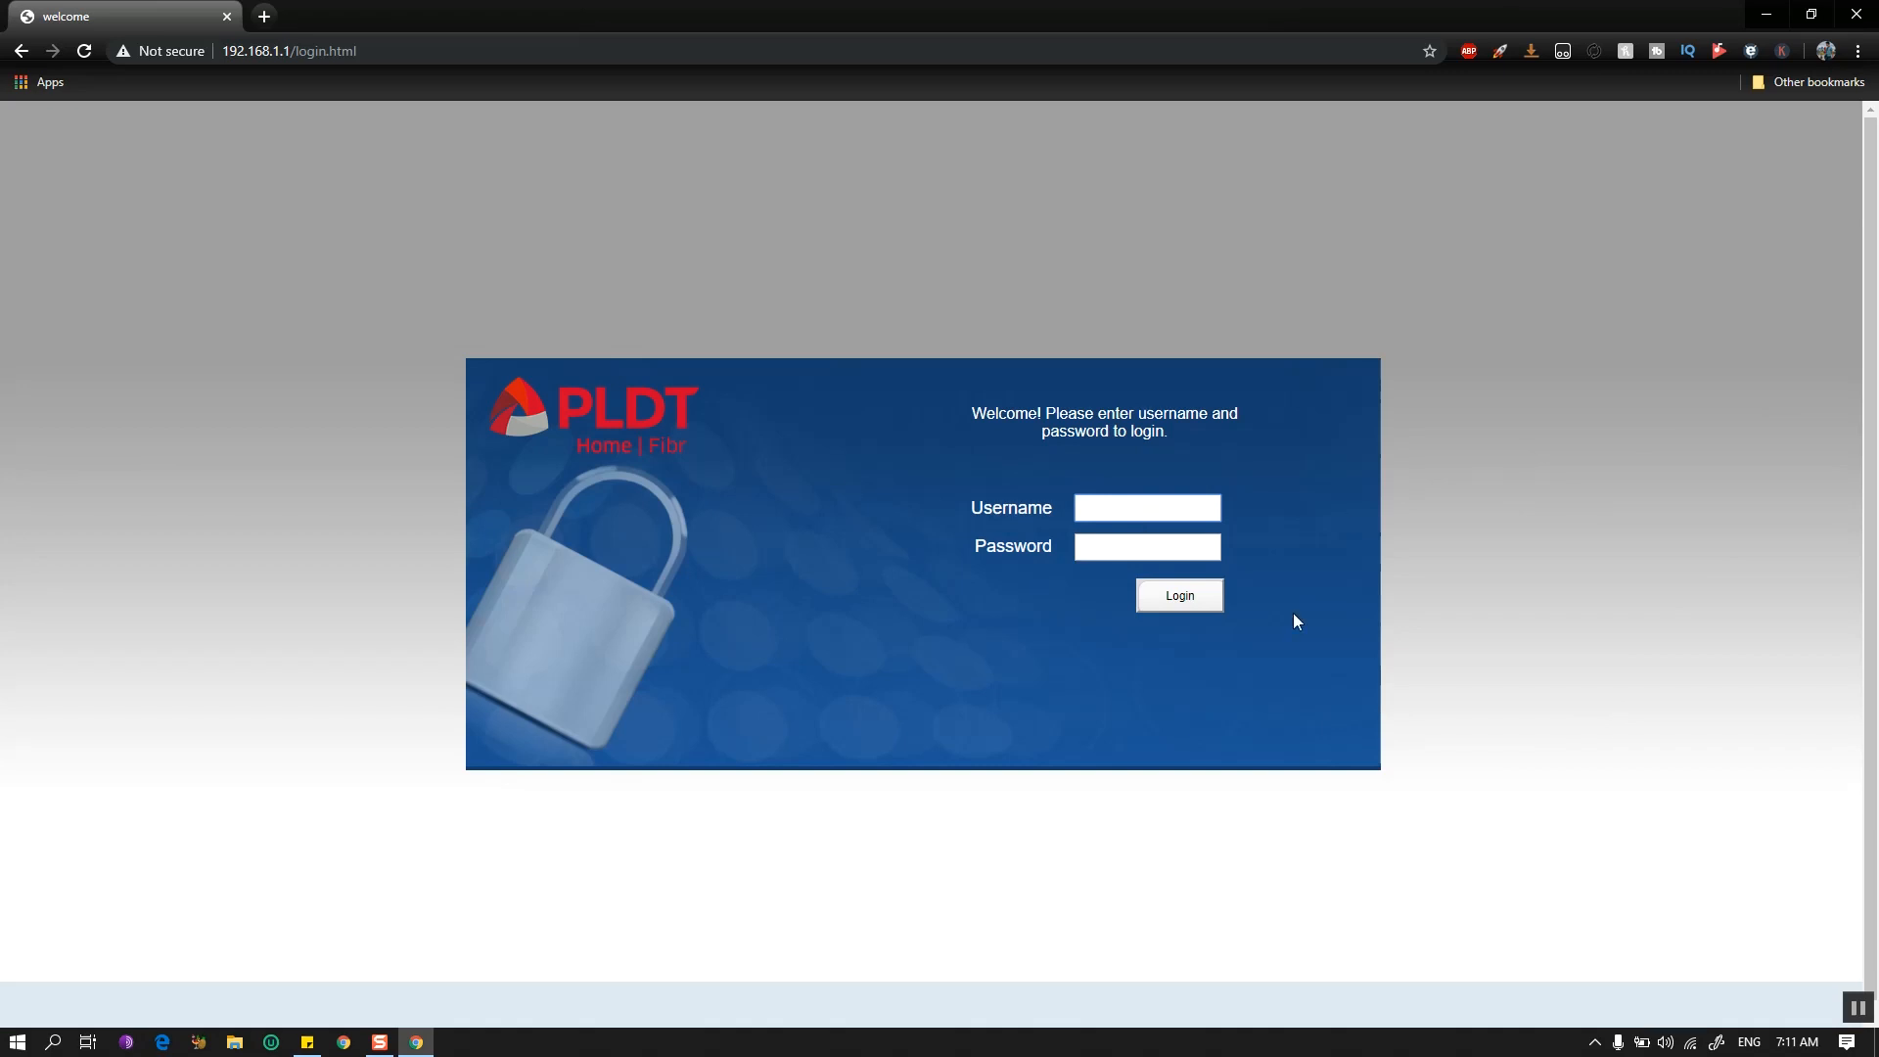
Copy the superadmin username from the sticky note into the login form
{"action": "left_click", "coordinate": [1147, 507]}
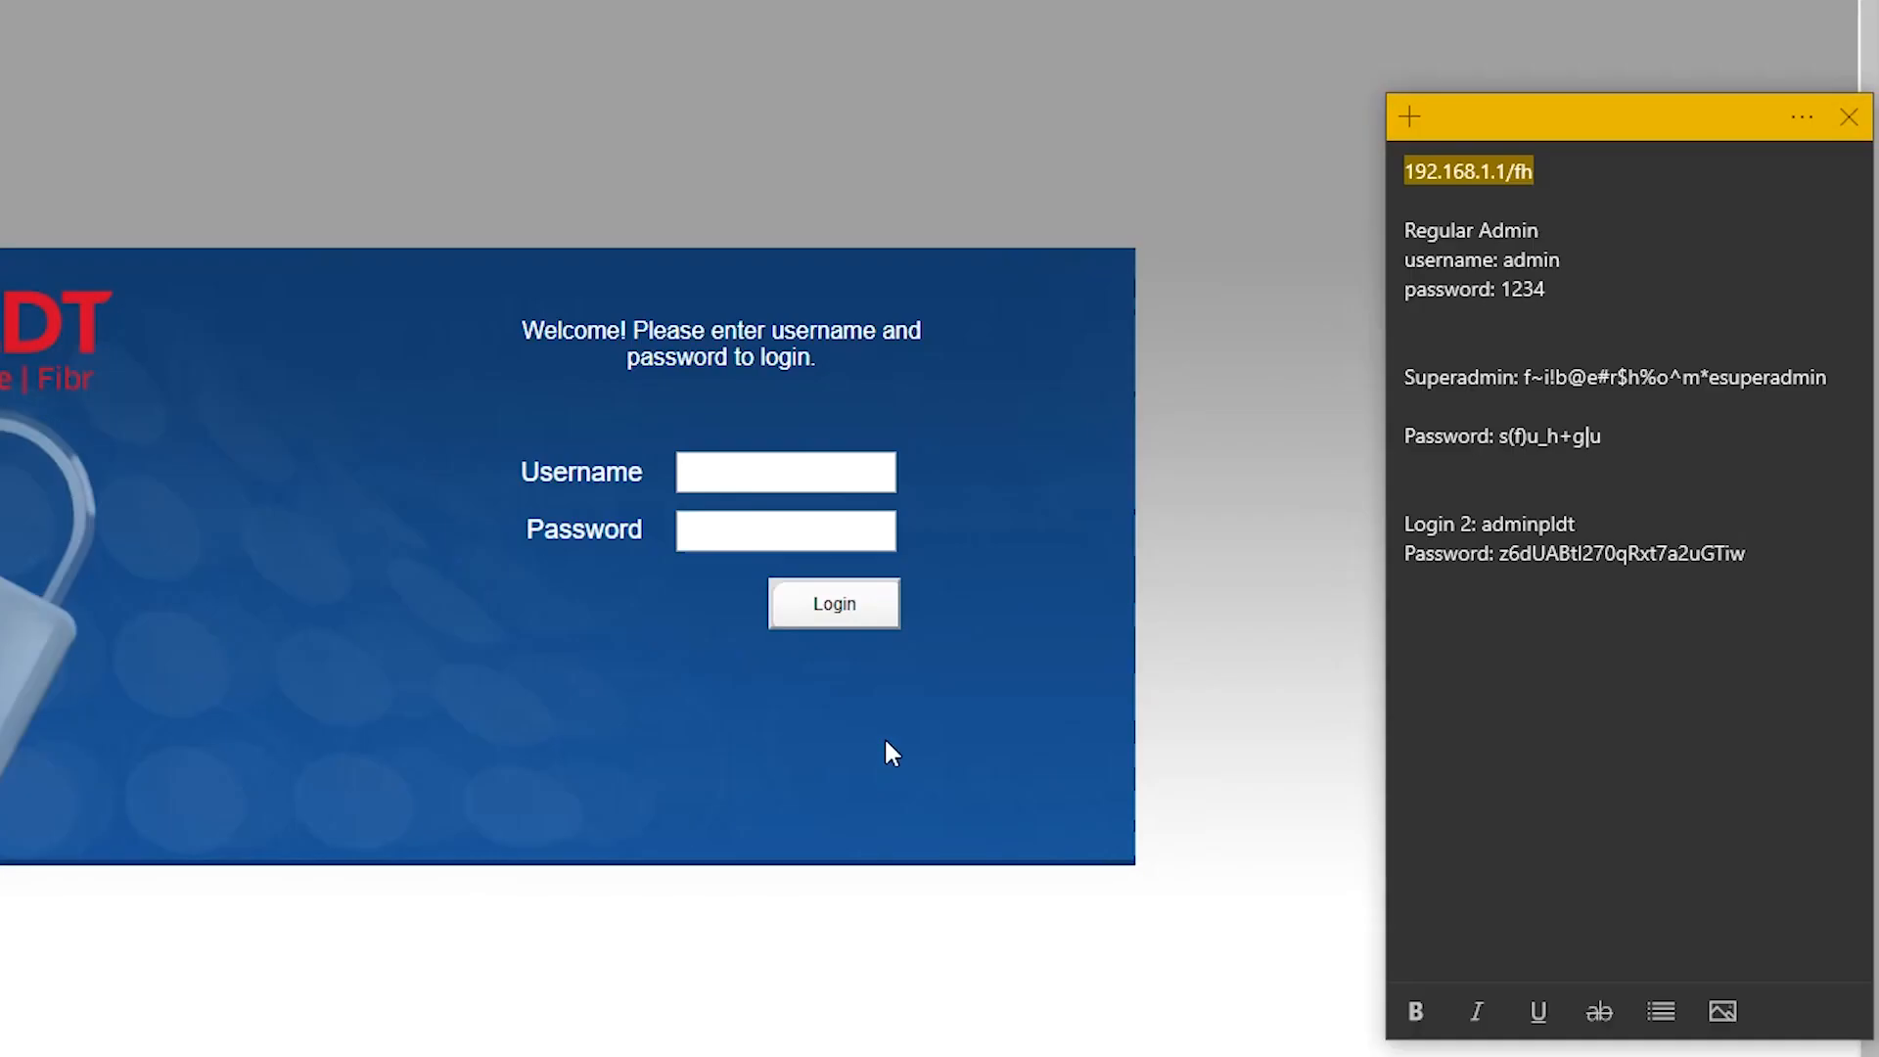
{"action": "left_click", "coordinate": [1405, 437]}
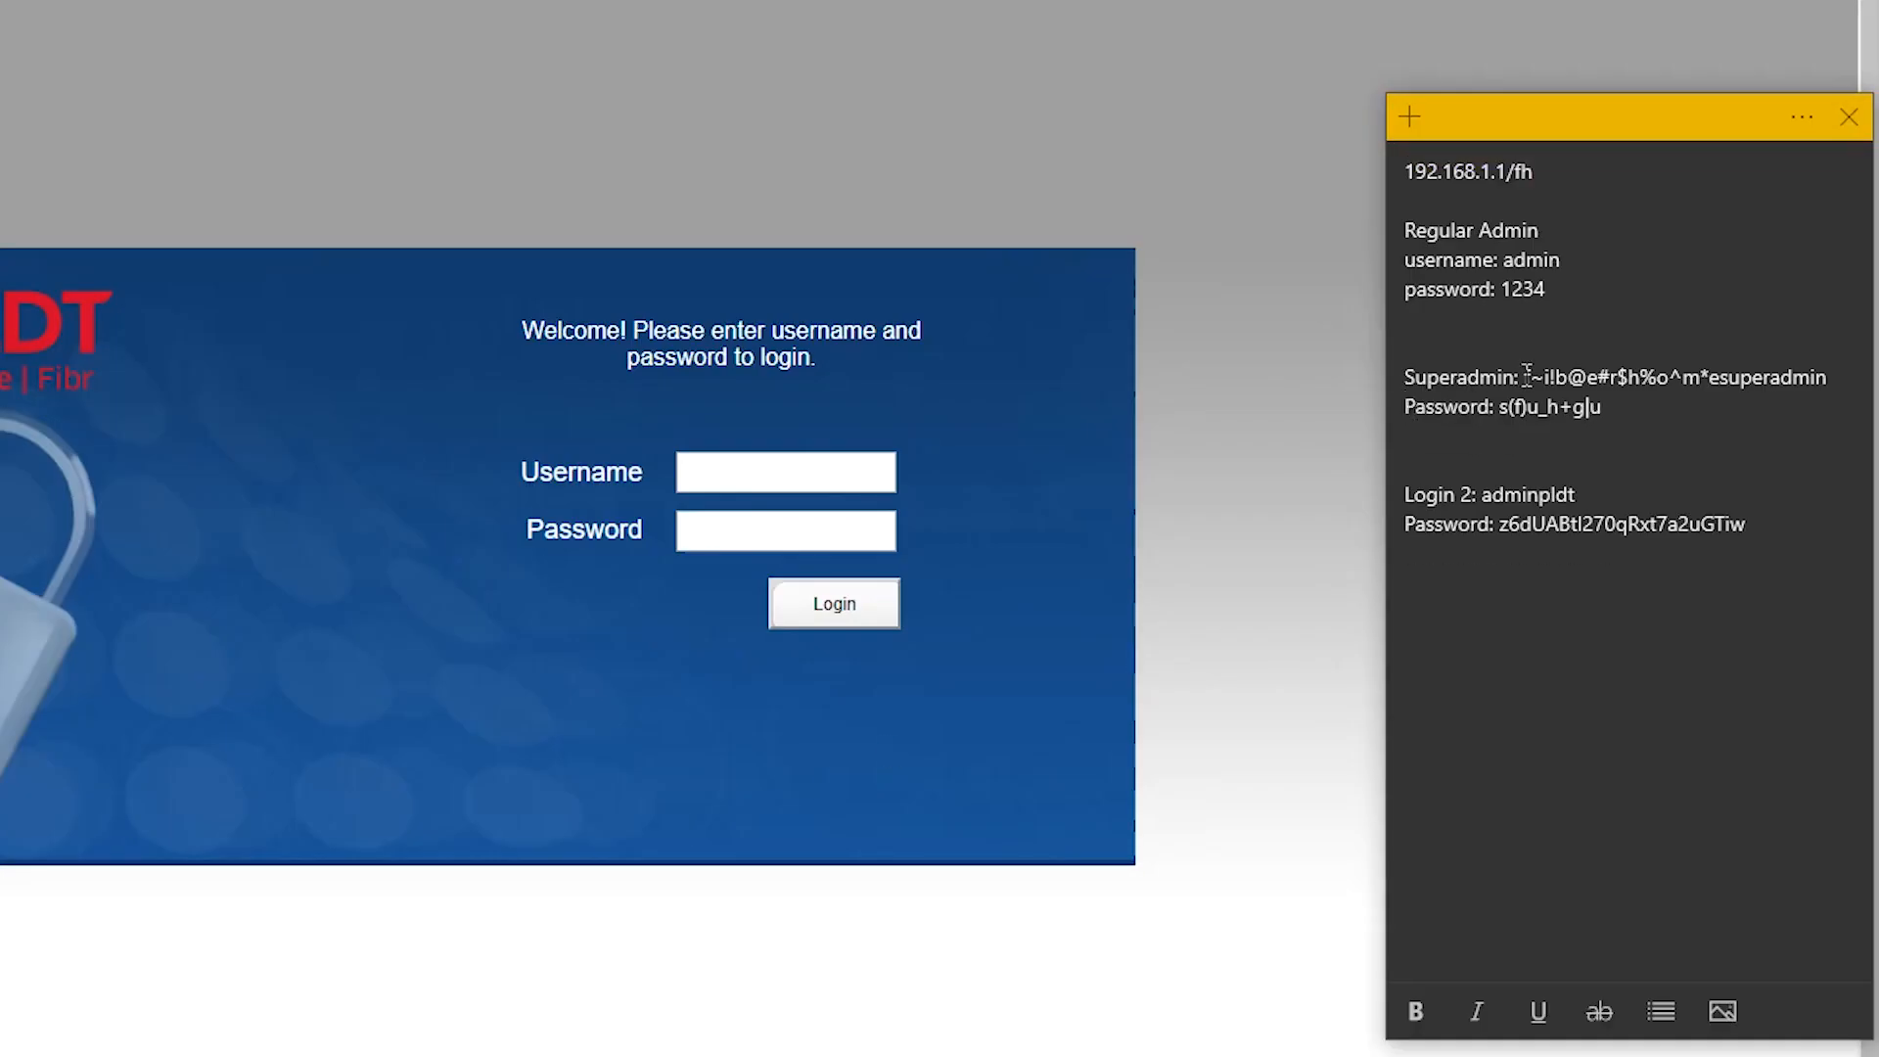
{"action": "left_click_drag", "start_coordinate": [1524, 375], "coordinate": [1832, 375]}
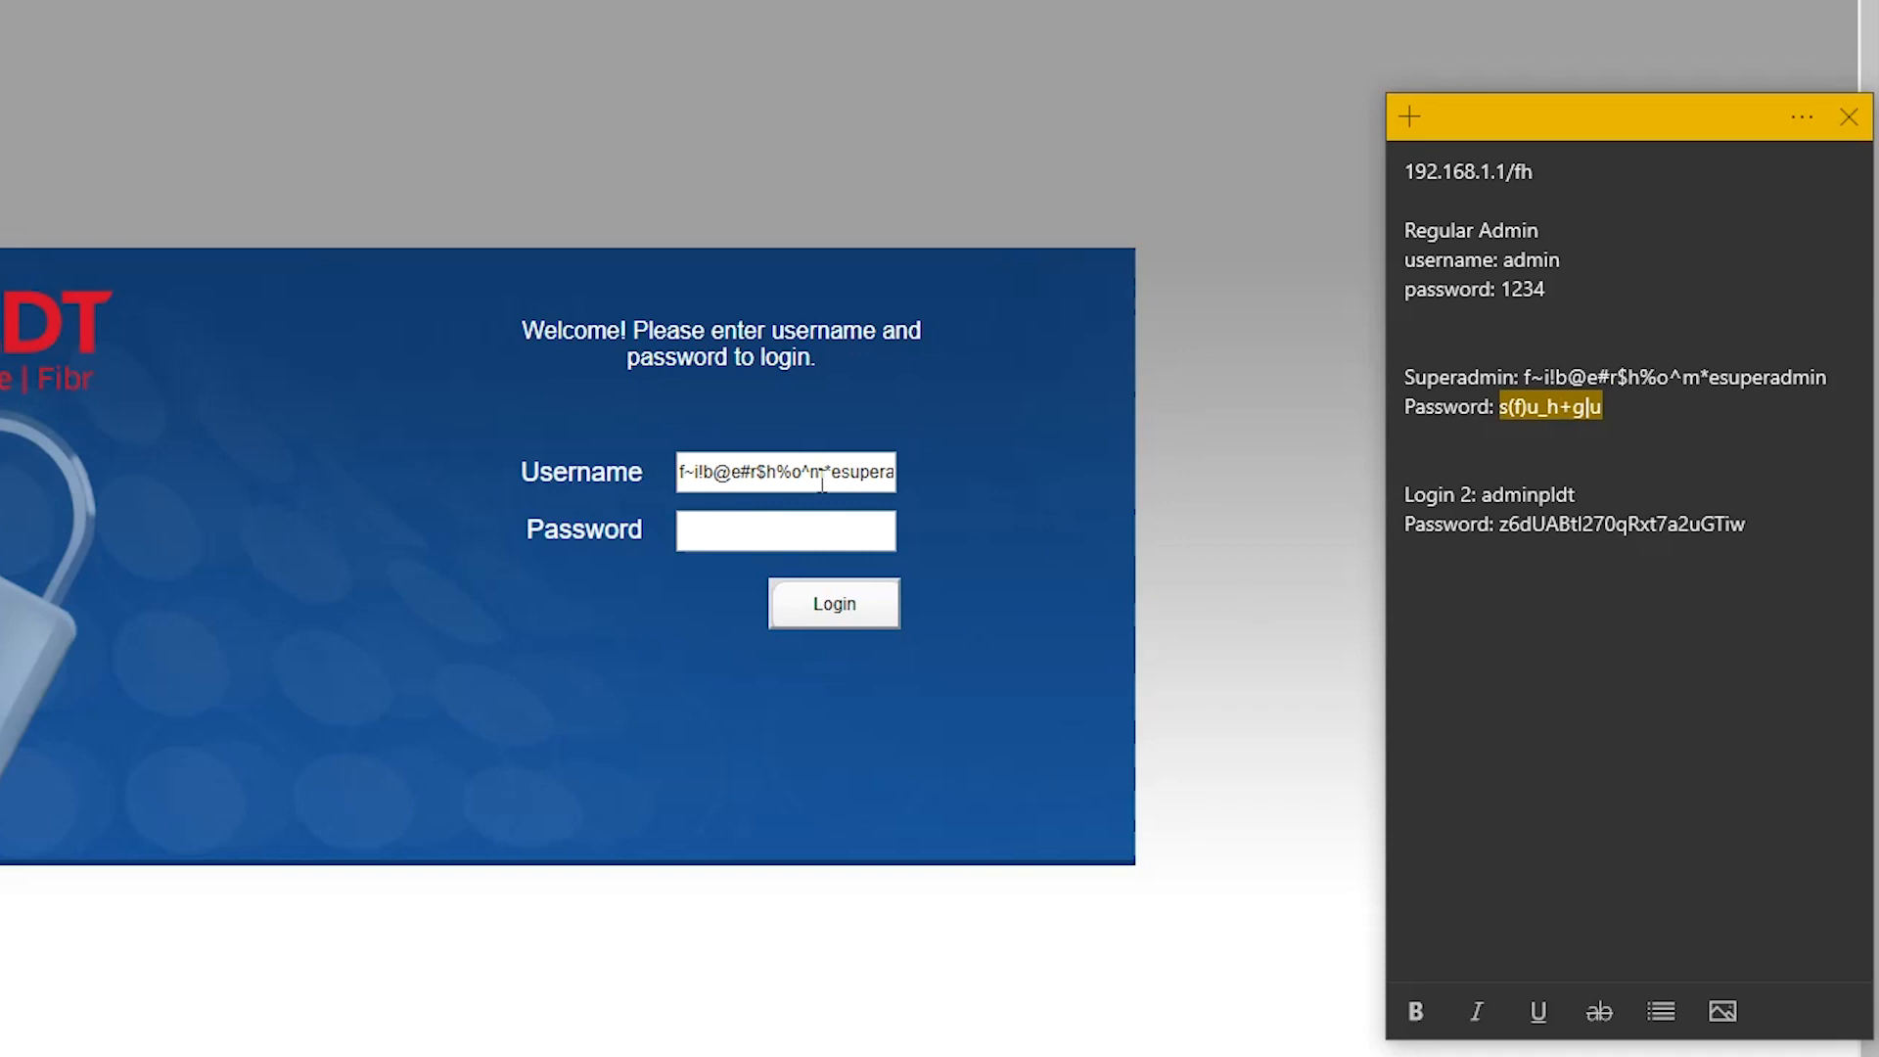
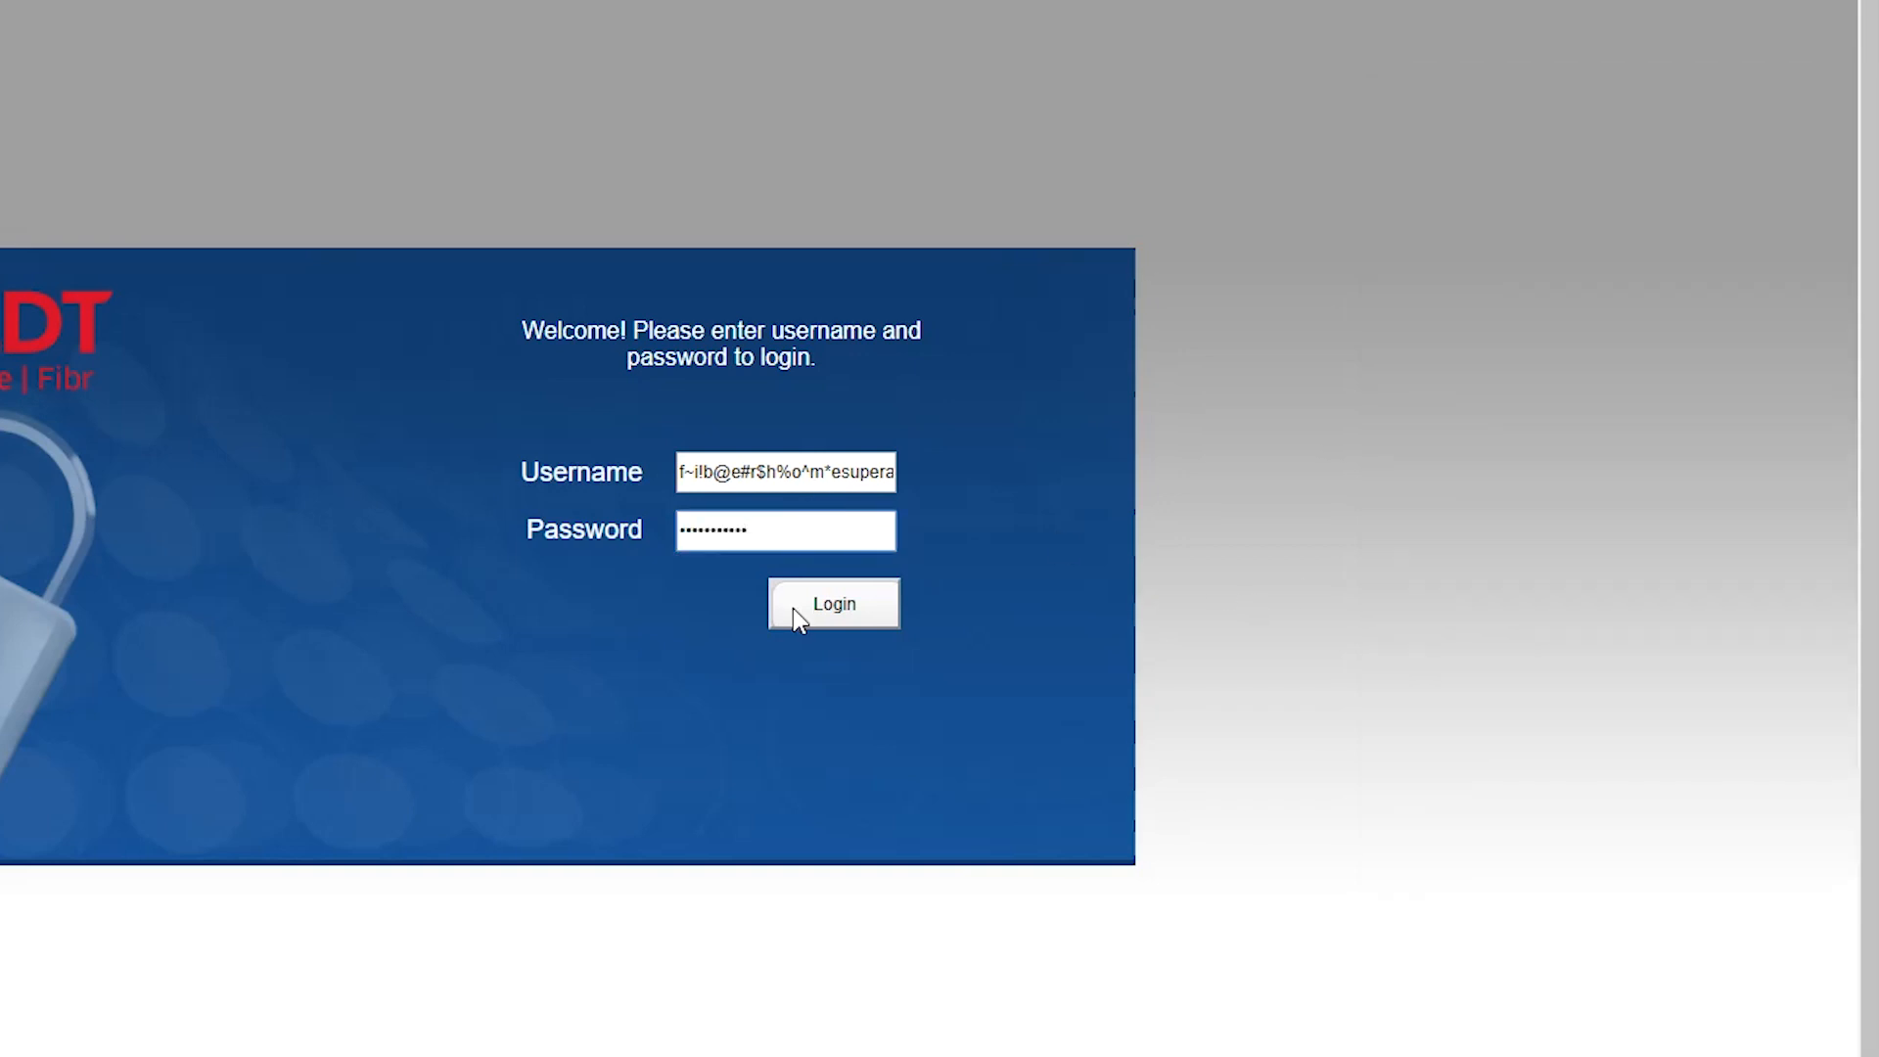
Sign in as superadmin with the noted password and go to Debug Switch
{"action": "left_click", "coordinate": [833, 603]}
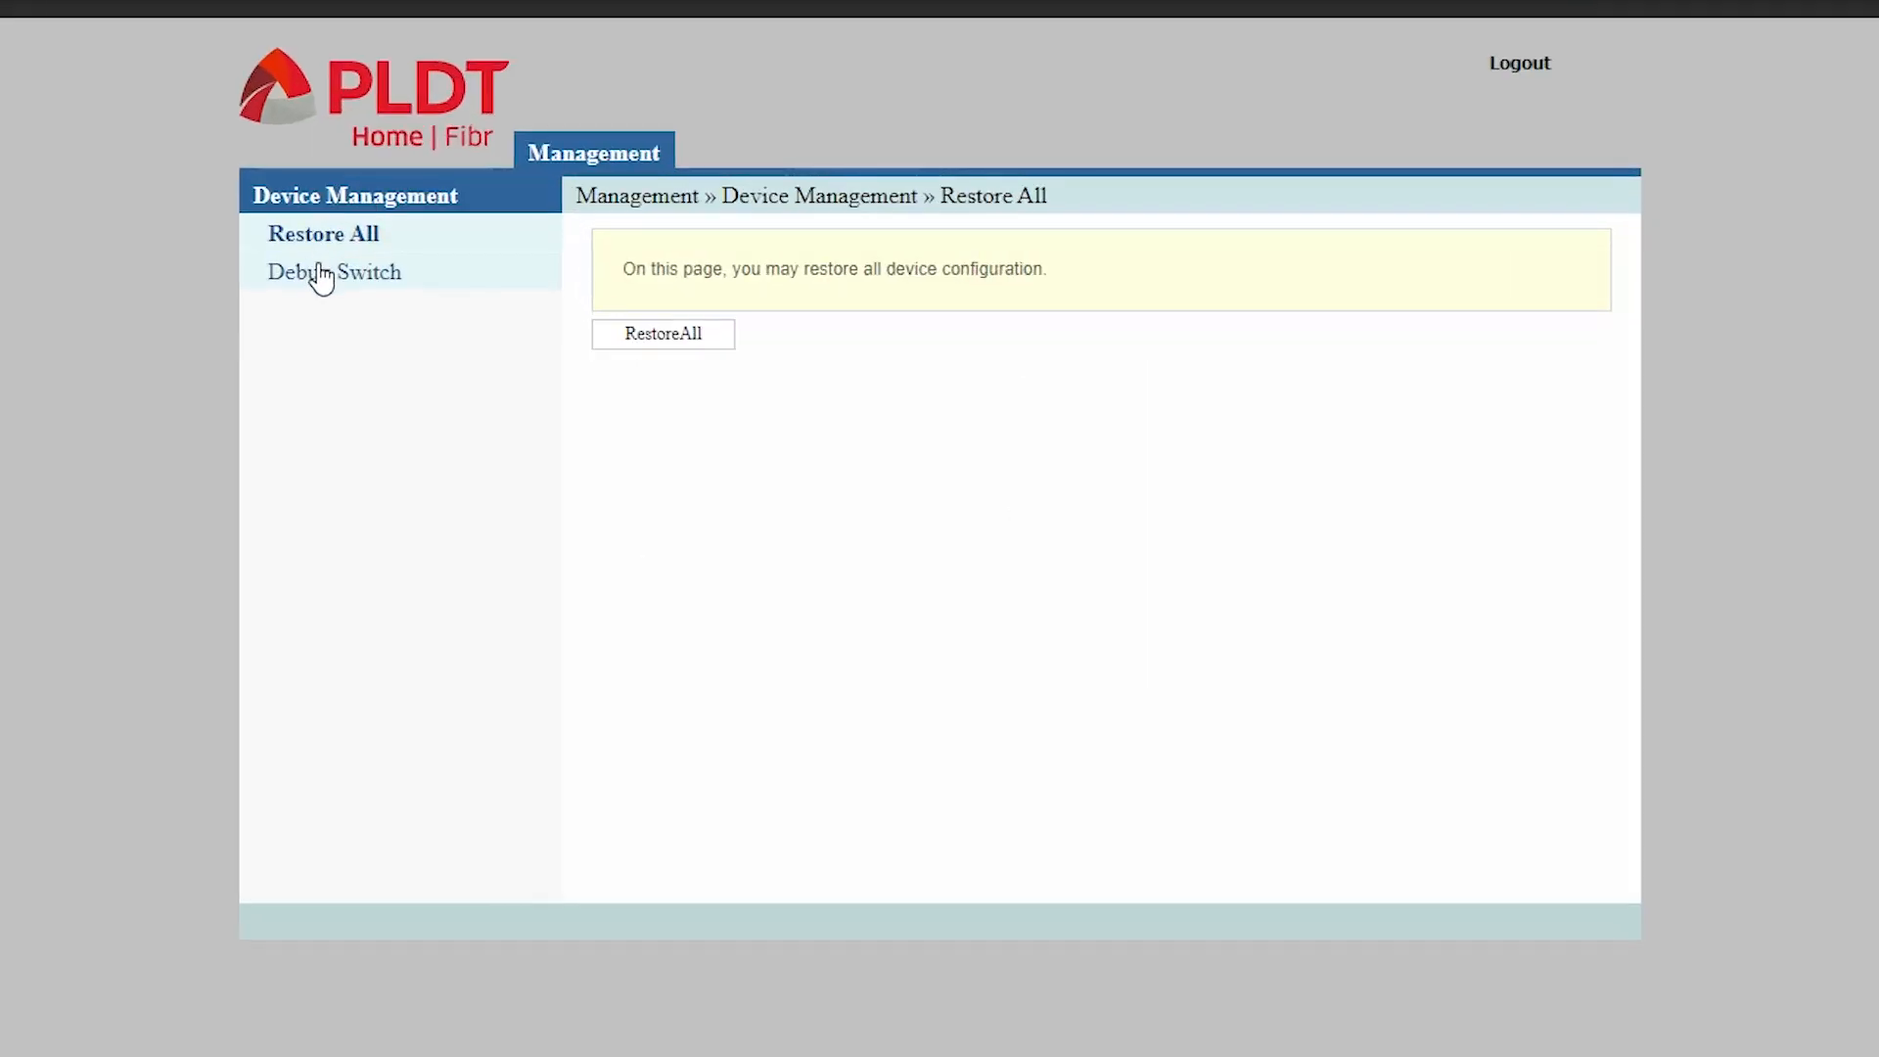
{"action": "left_click", "coordinate": [333, 272]}
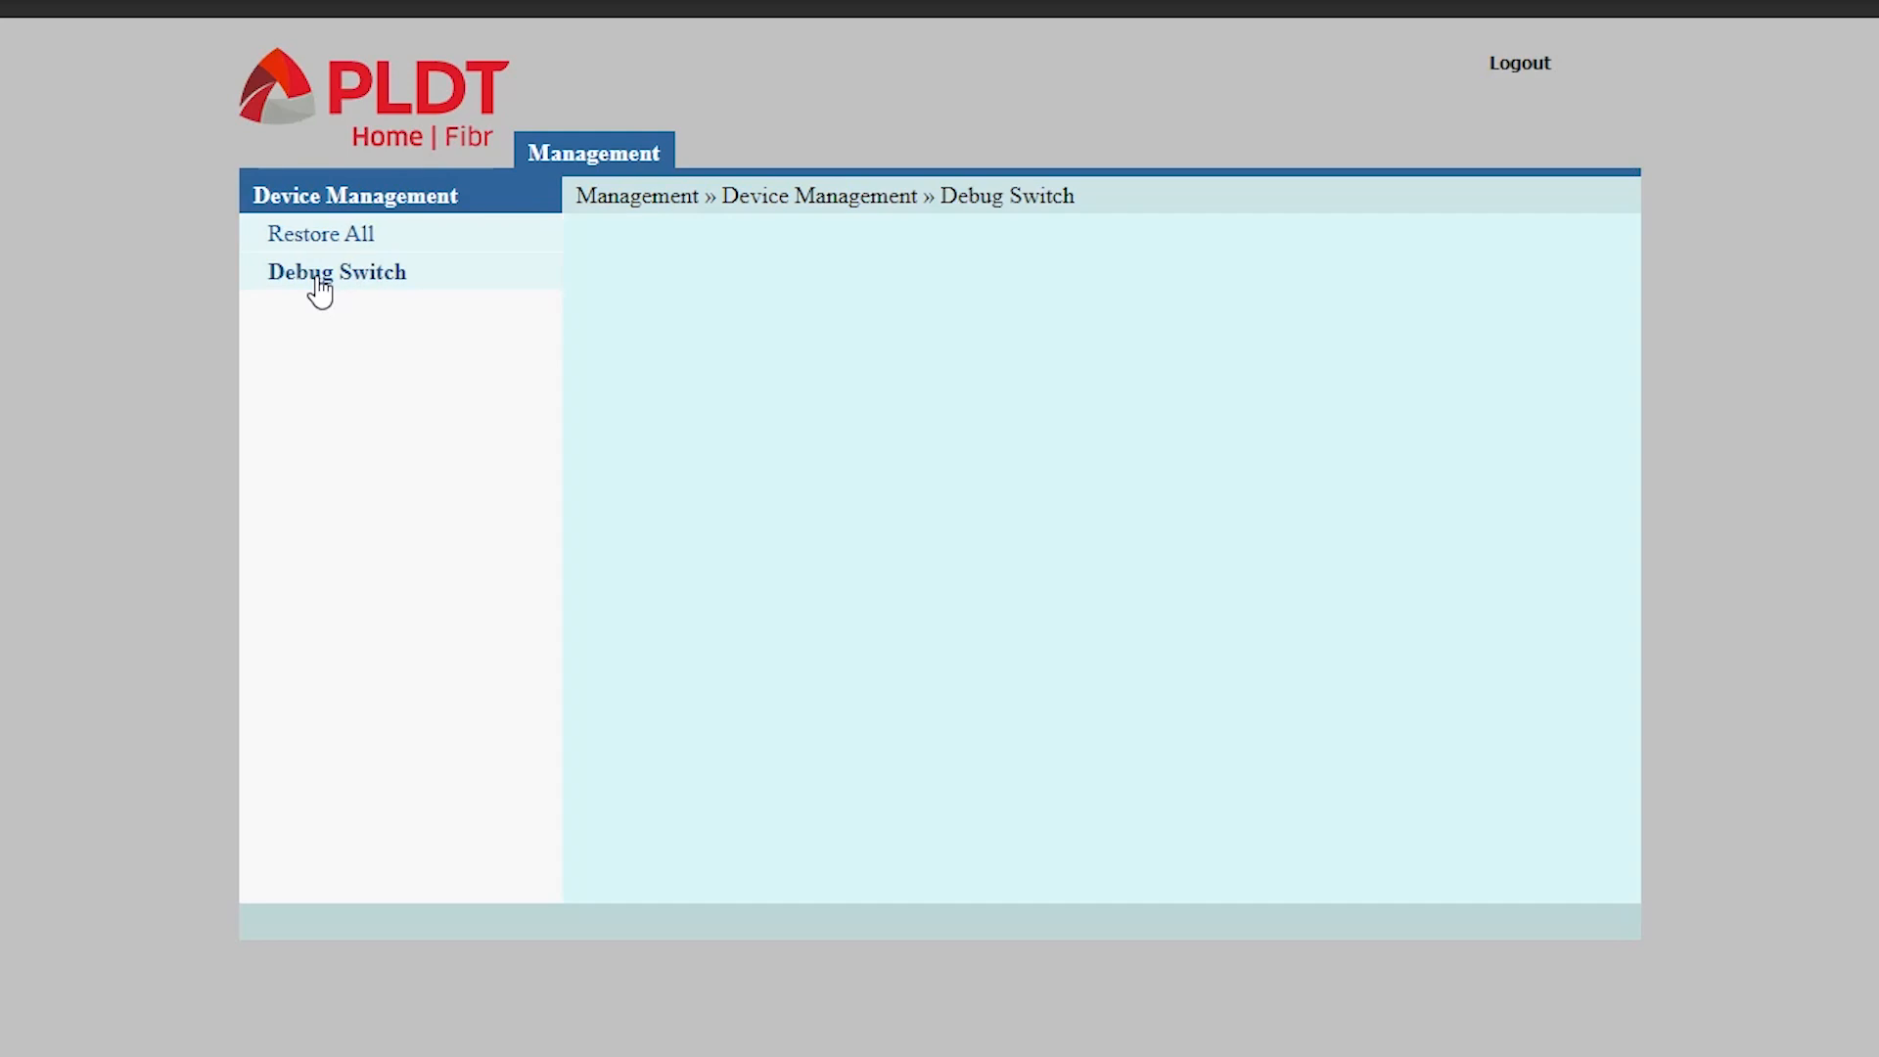
{"action": "left_click", "coordinate": [337, 272]}
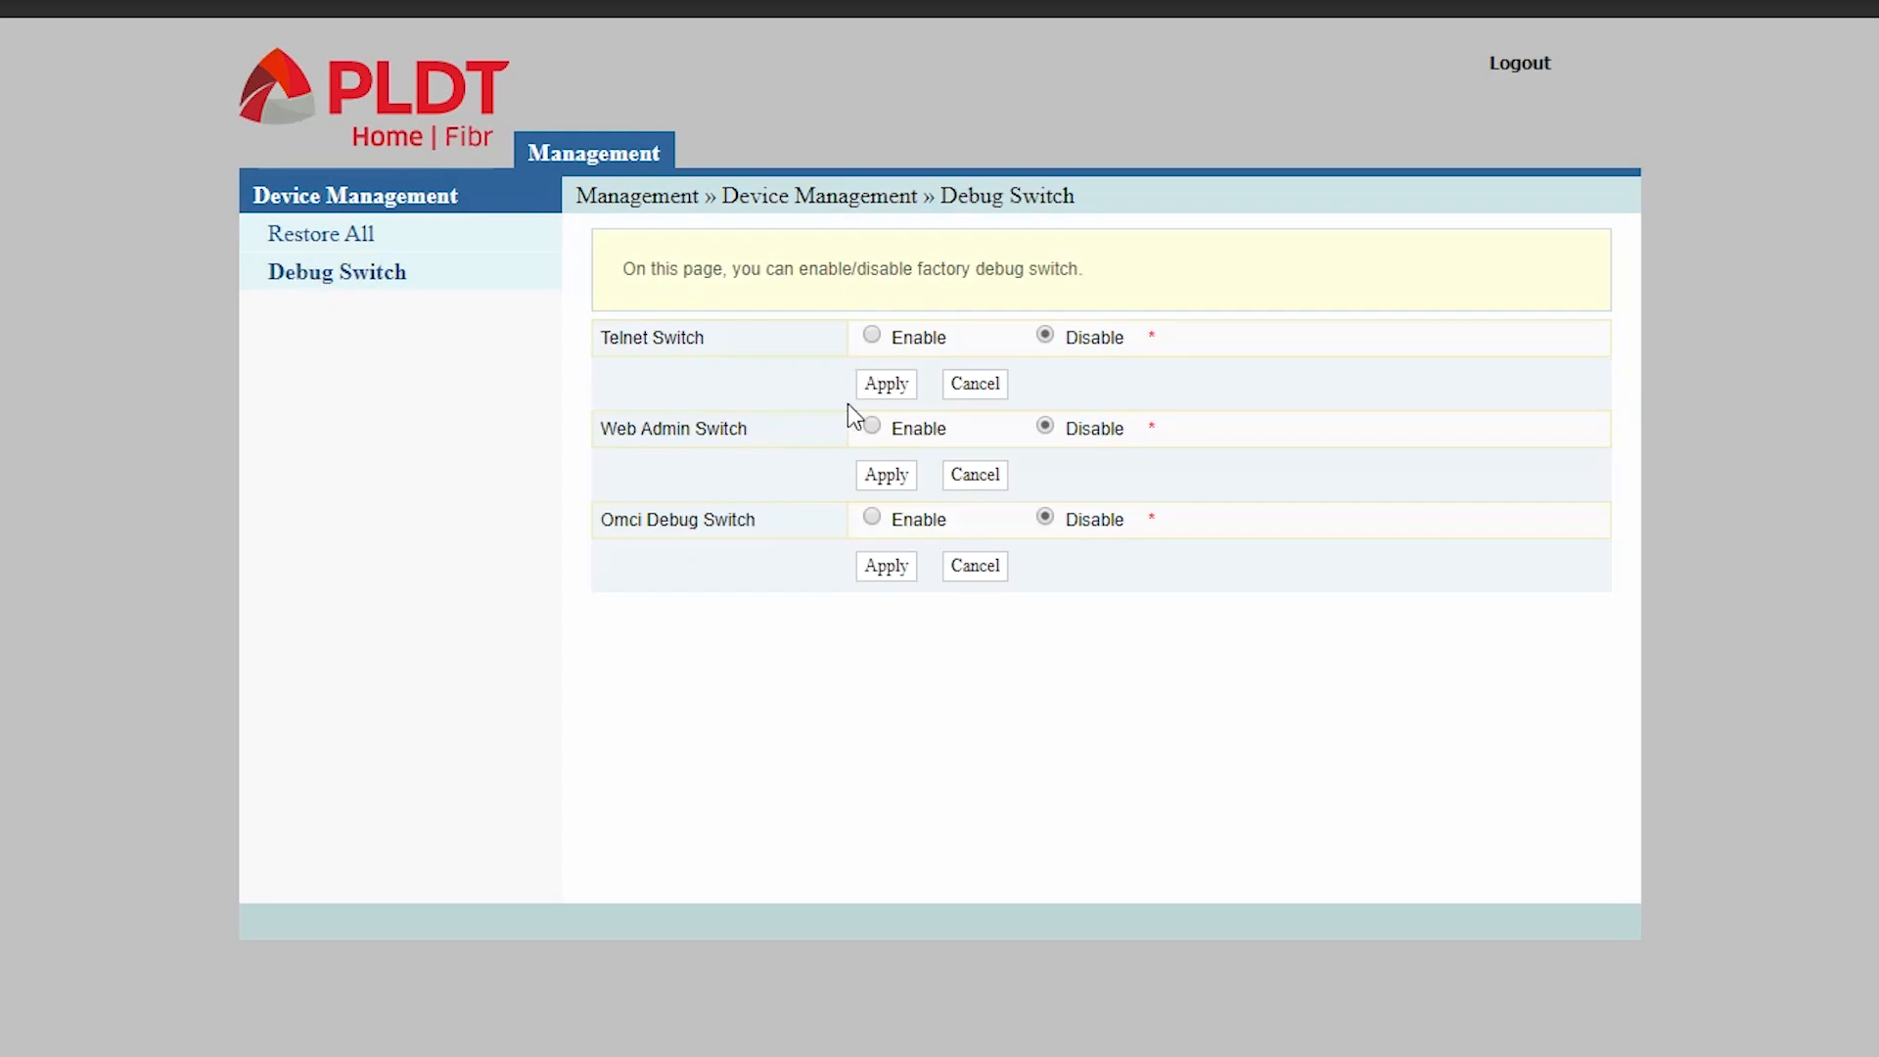
{"action": "mouse_move", "coordinate": [753, 454]}
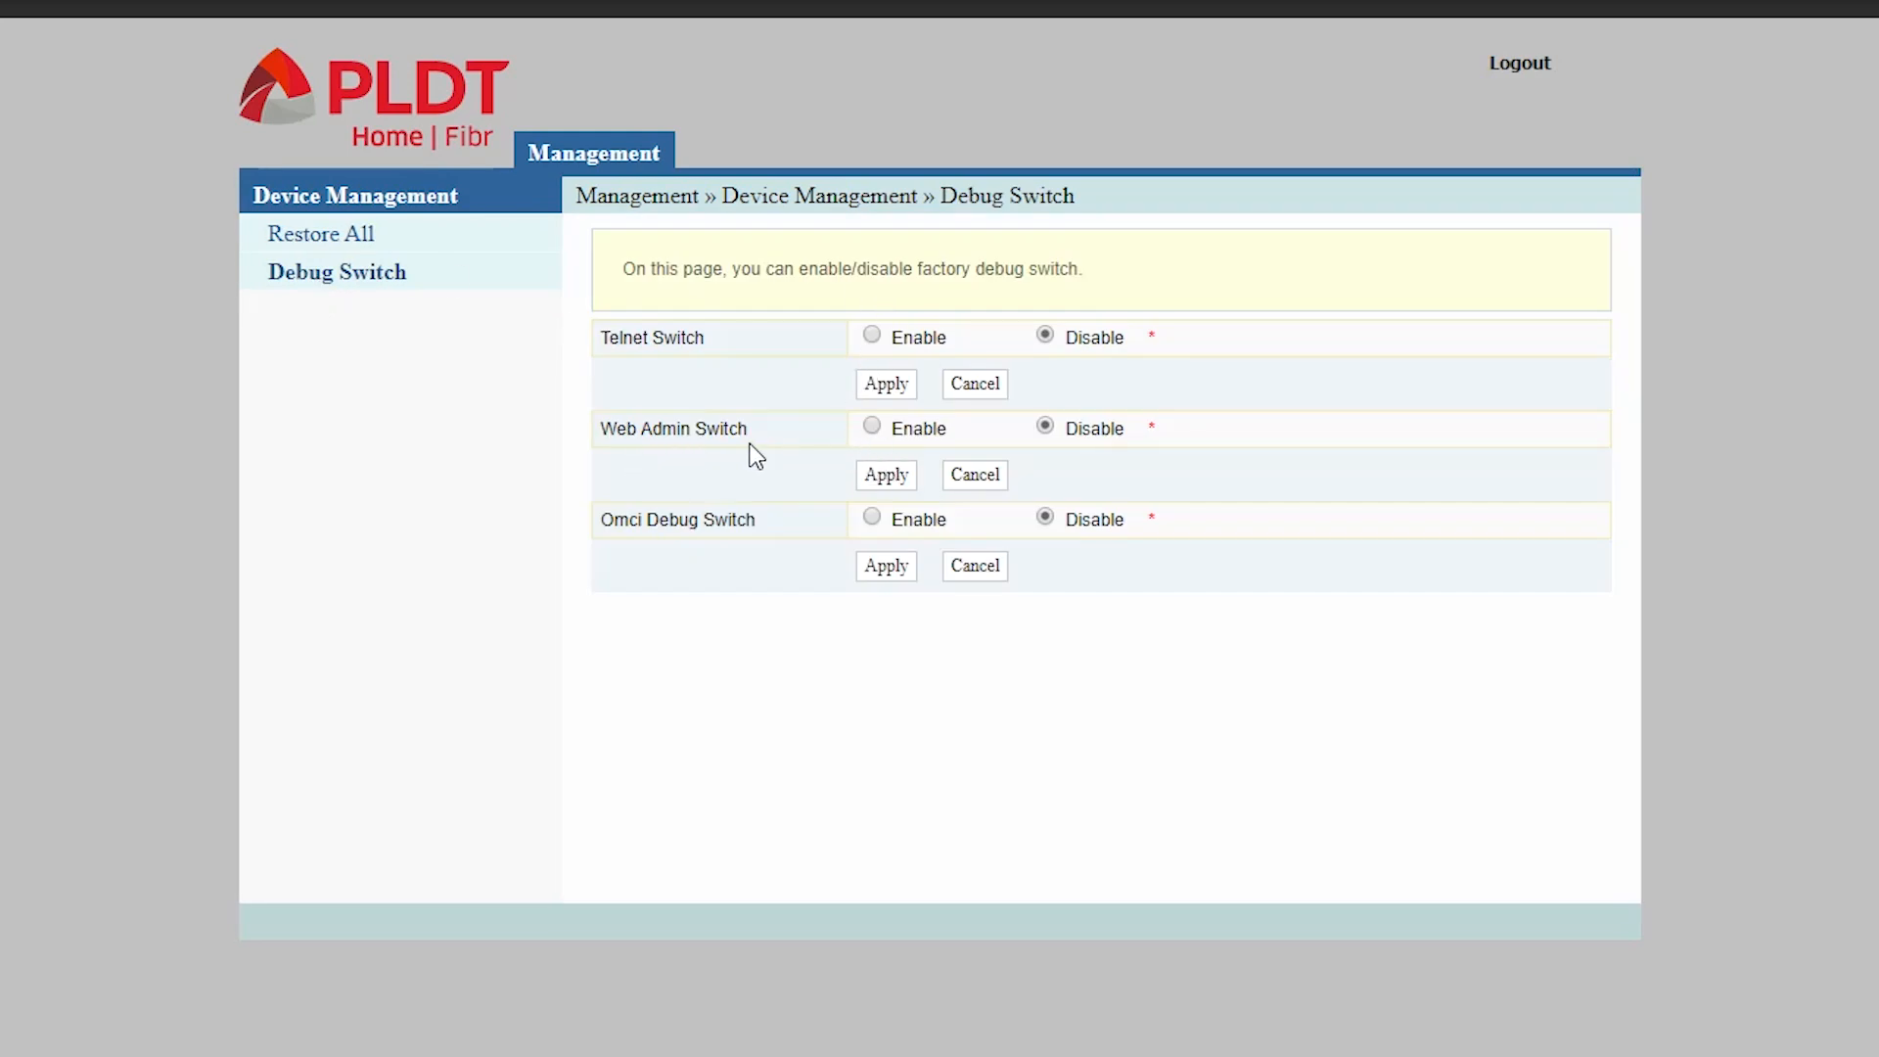
Enable the Web Admin and Telnet switches, apply each, then log out
{"action": "left_click", "coordinate": [871, 427]}
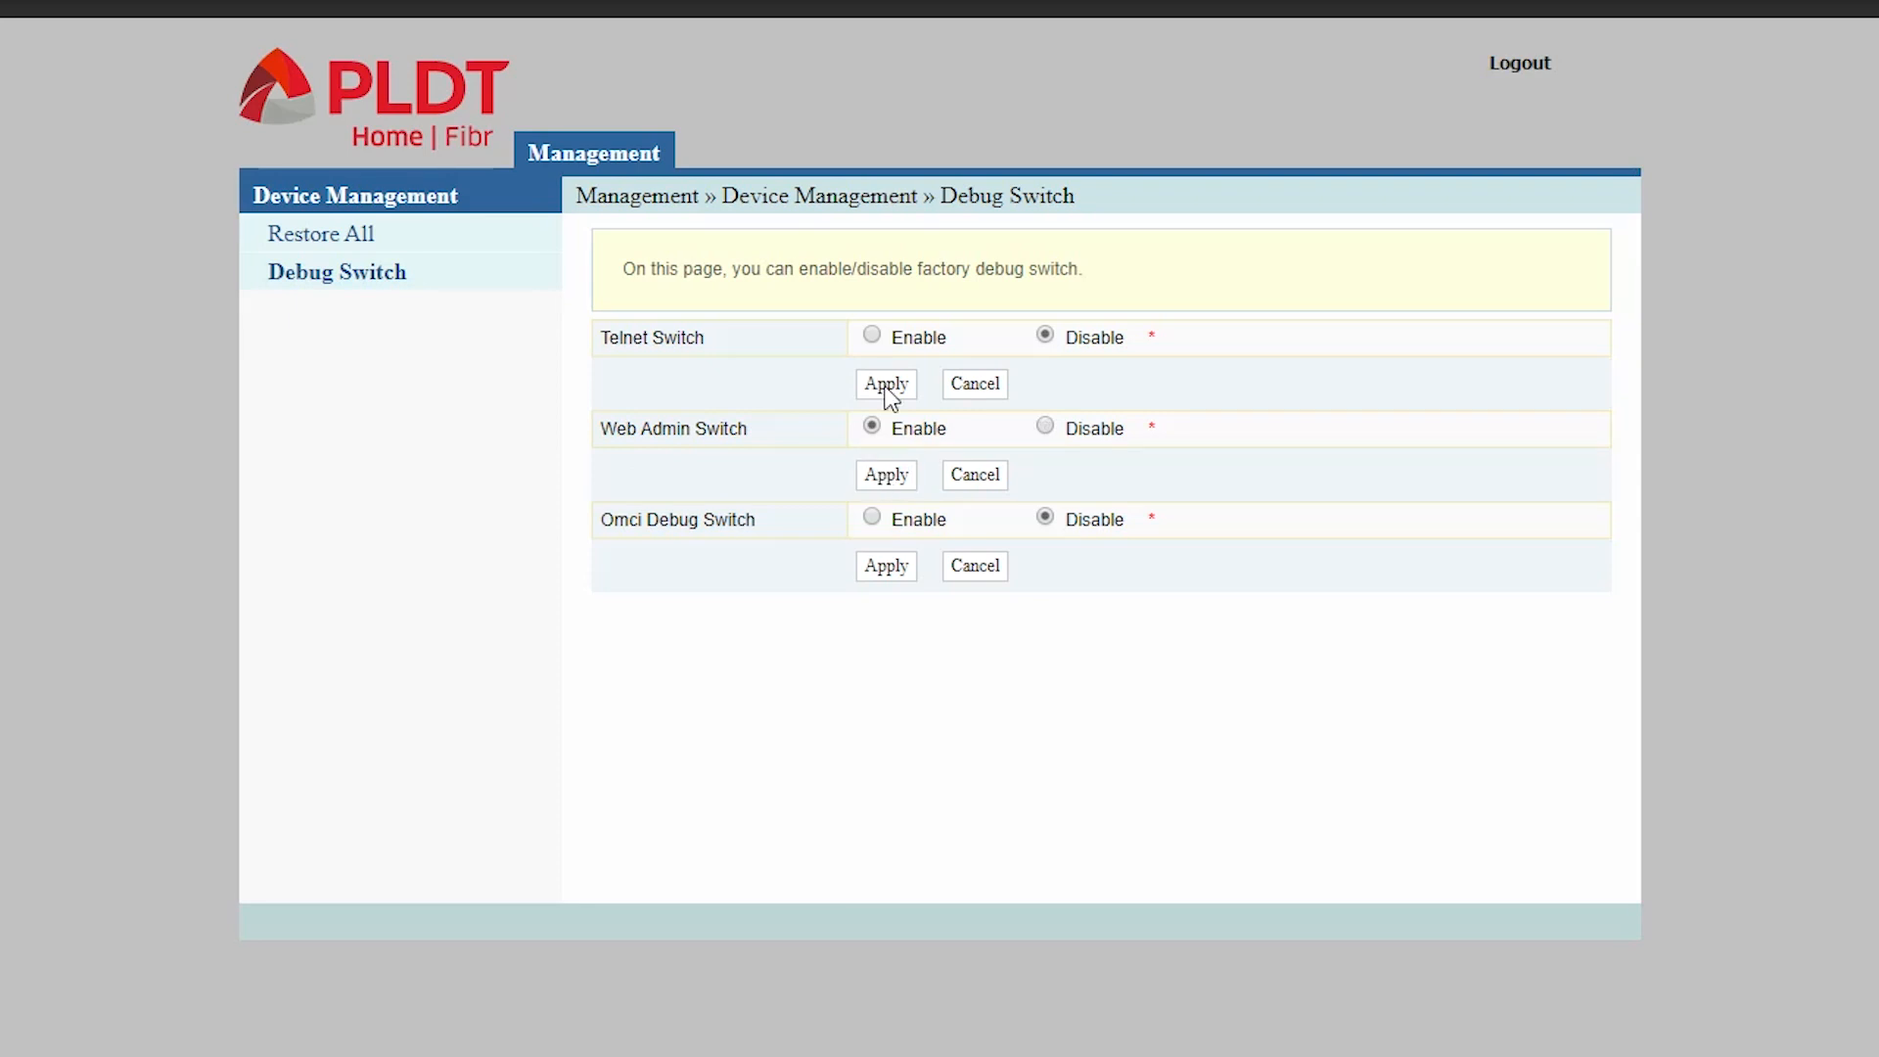
{"action": "left_click", "coordinate": [871, 337]}
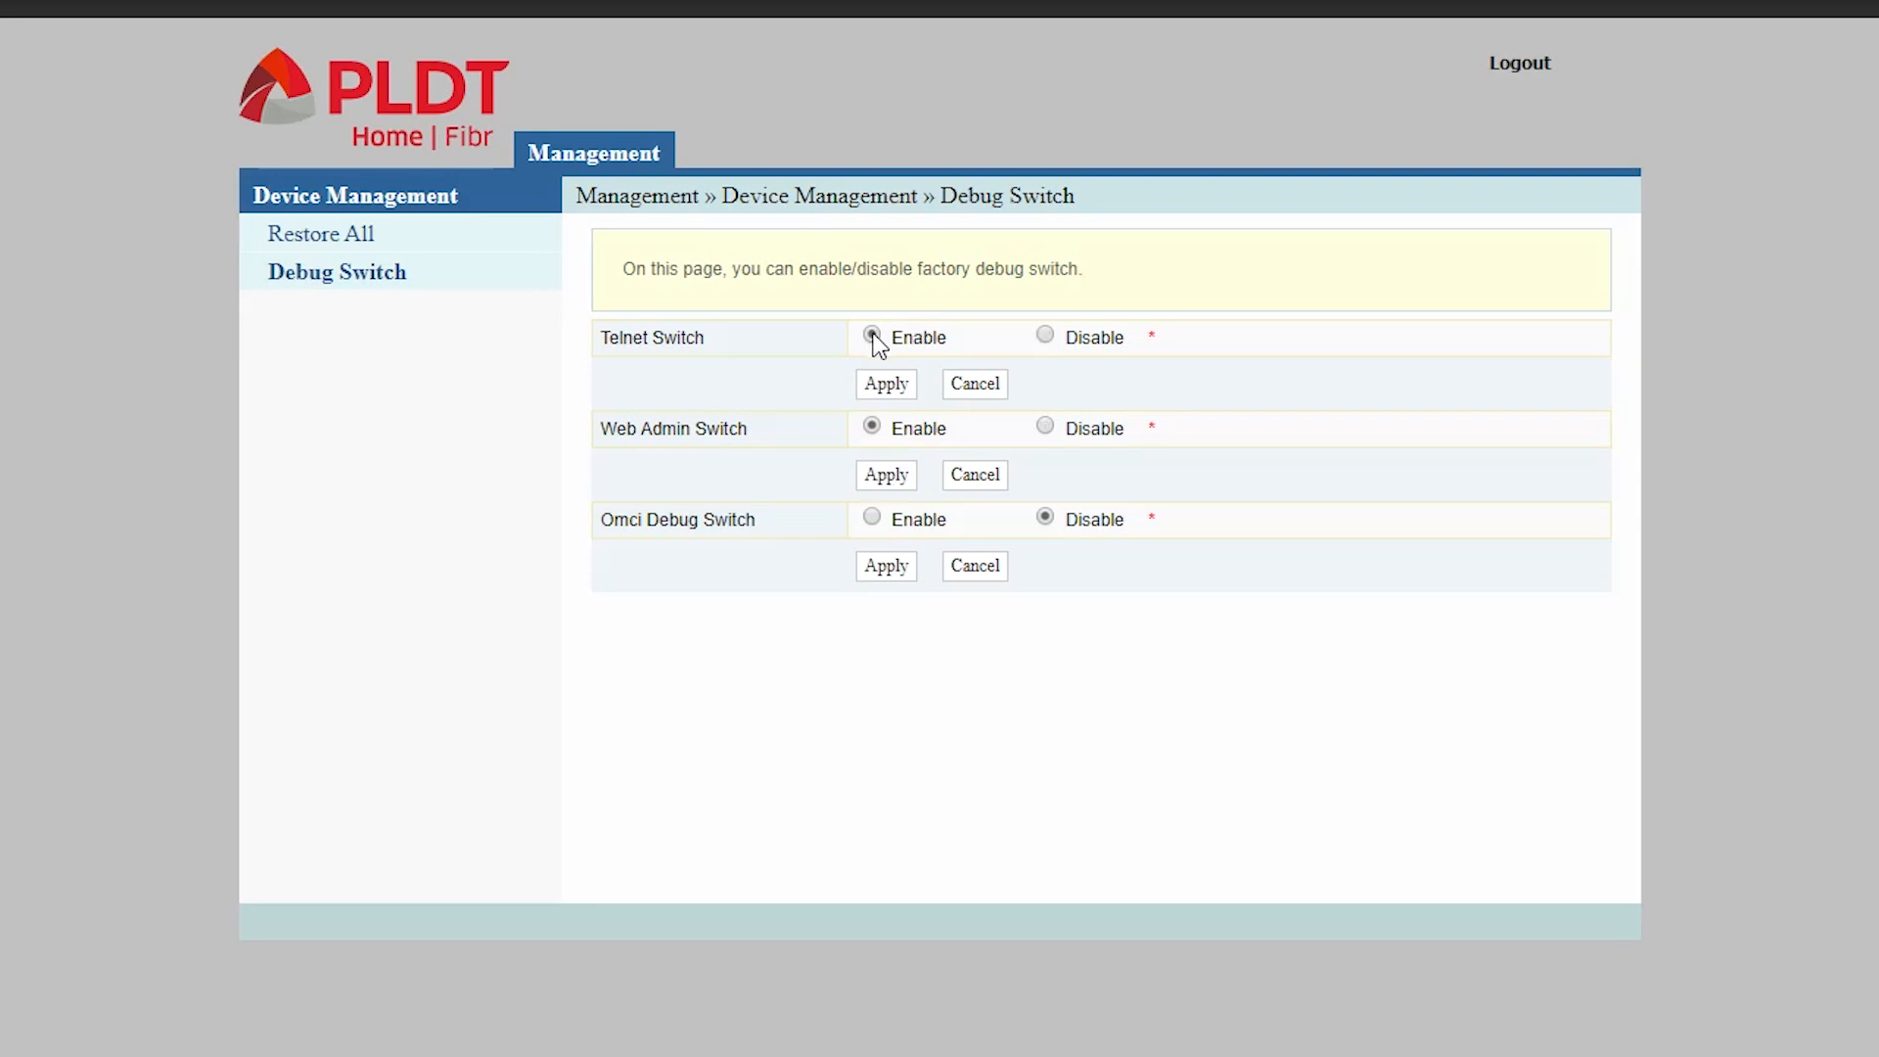
{"action": "left_click", "coordinate": [871, 337]}
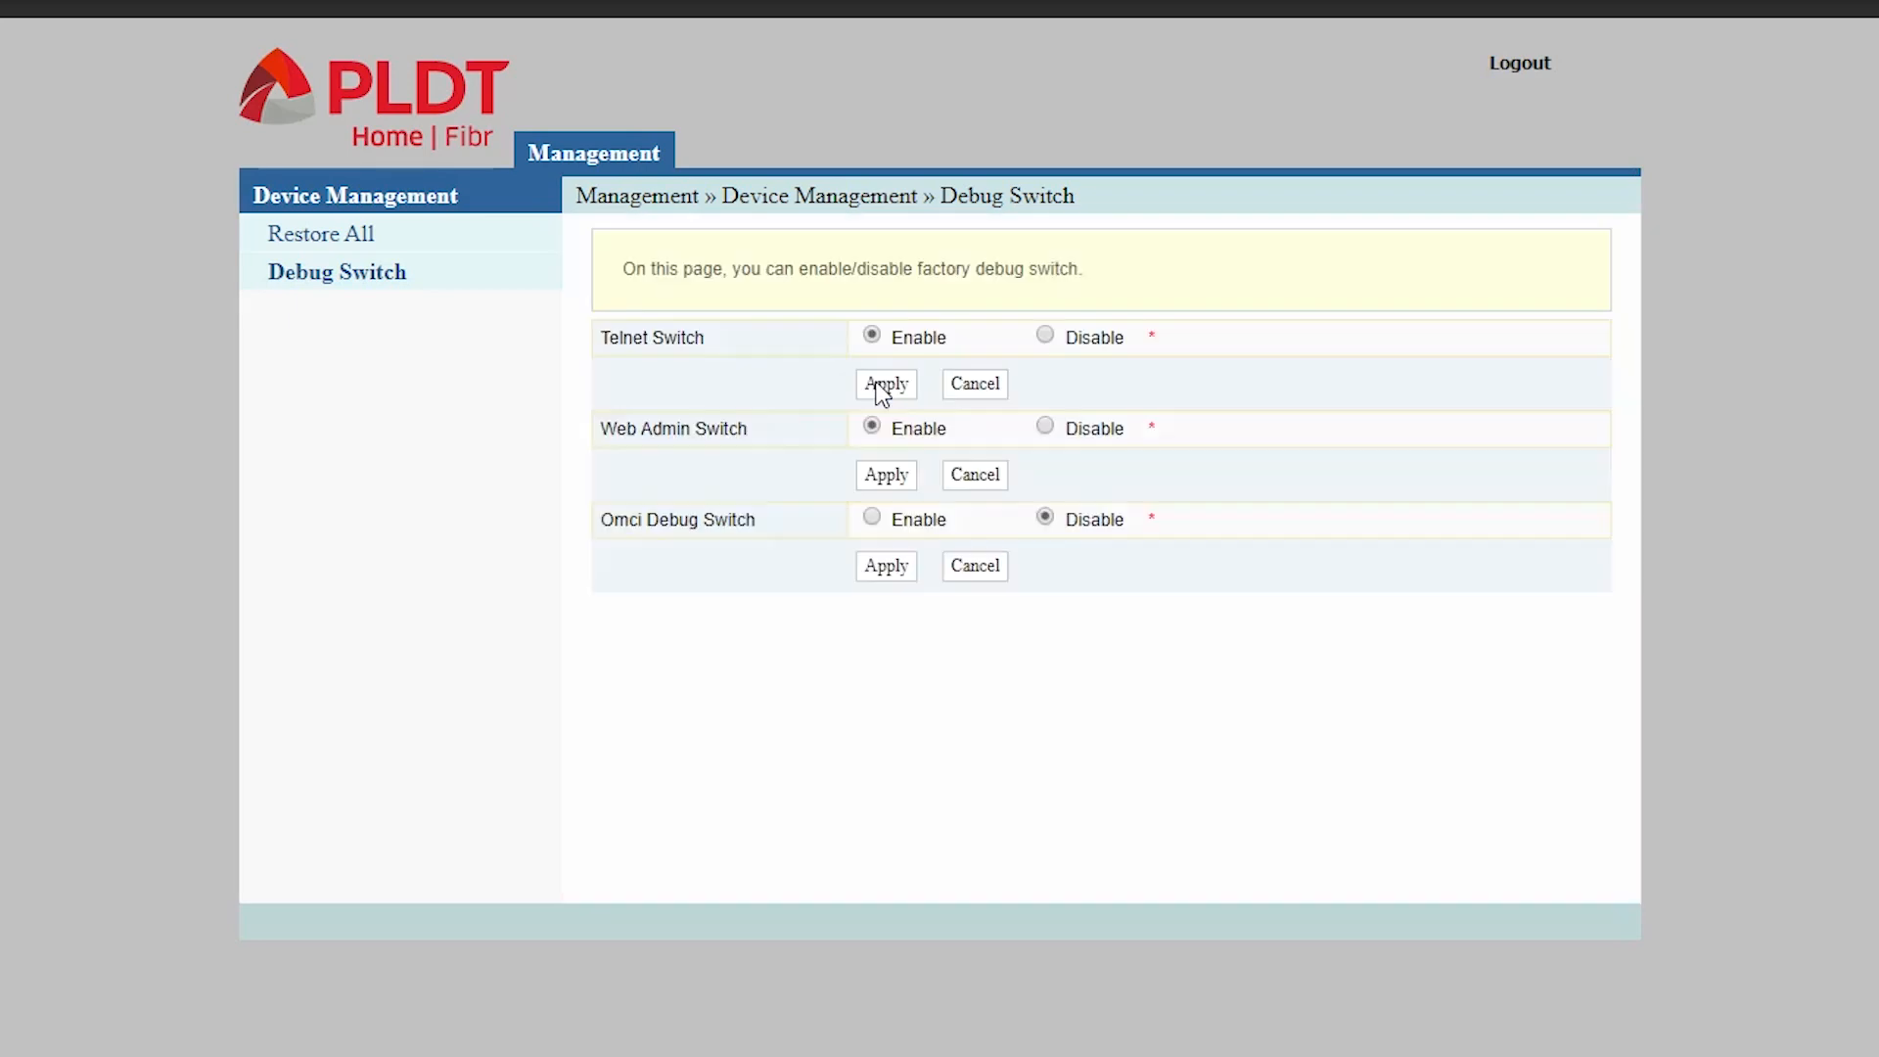
{"action": "mouse_move", "coordinate": [710, 306]}
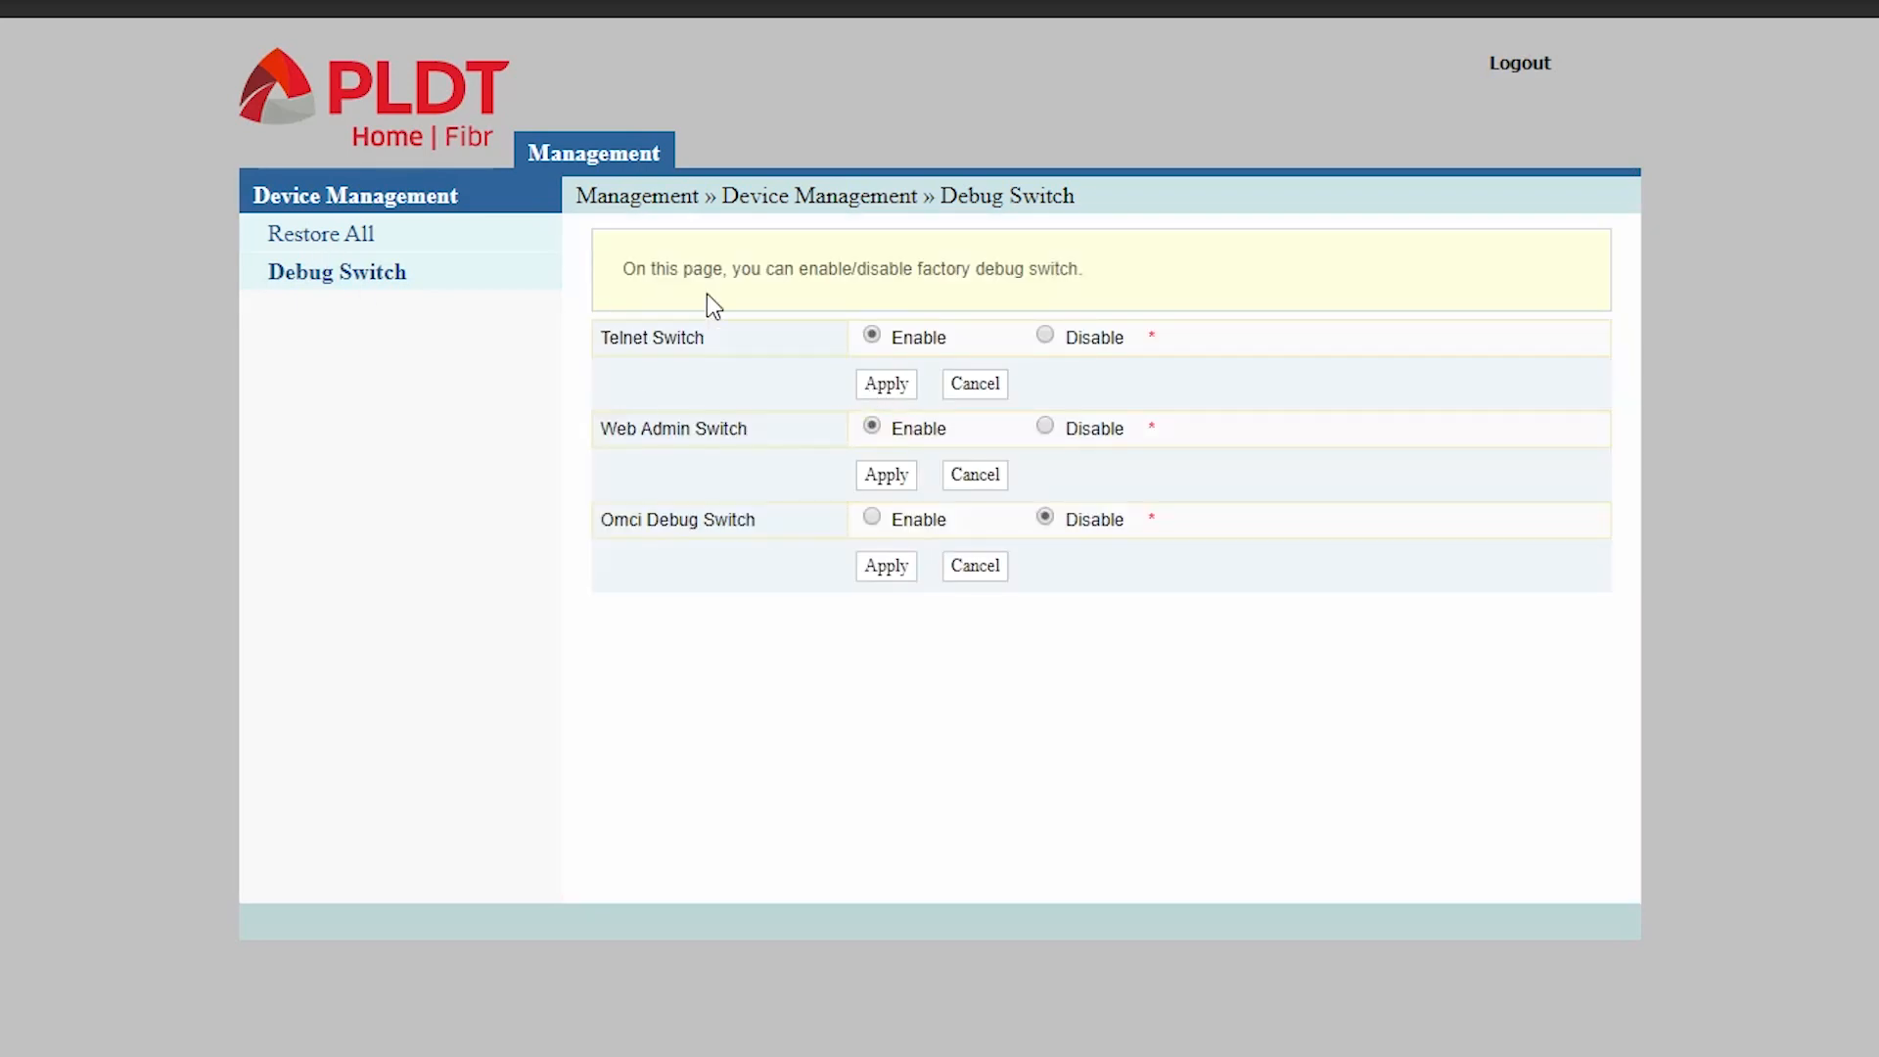
{"action": "mouse_move", "coordinate": [1252, 407]}
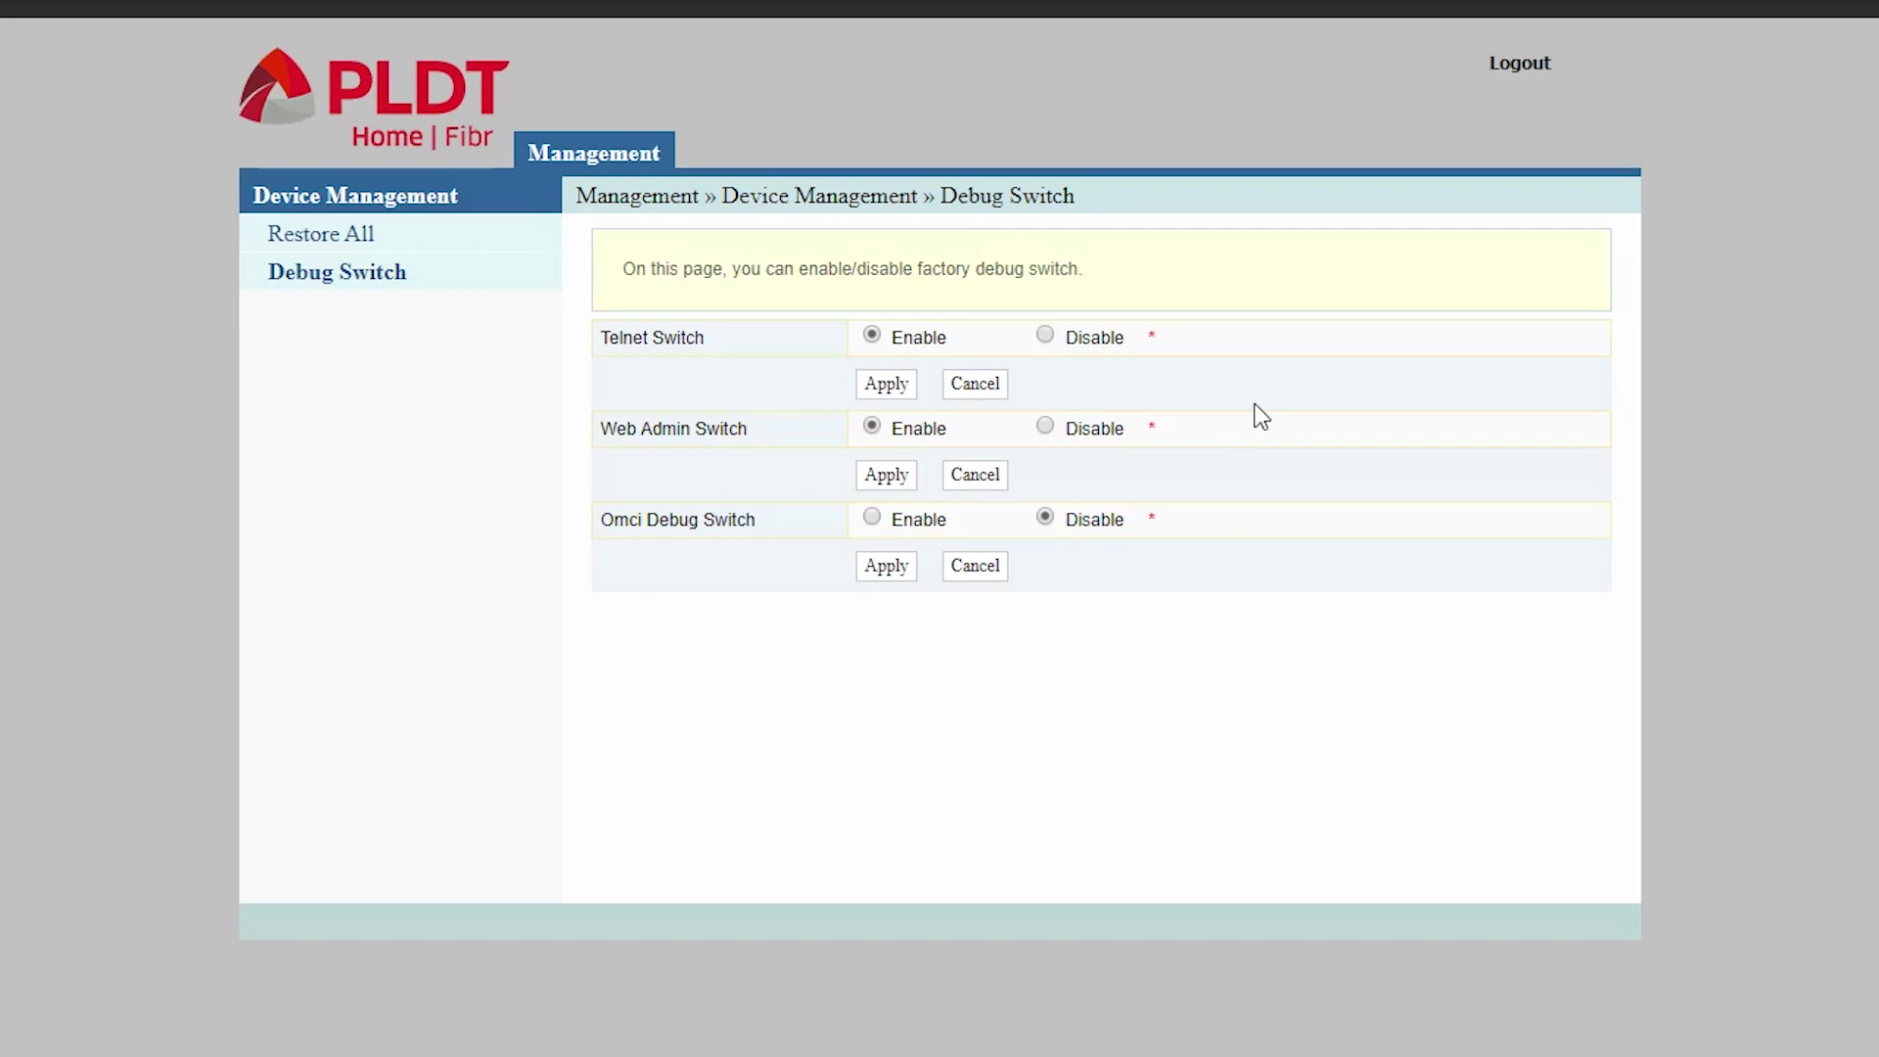
{"action": "mouse_move", "coordinate": [1519, 78]}
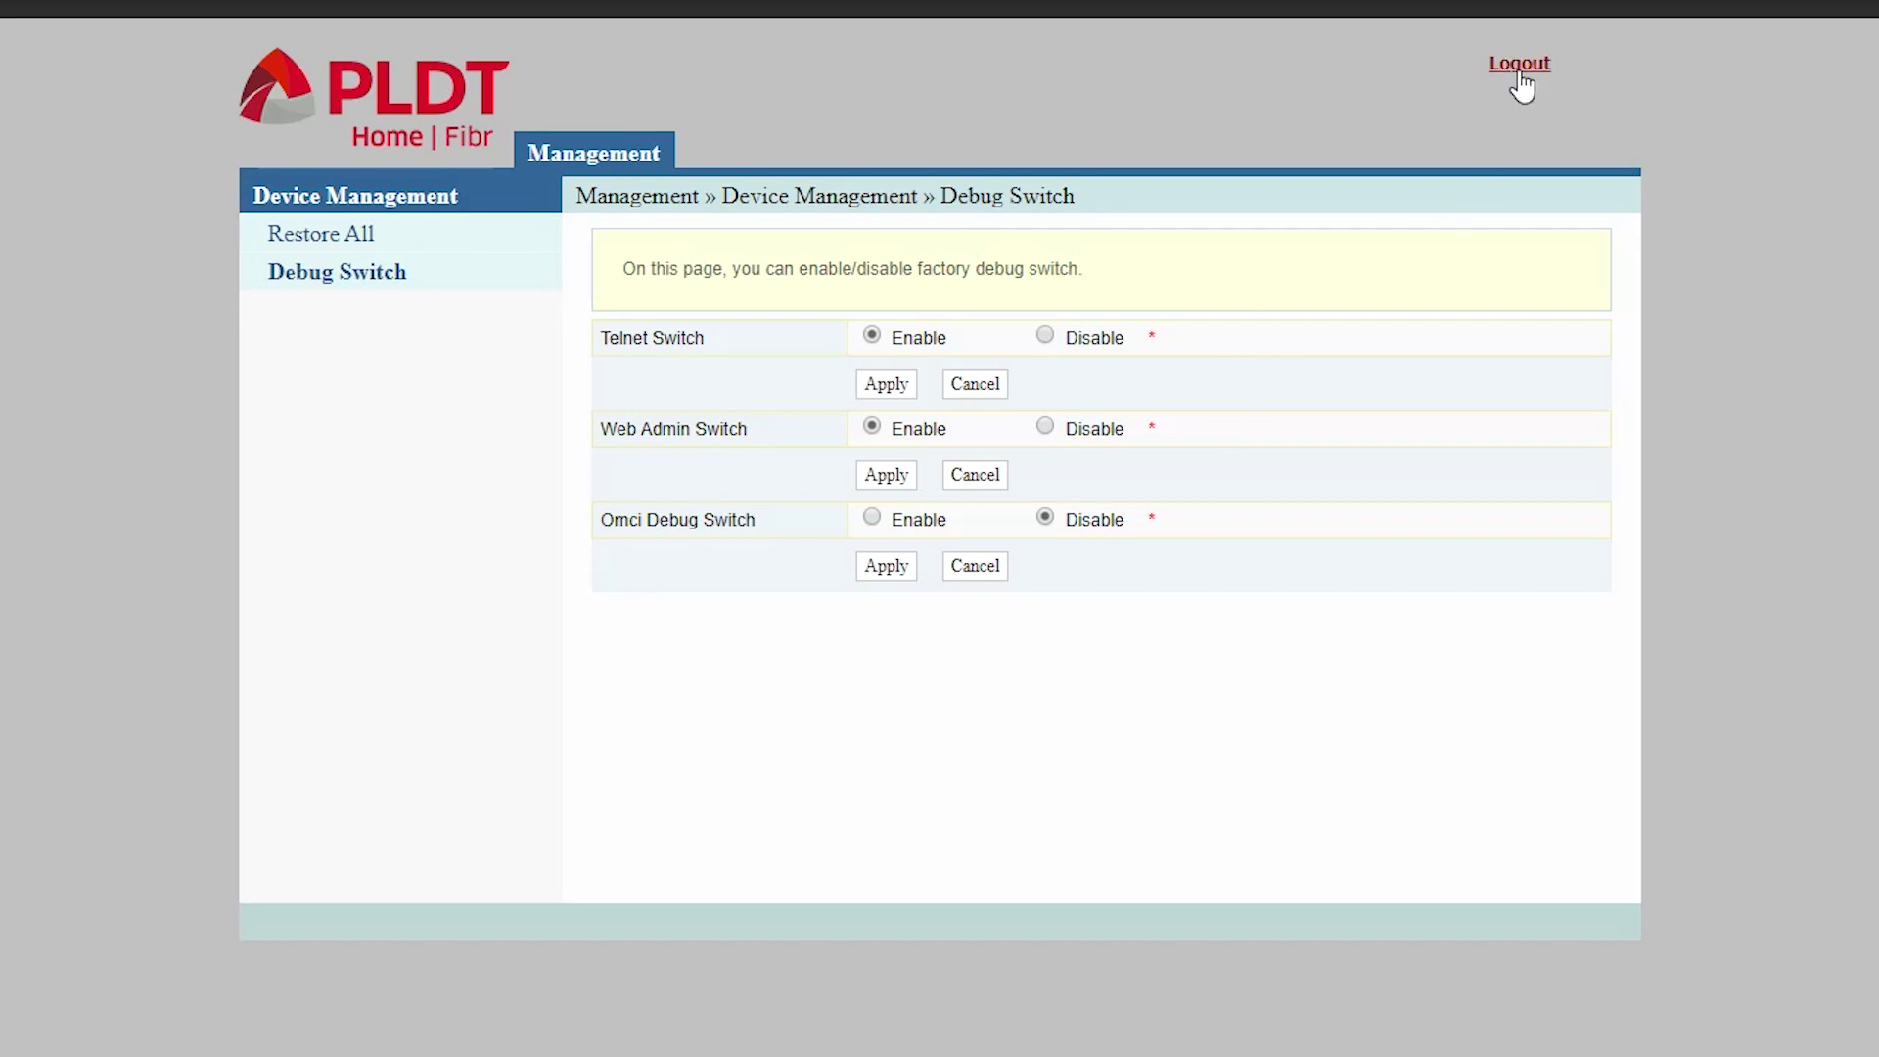
{"action": "left_click", "coordinate": [1517, 62]}
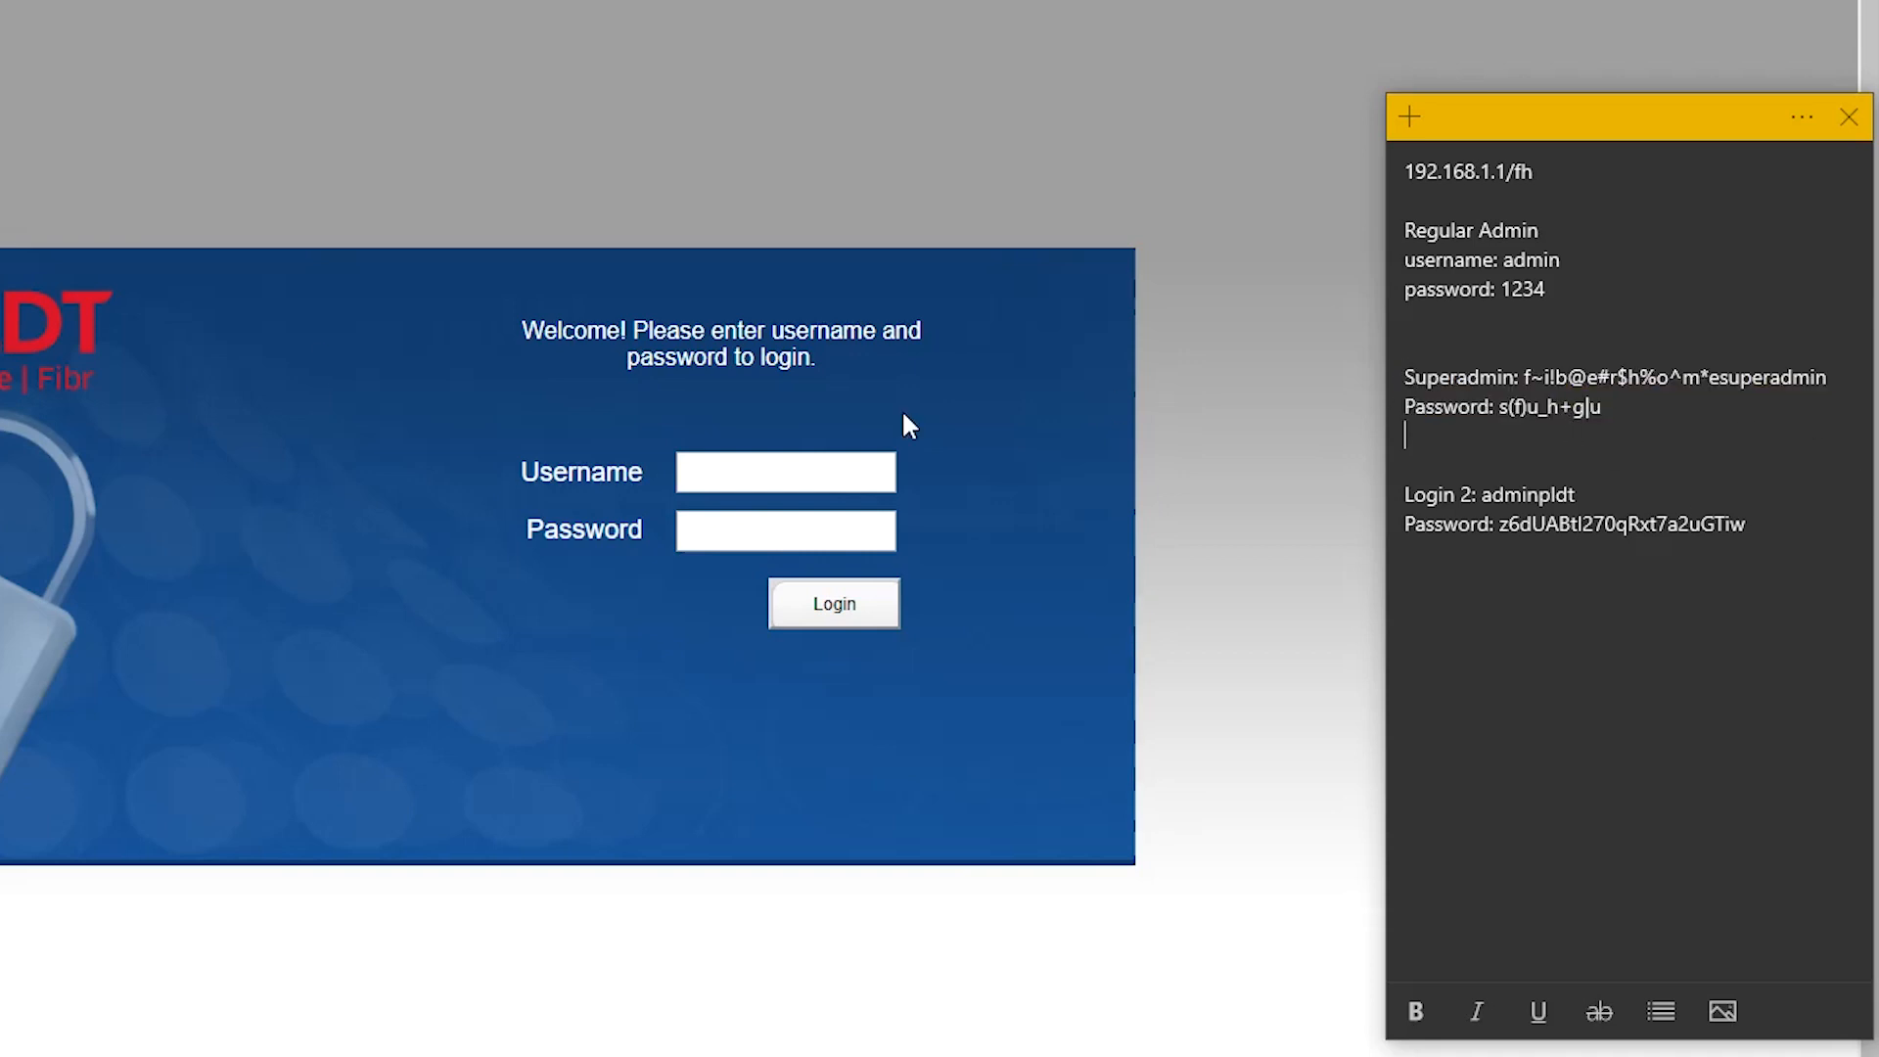
Go to 192.168.1.1/fh and enter adminpldt as the Administrator name
{"action": "left_click", "coordinate": [1846, 116]}
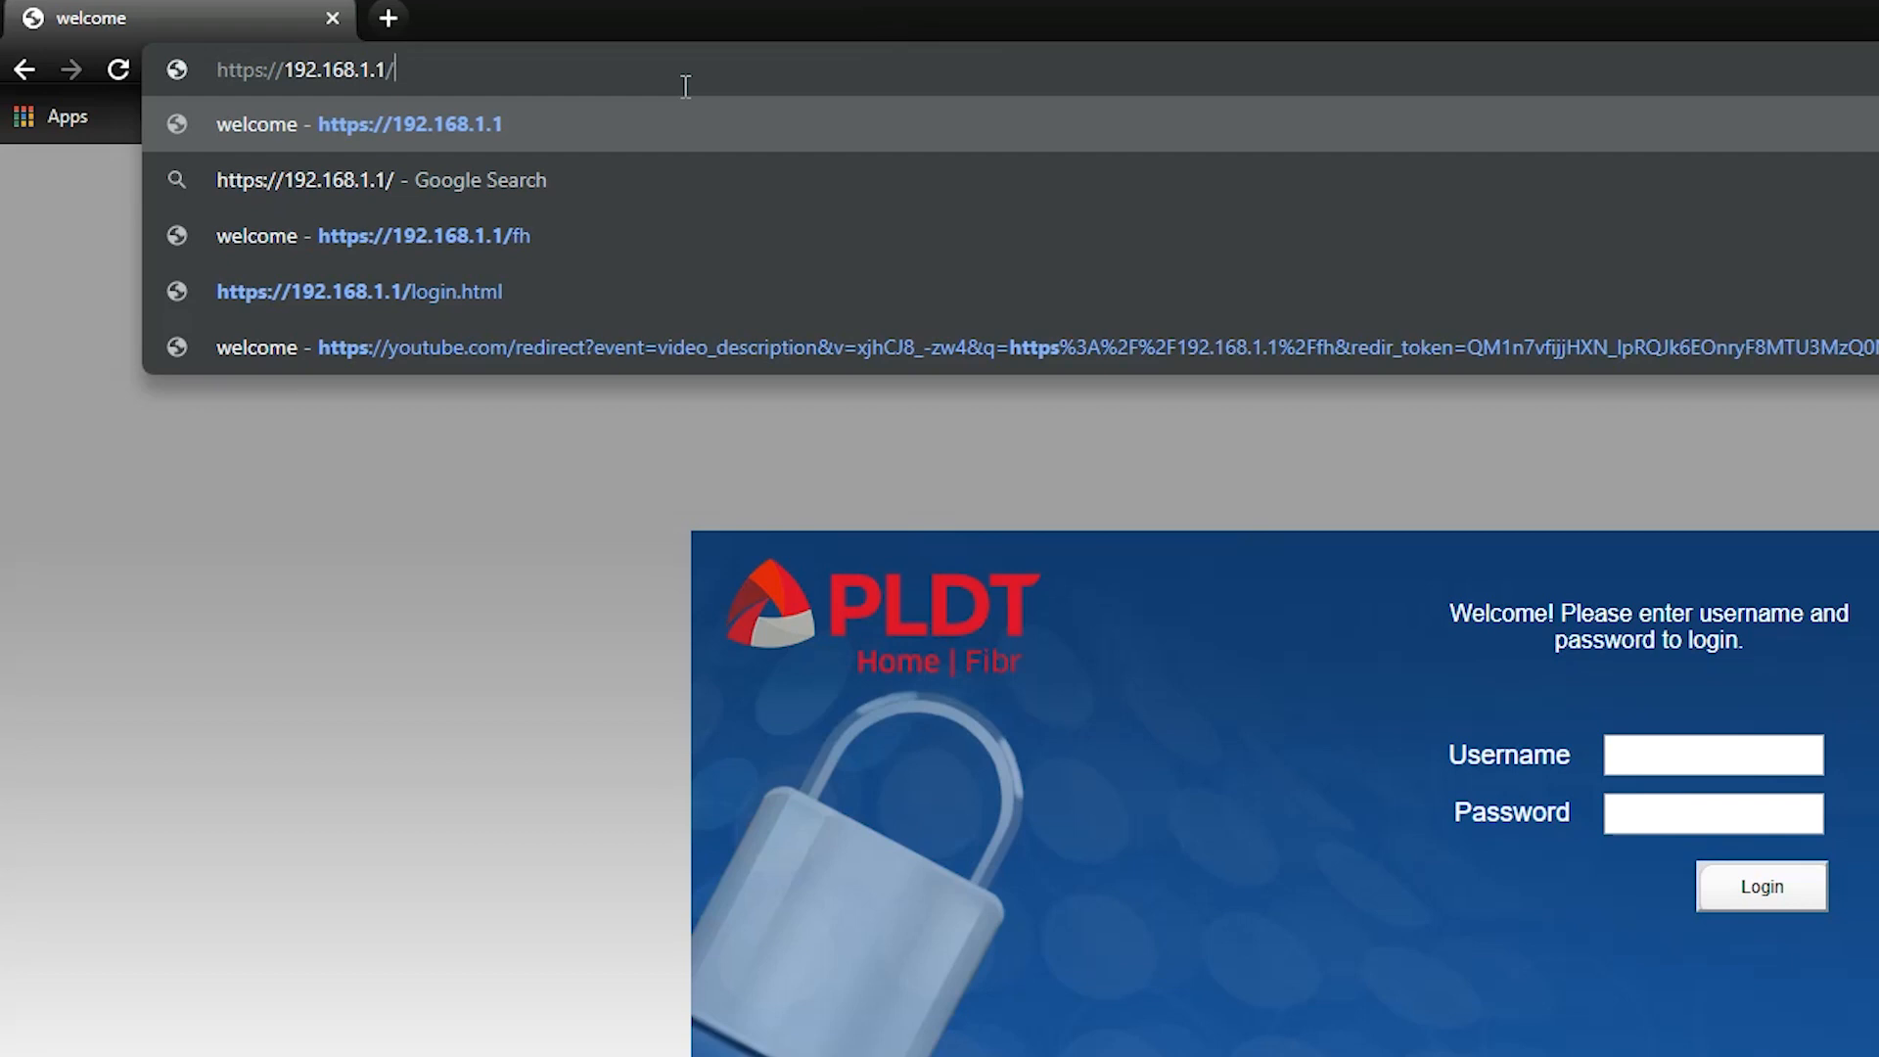
{"action": "type", "text": "fh"}
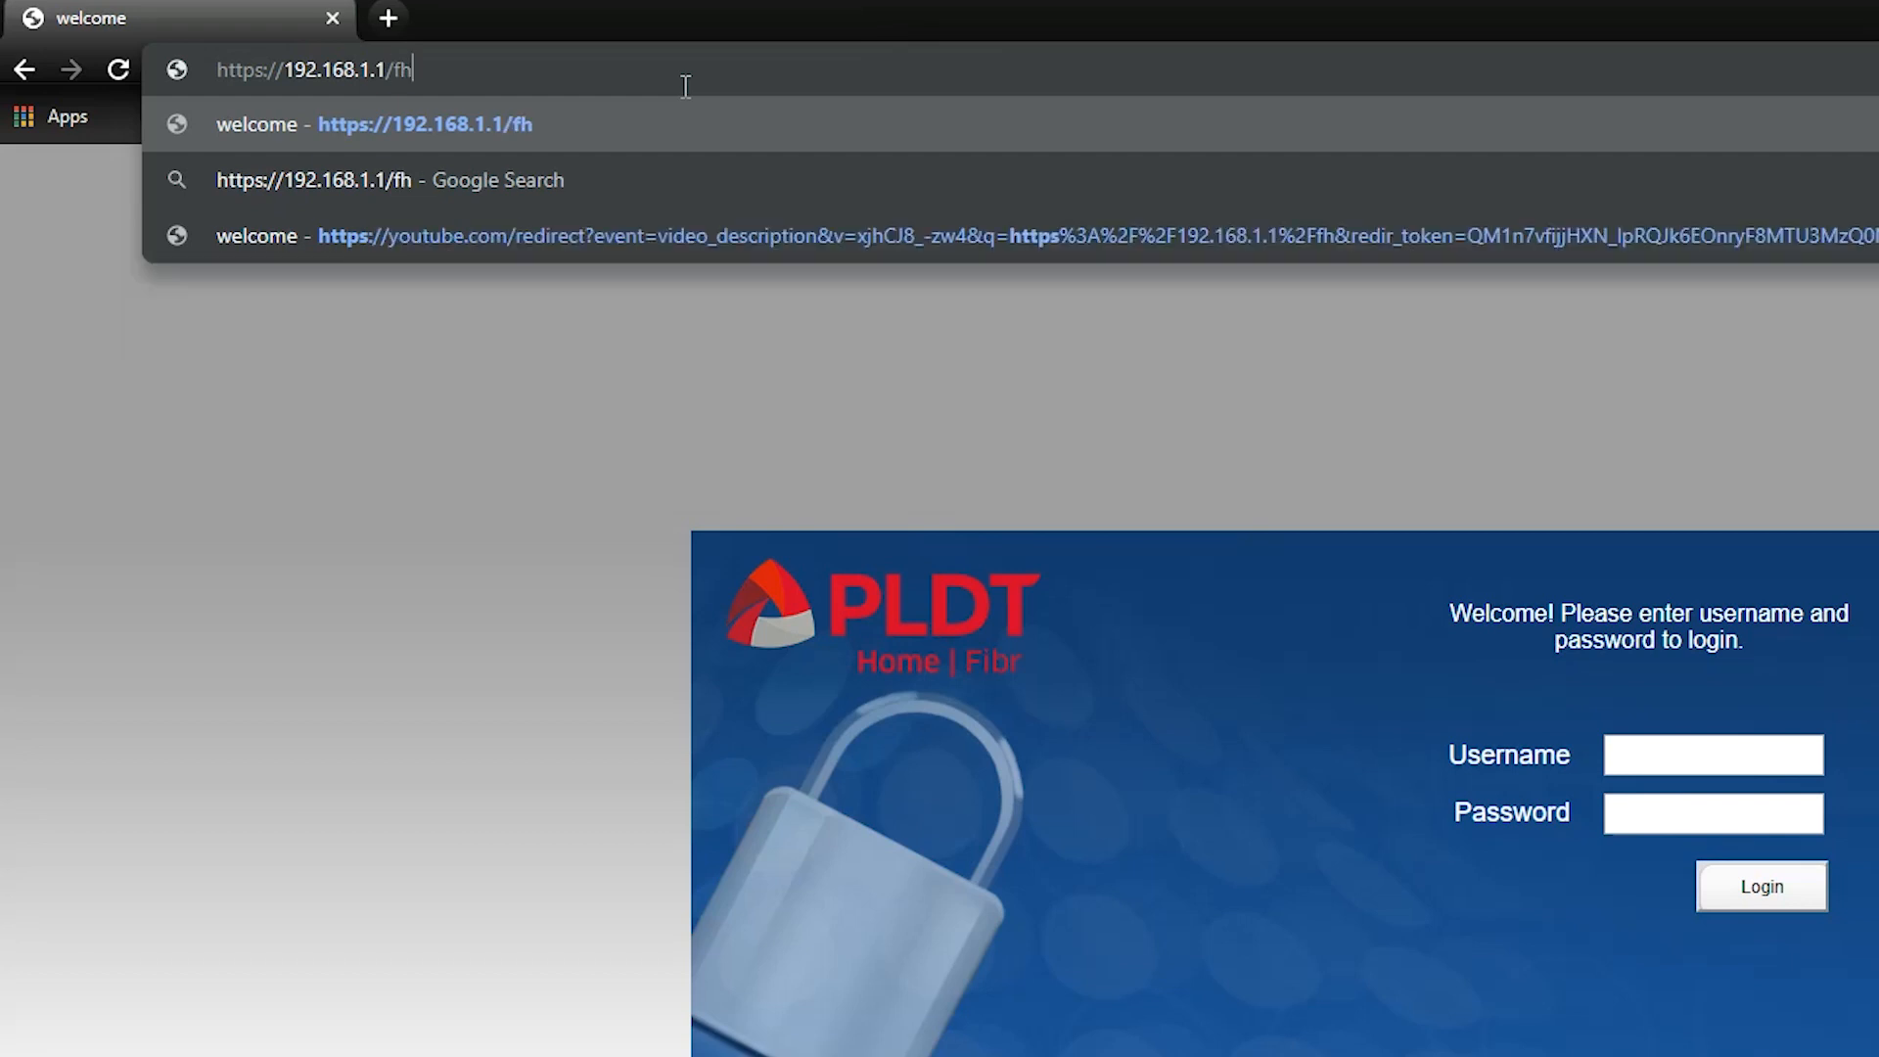
{"action": "mouse_move", "coordinate": [1135, 569]}
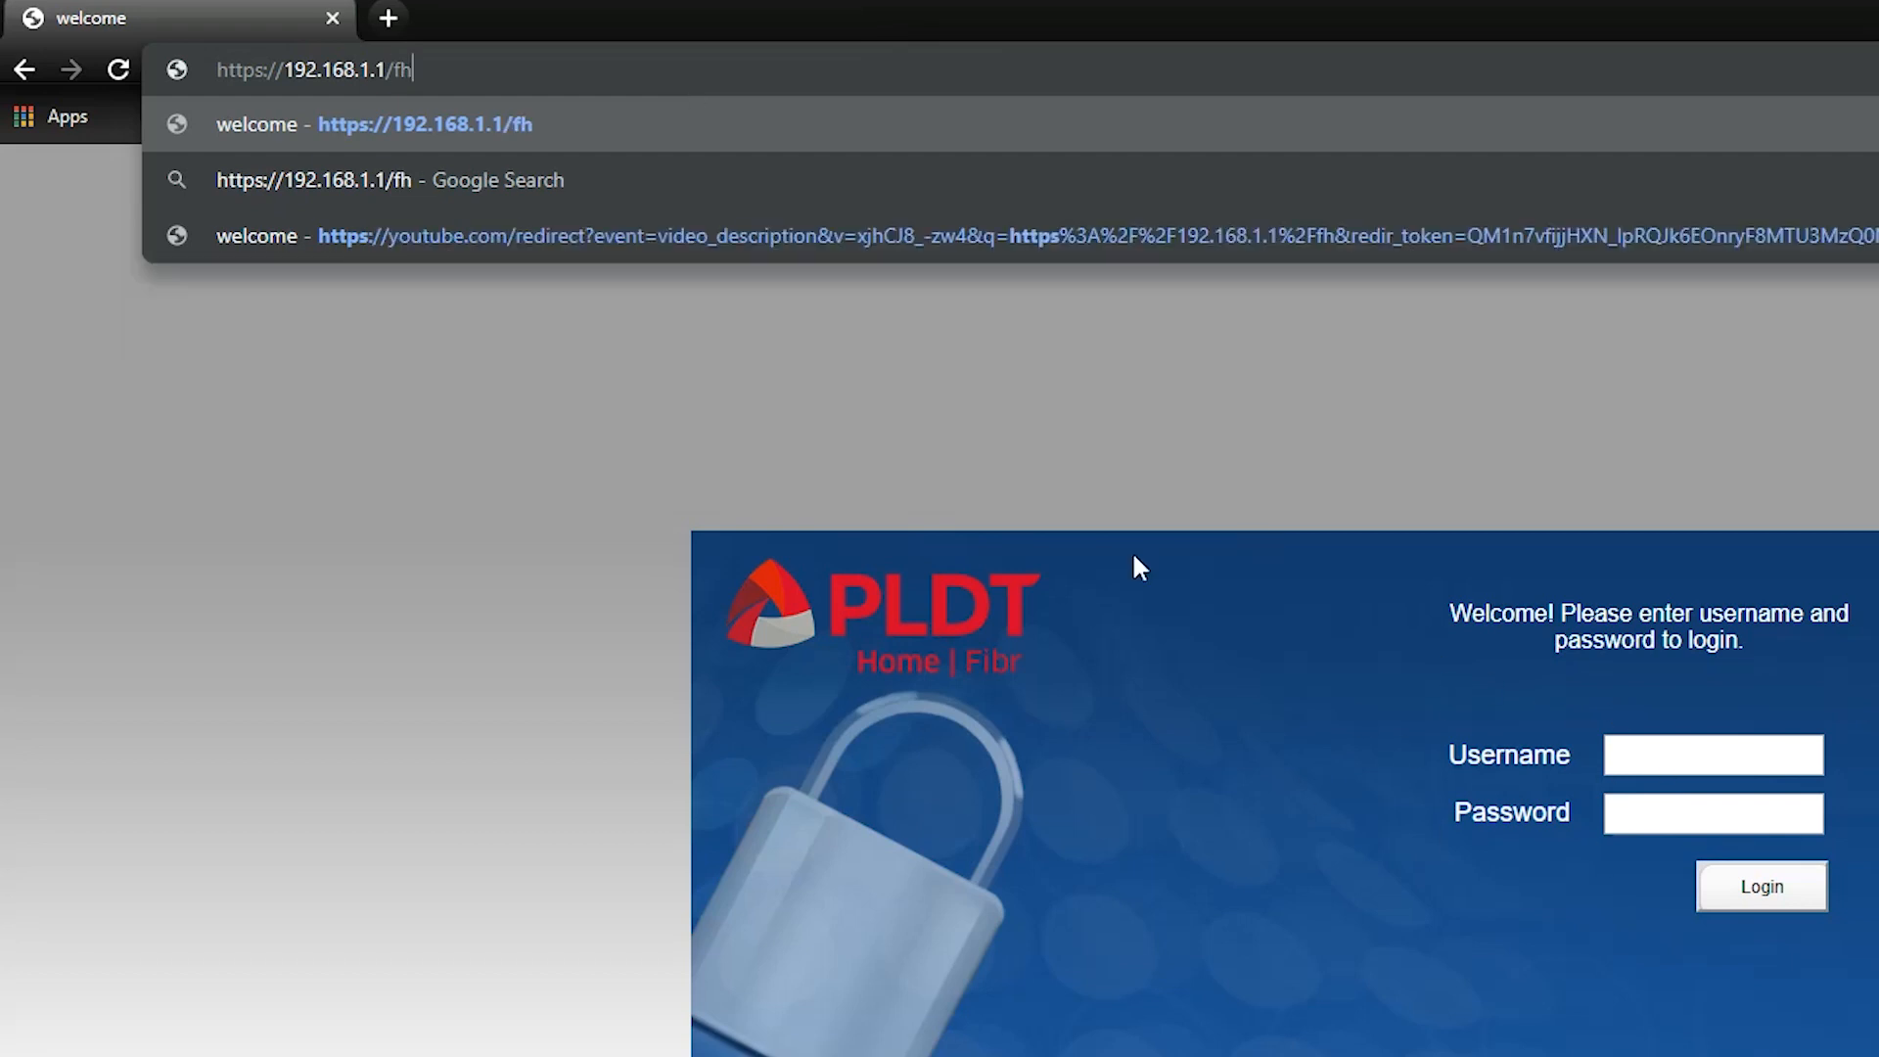
{"action": "key", "text": "Enter"}
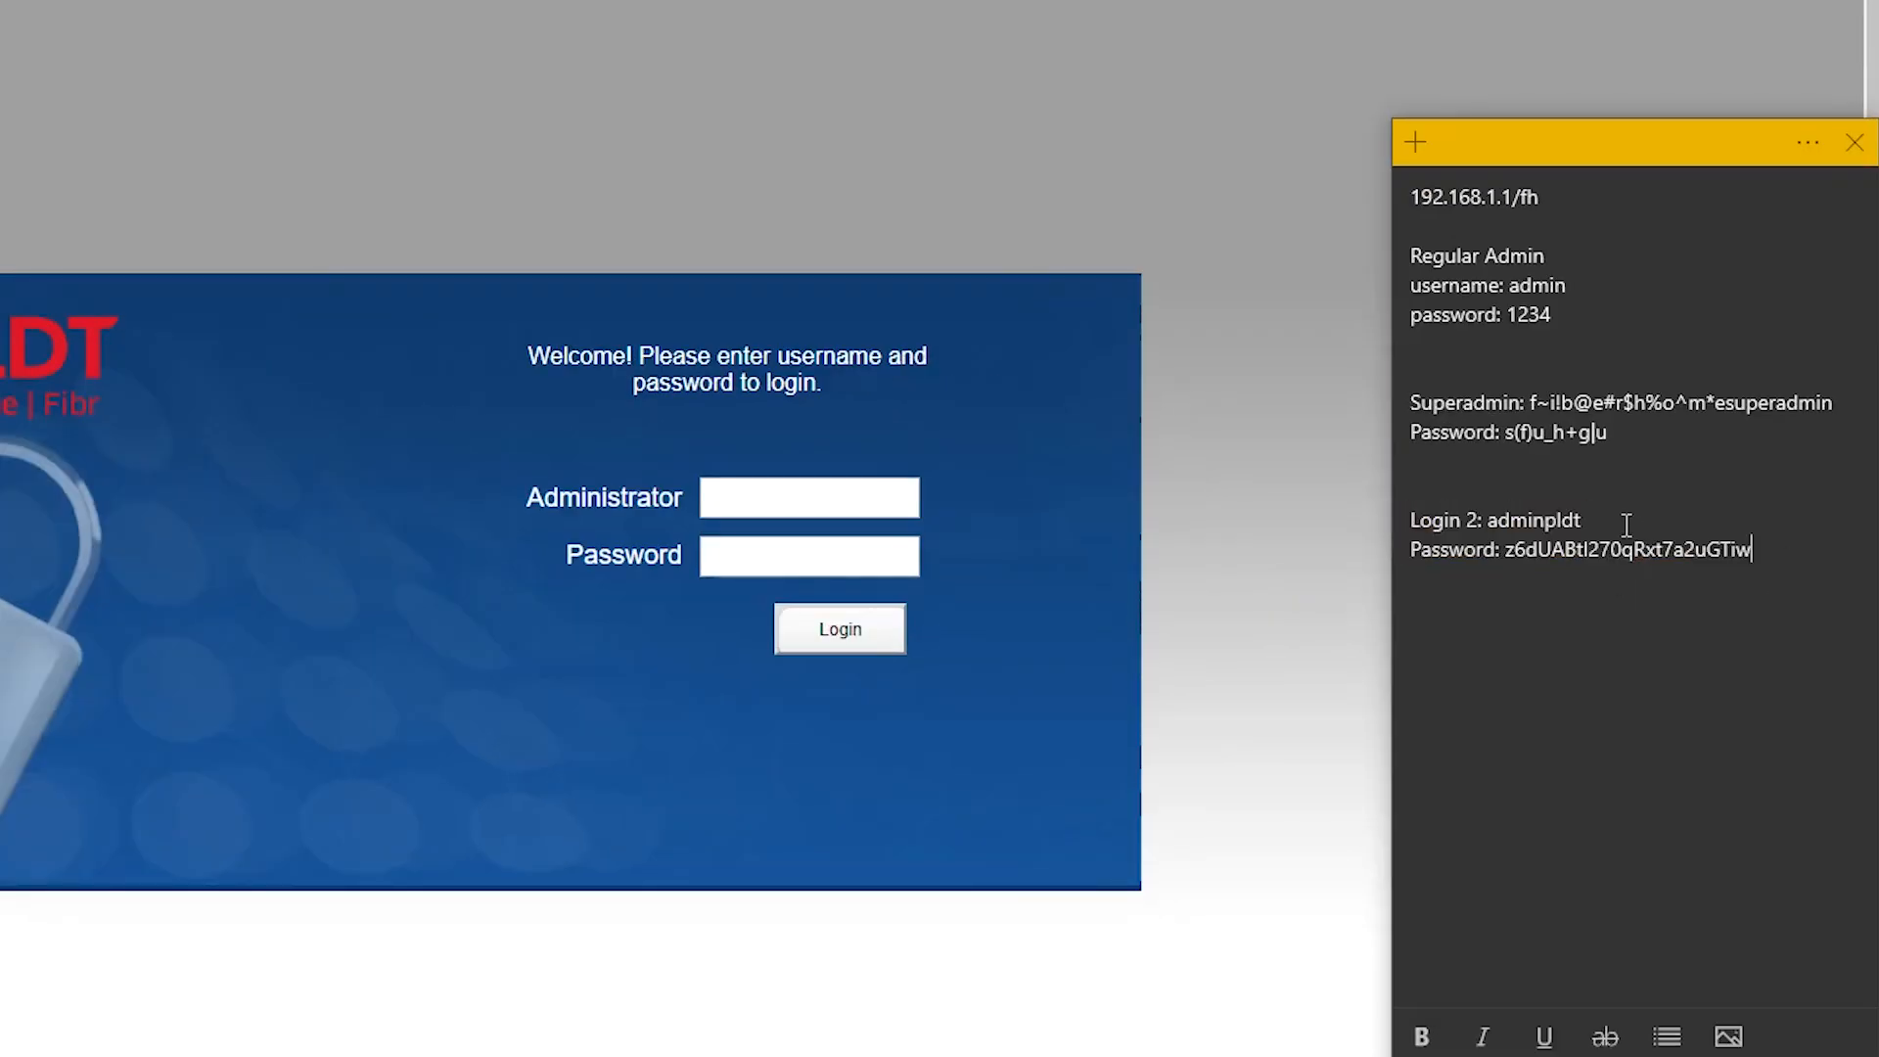
{"action": "double_click", "coordinate": [1534, 521]}
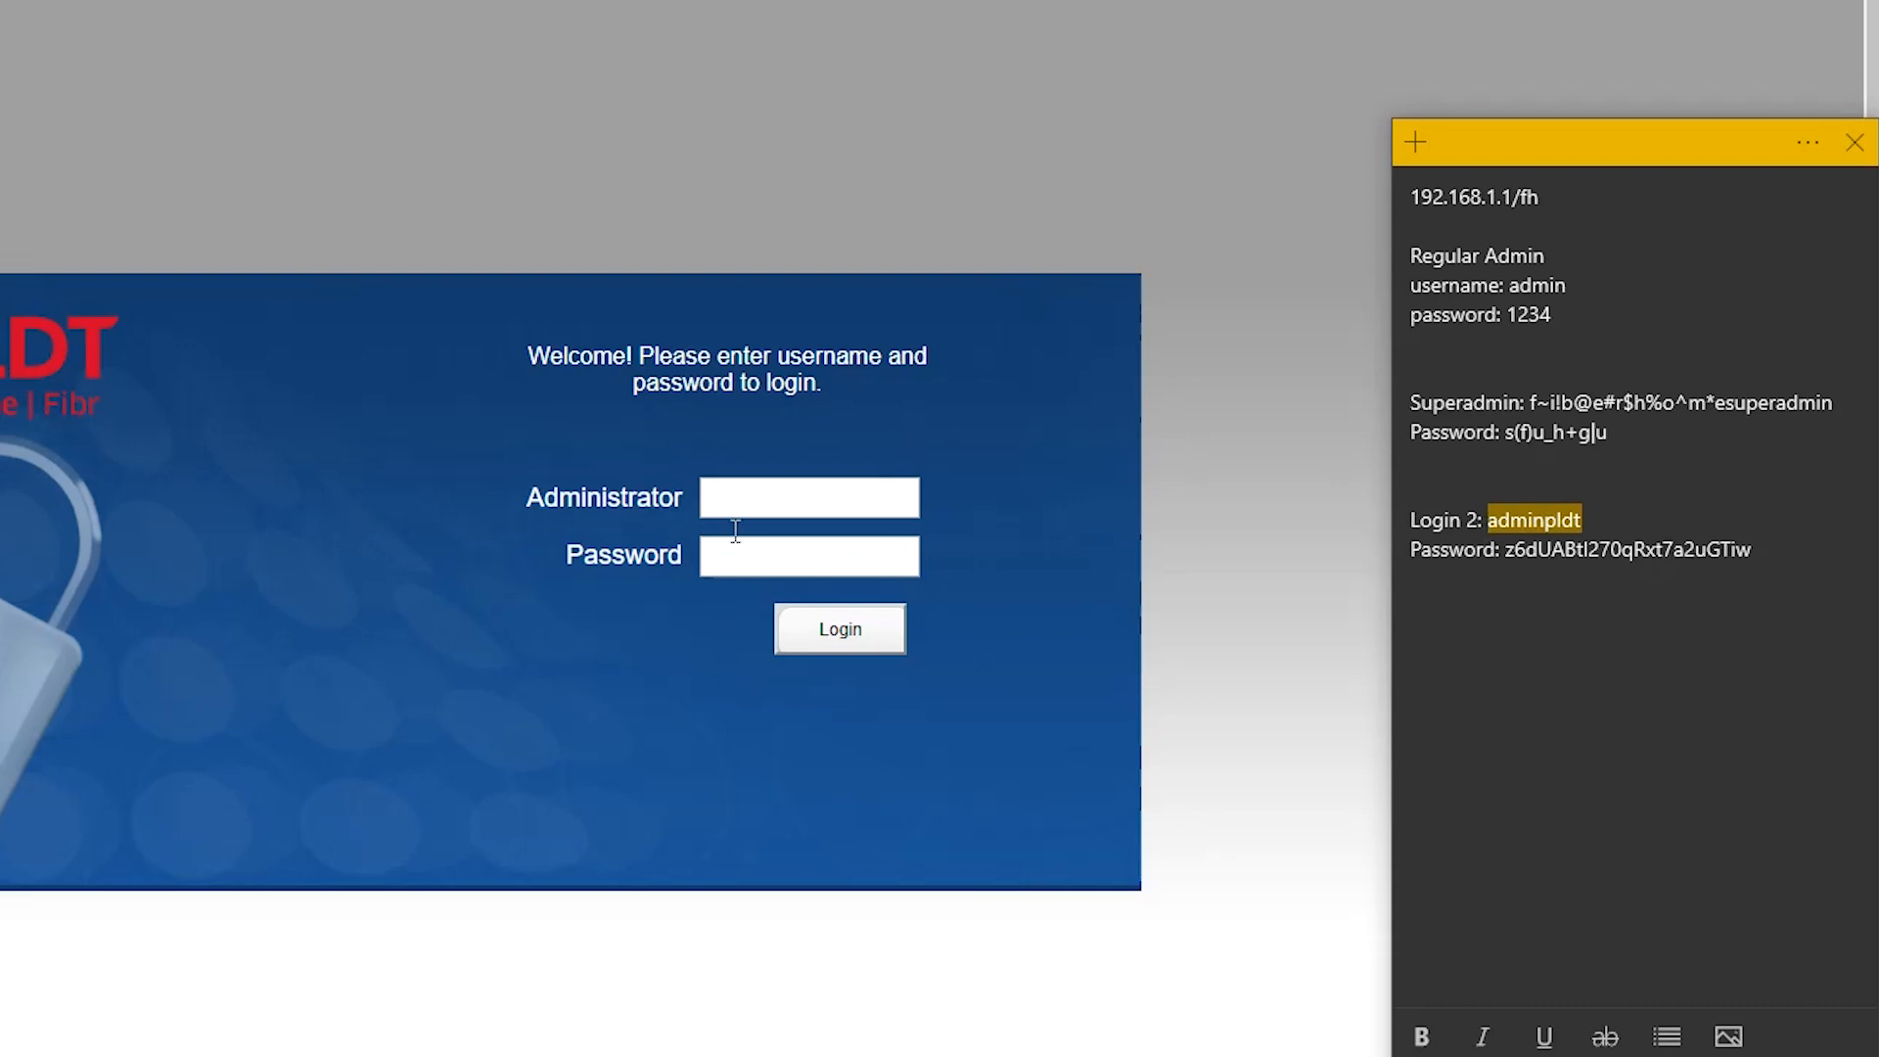
{"action": "type", "text": "adminpldt"}
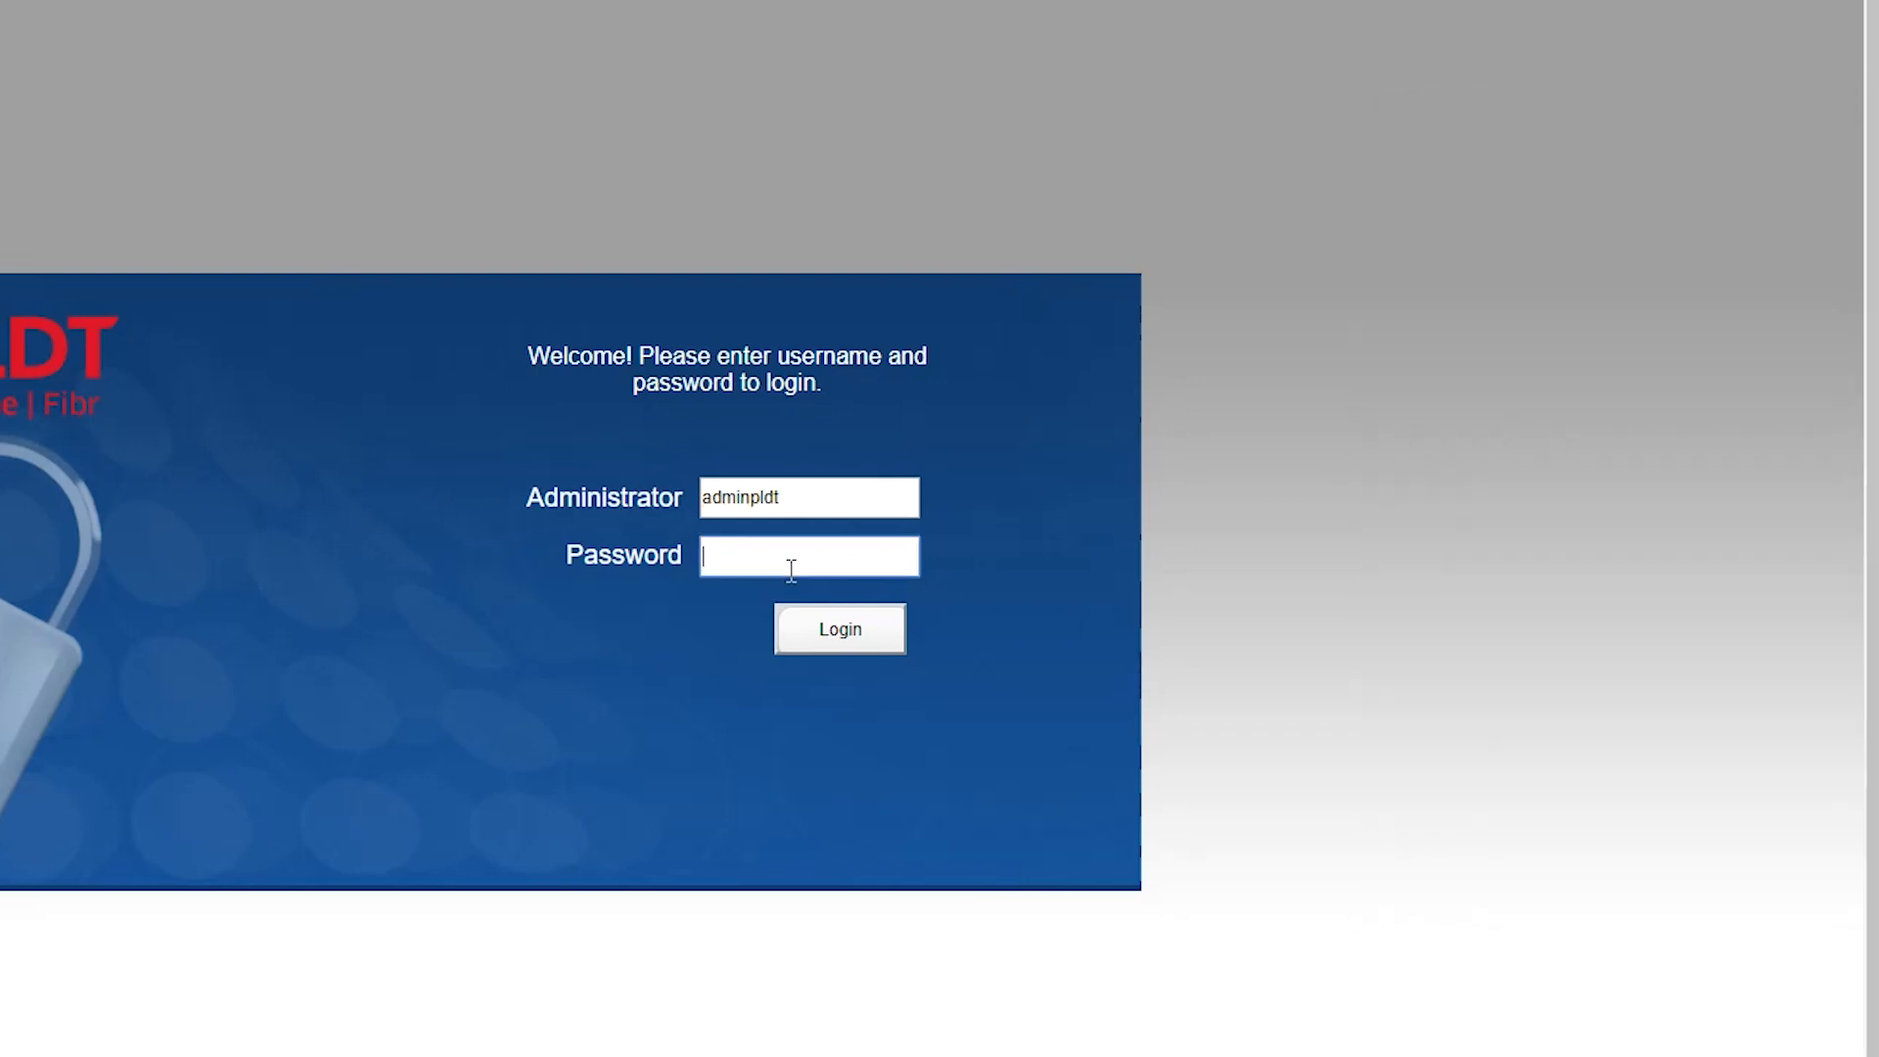
Log in as adminpldt, OK the must-change-password notice and enter the old password
{"action": "left_click", "coordinate": [840, 630]}
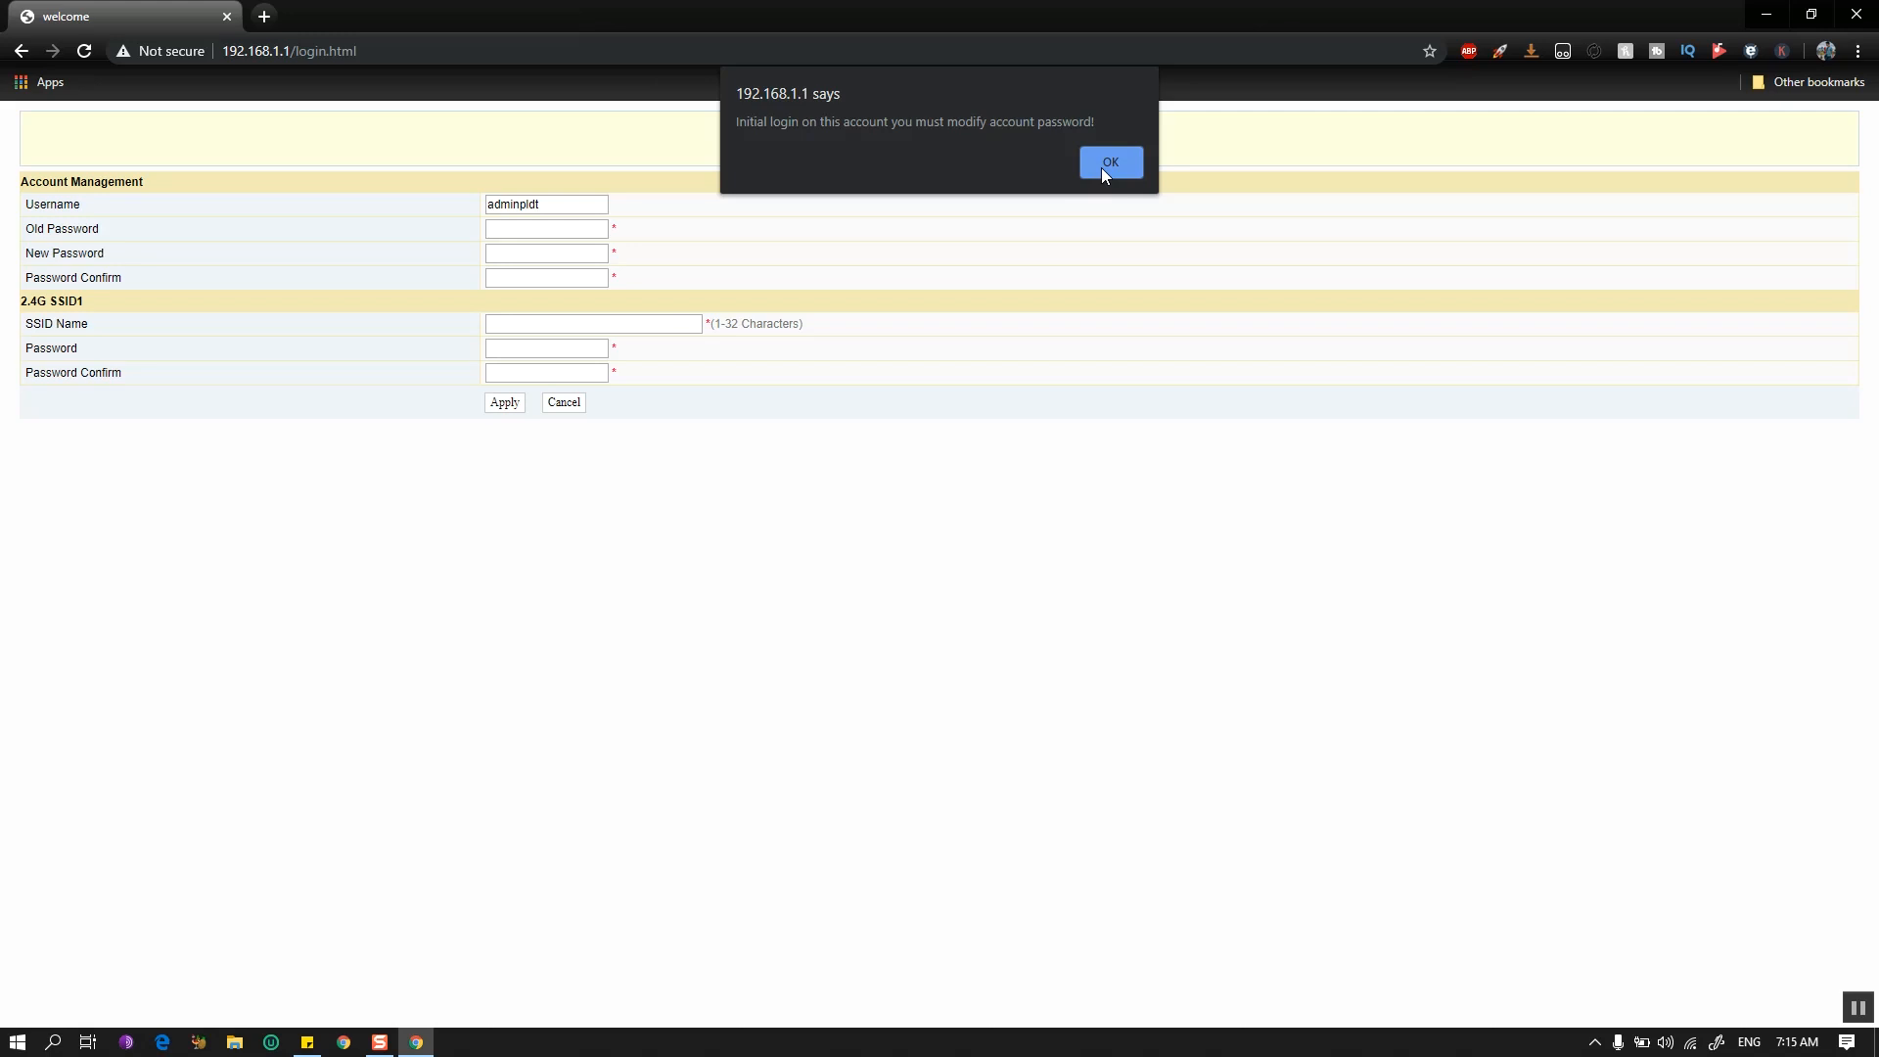
{"action": "left_click", "coordinate": [1110, 160]}
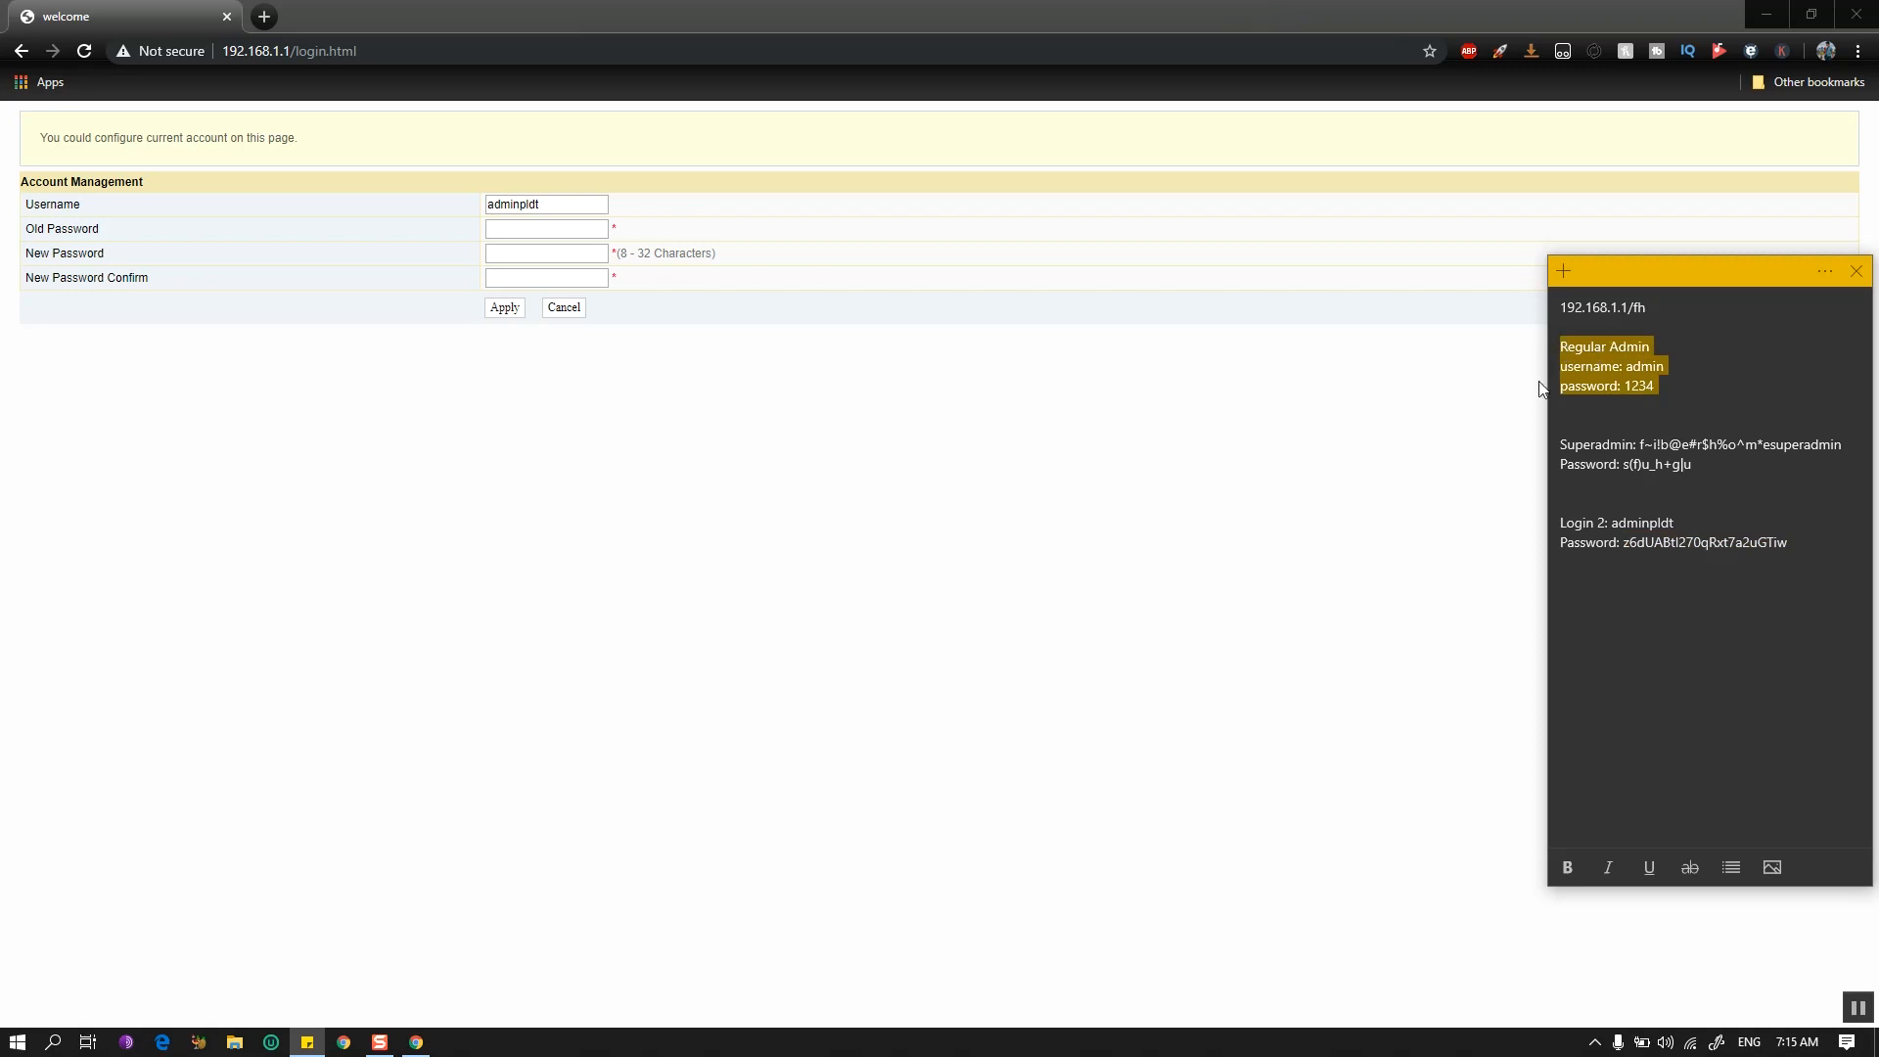
{"action": "left_click", "coordinate": [545, 227]}
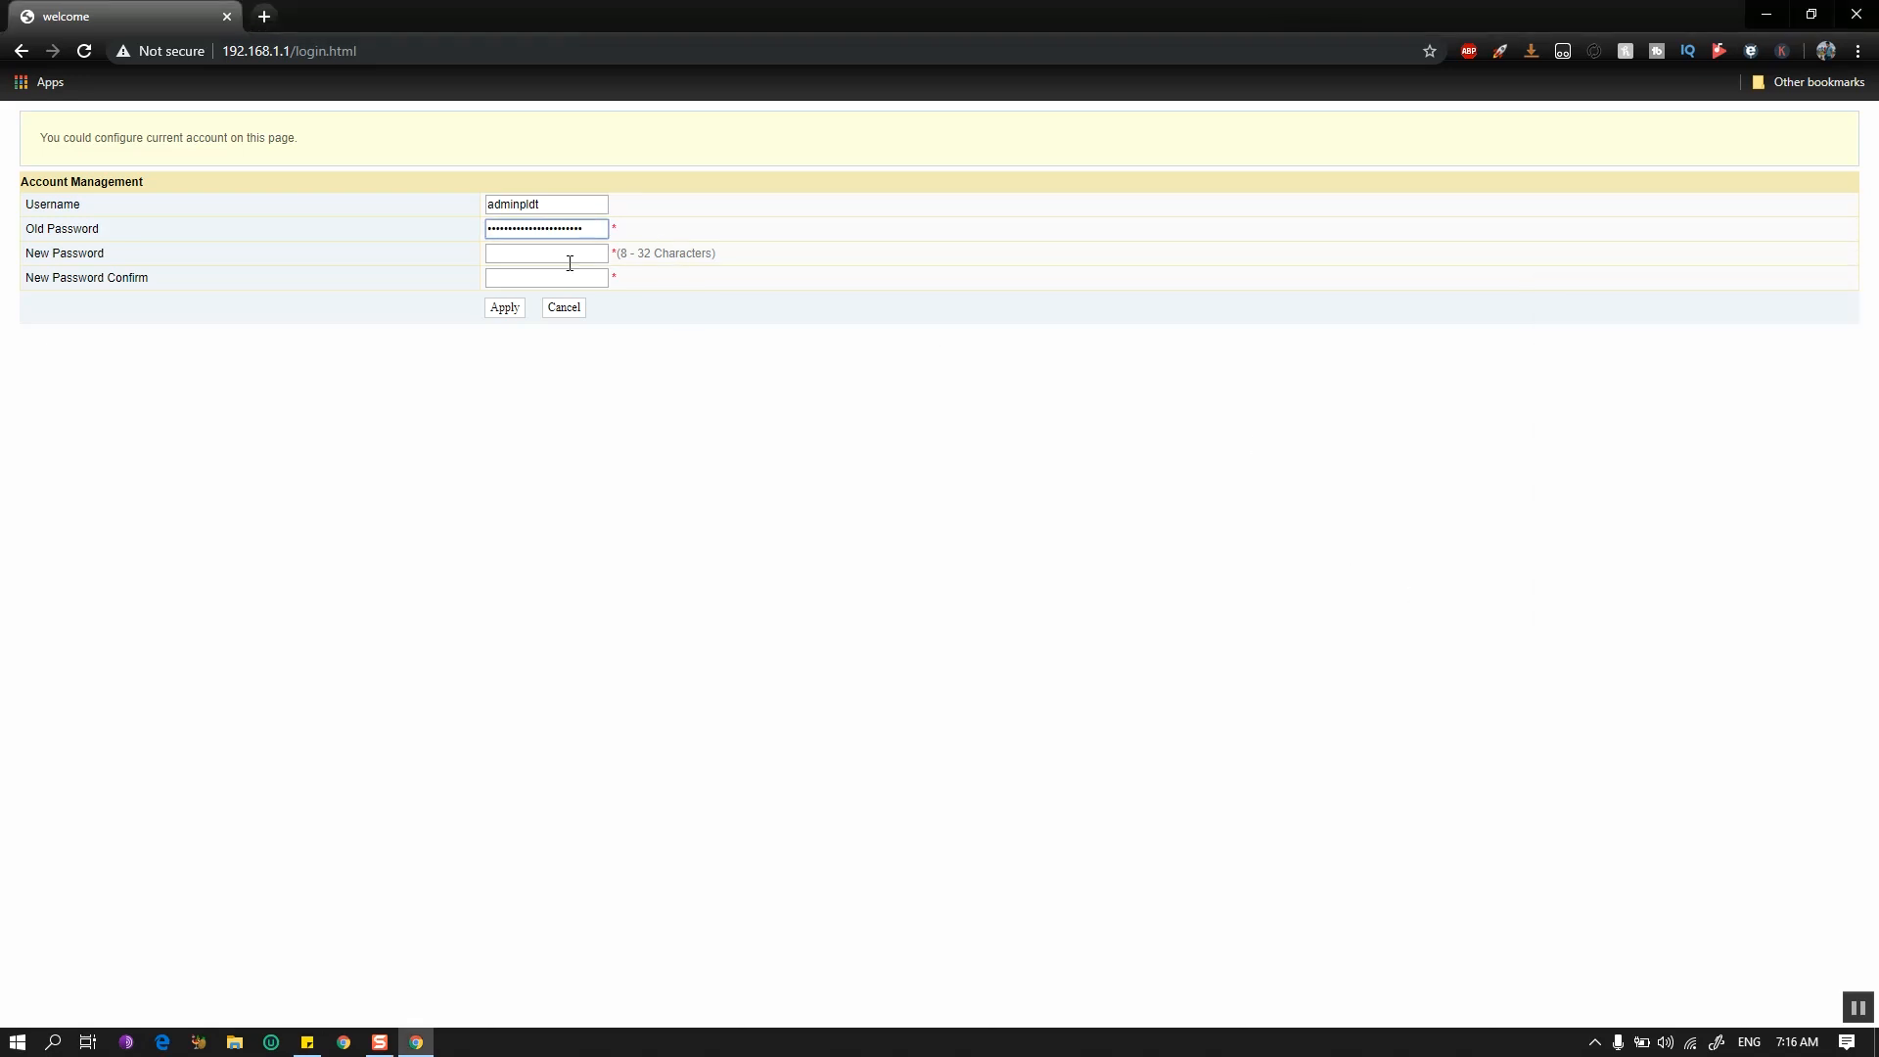
Enter and confirm the new adminpldt password, retyping the confirmation, and apply it
{"action": "left_click", "coordinate": [544, 253]}
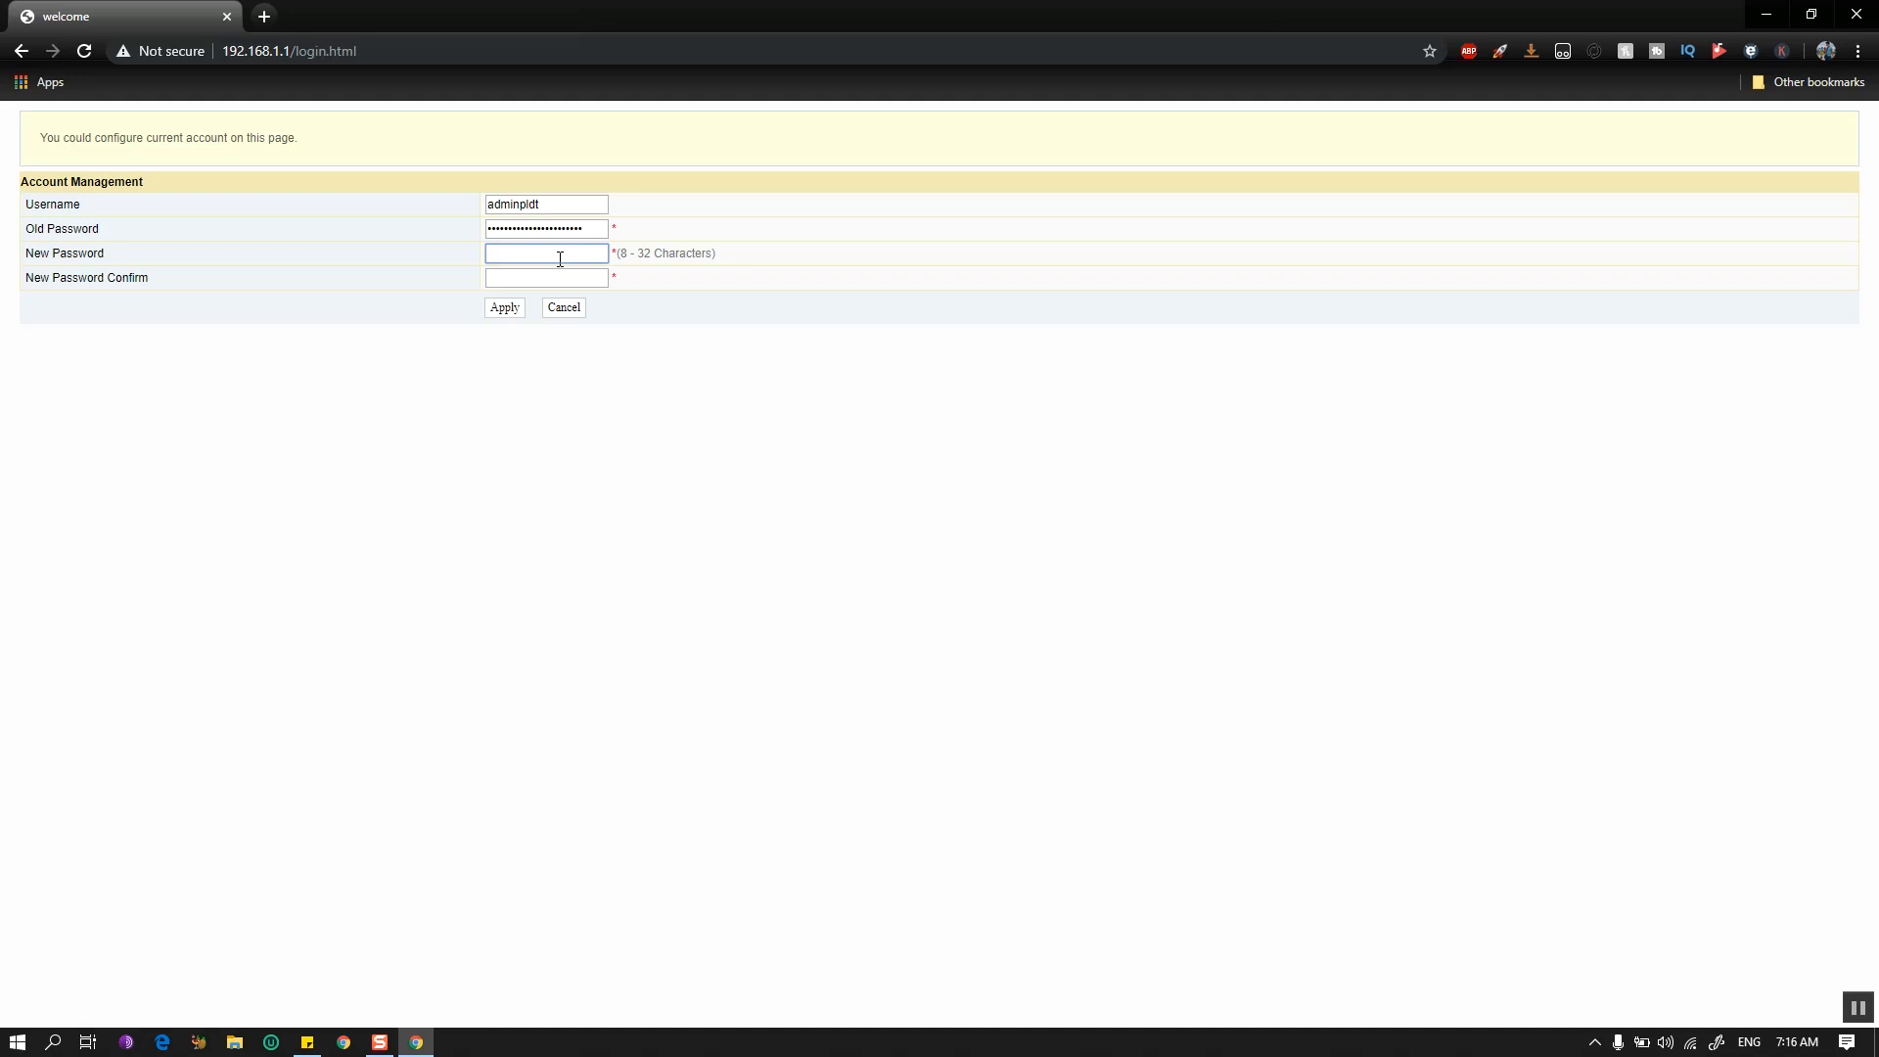
{"action": "type", "text": "••"}
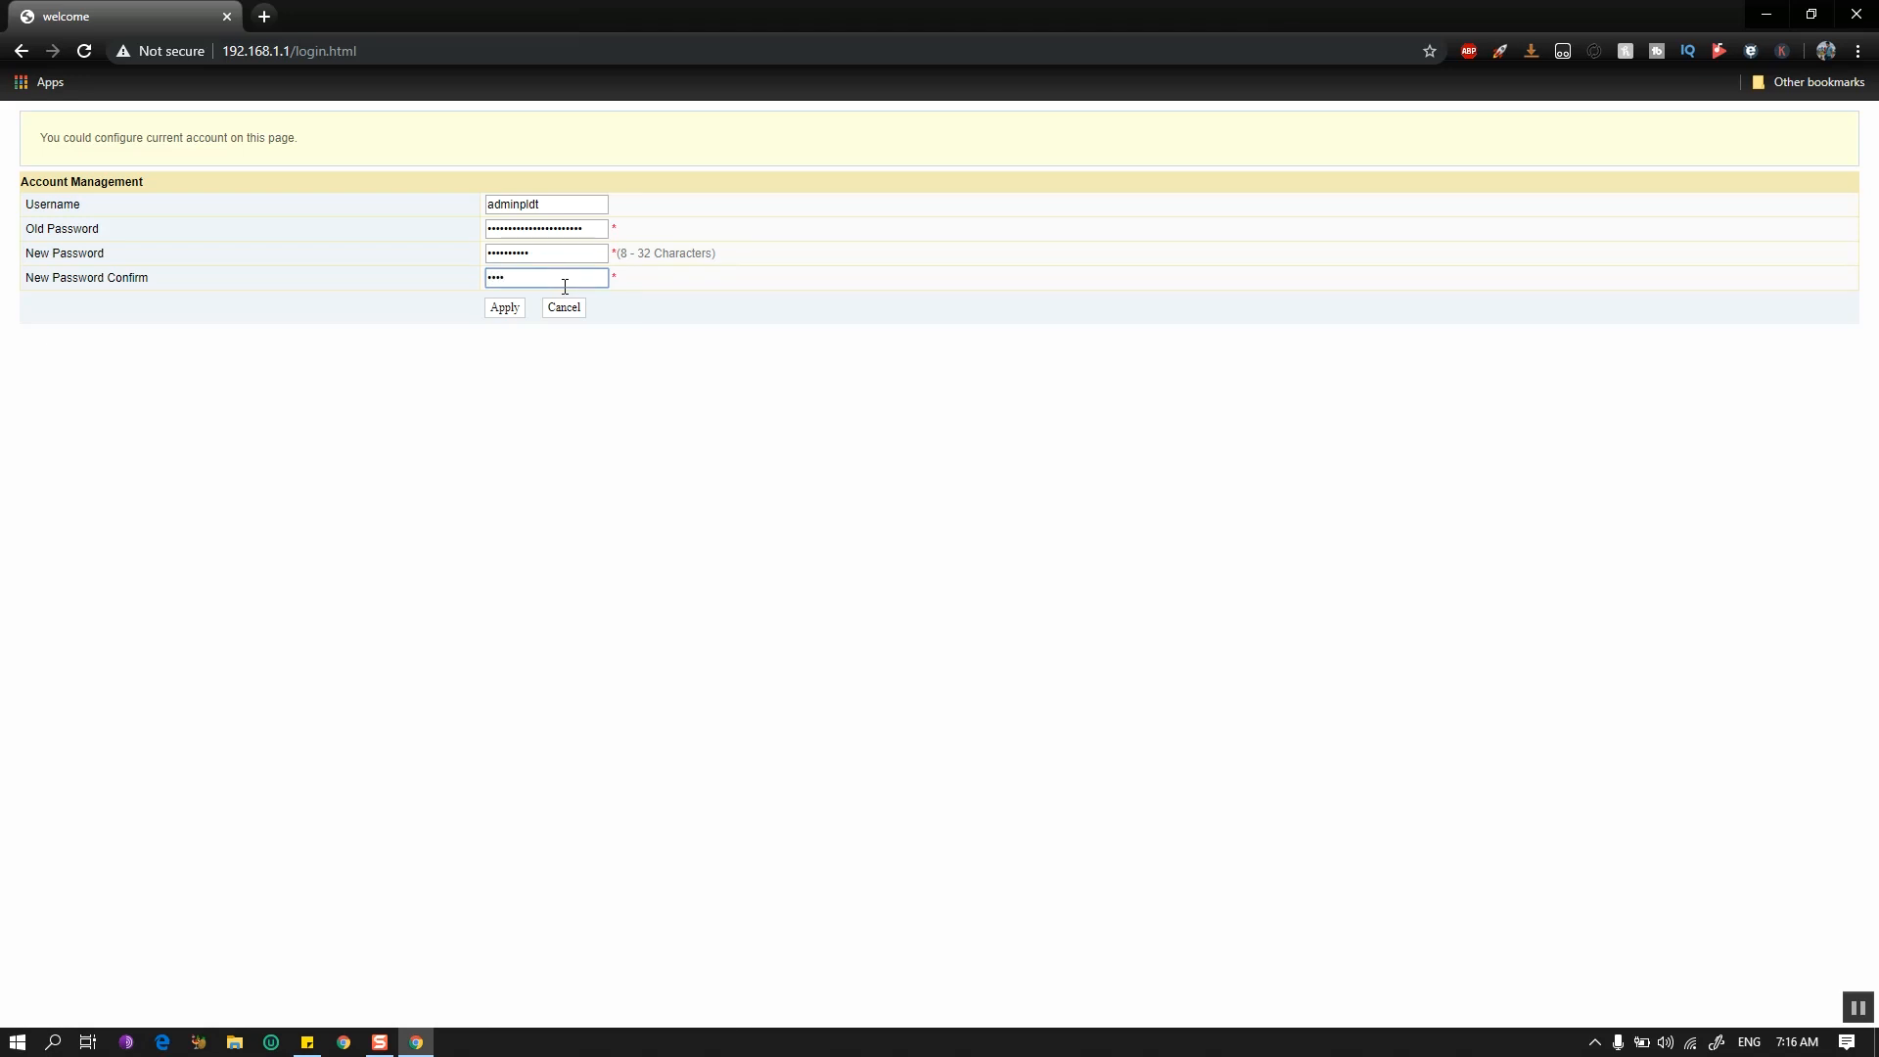
{"action": "type", "text": "•"}
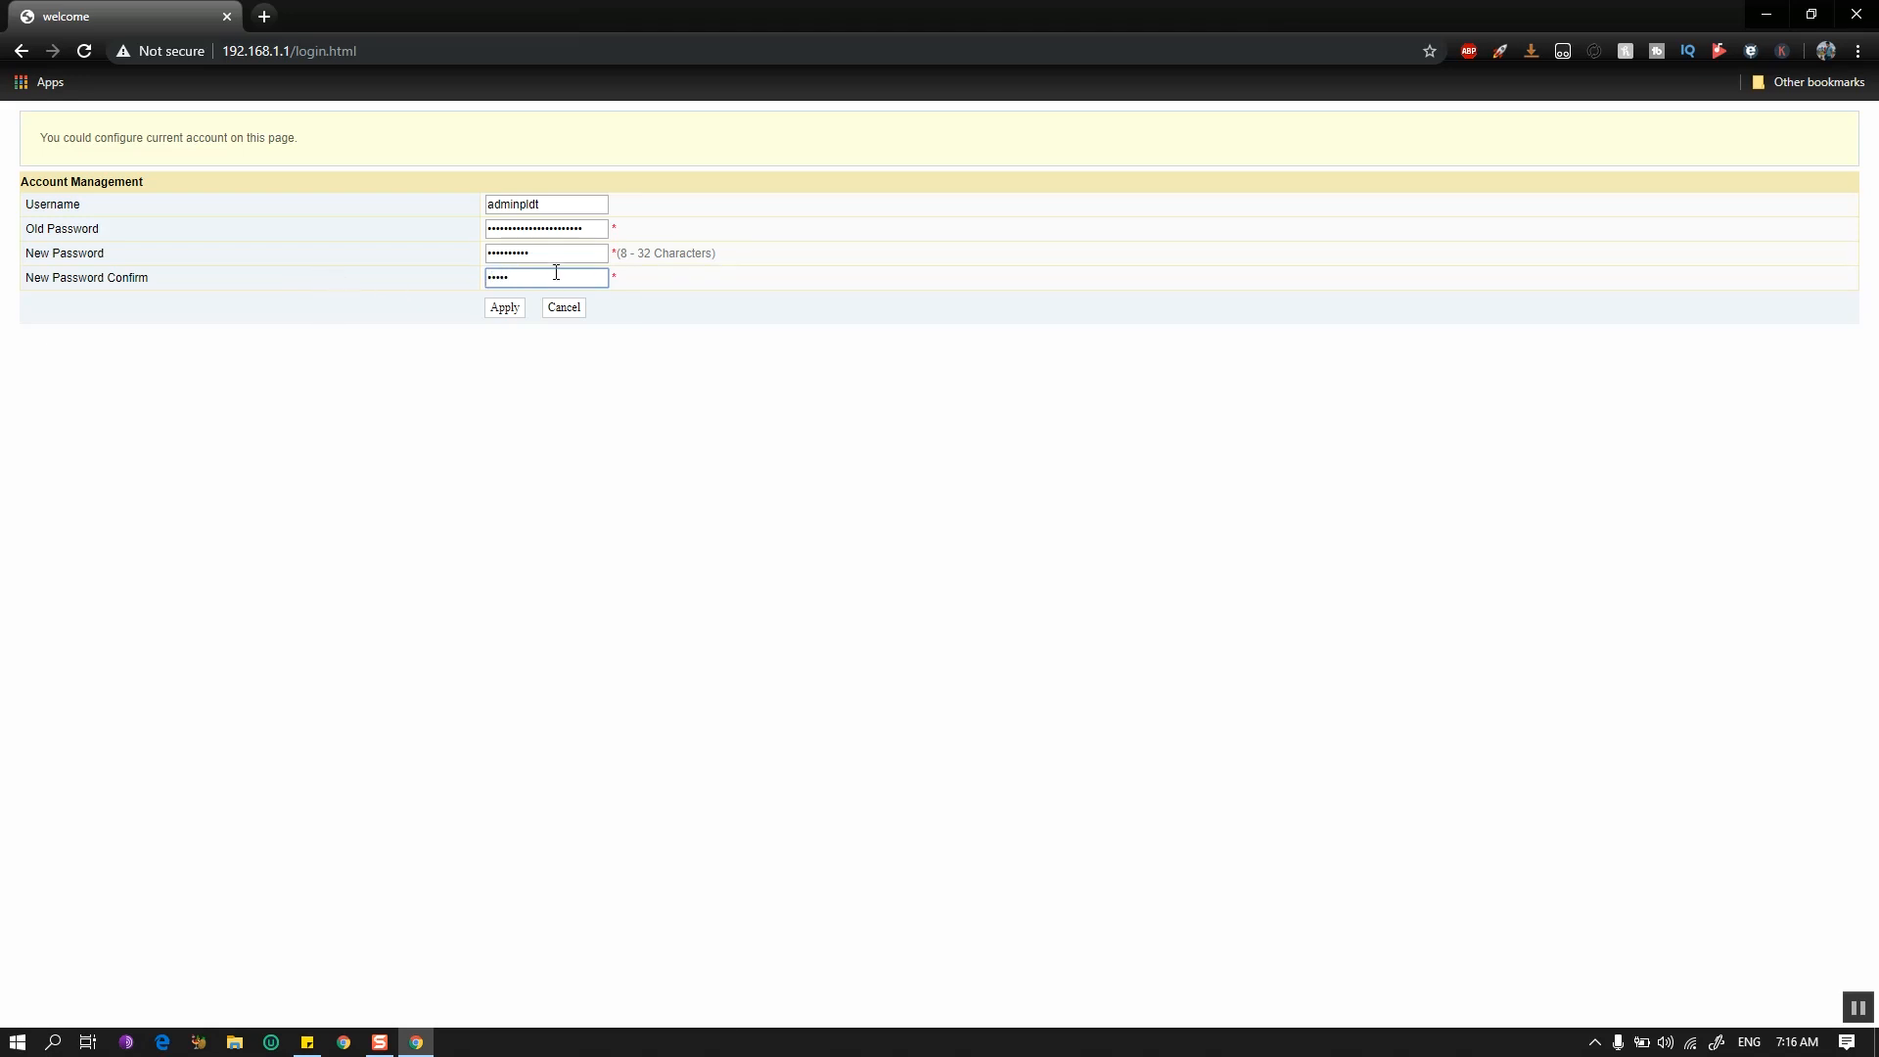
{"action": "triple_click", "coordinate": [544, 252]}
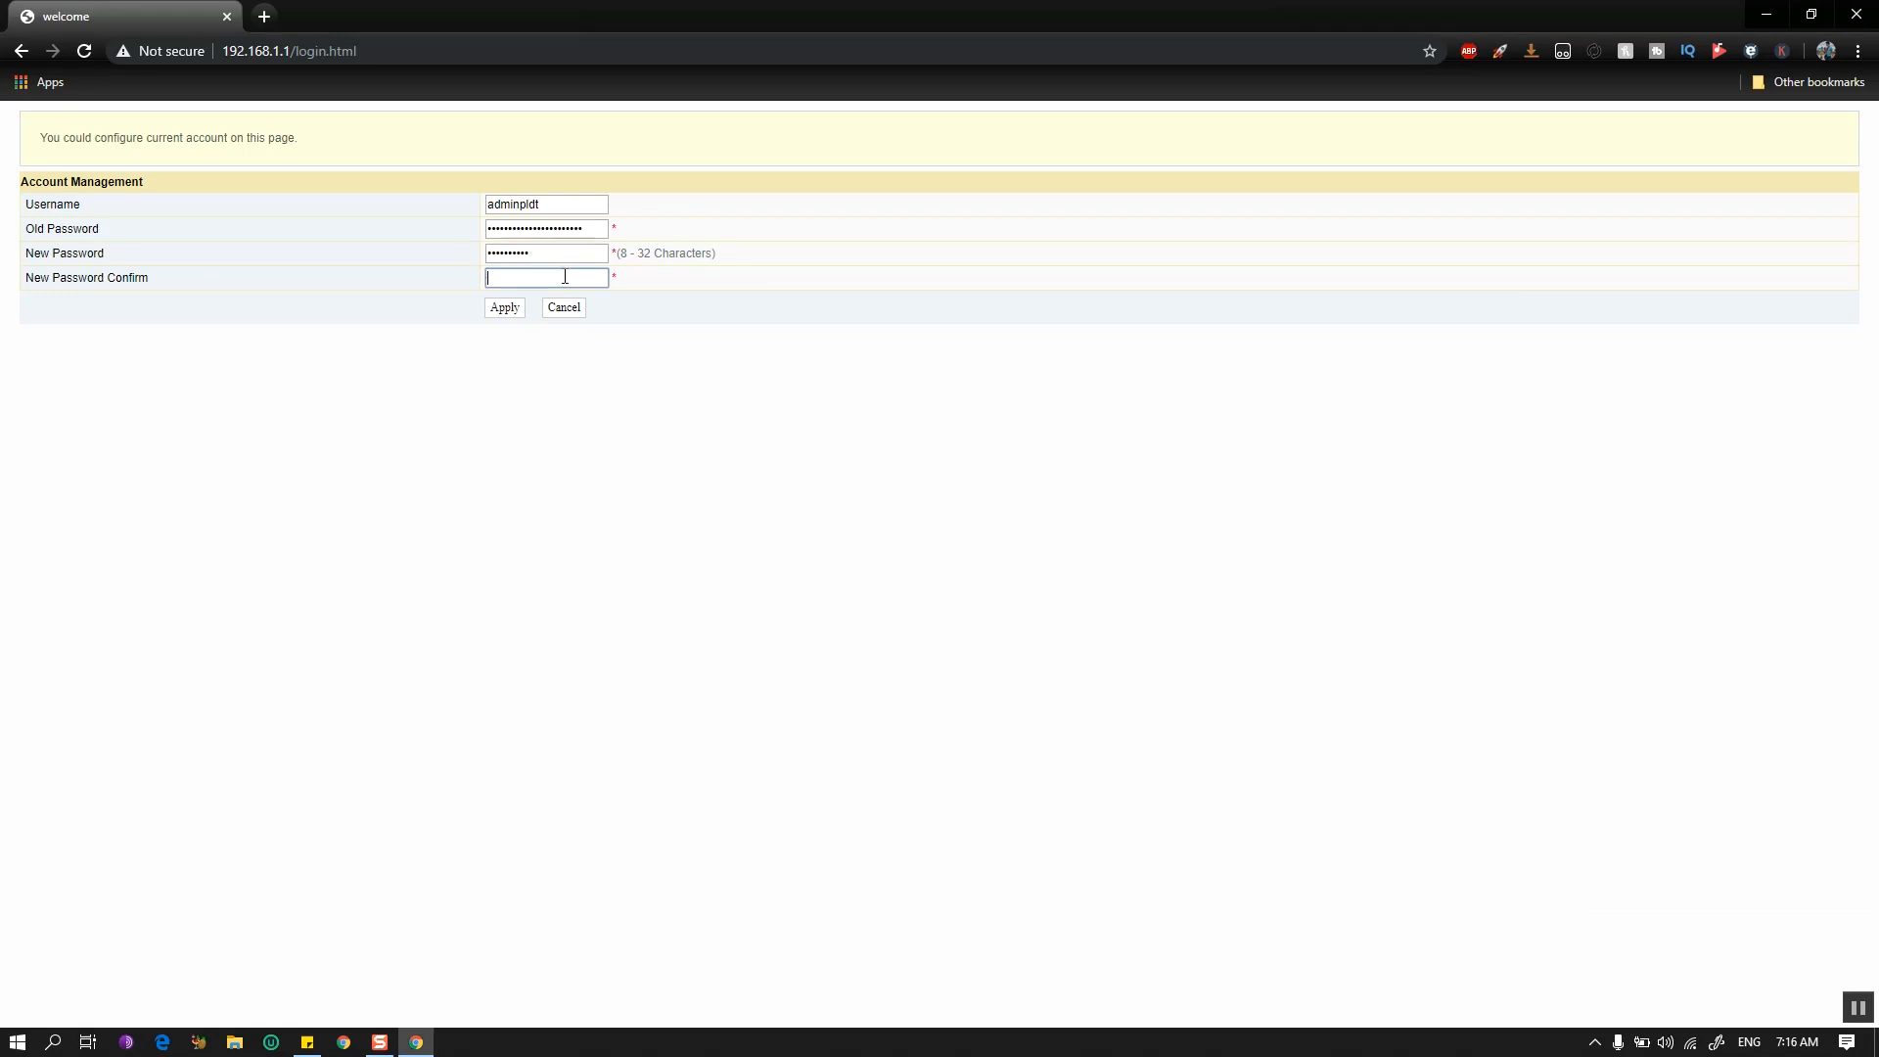
{"action": "type", "text": "password"}
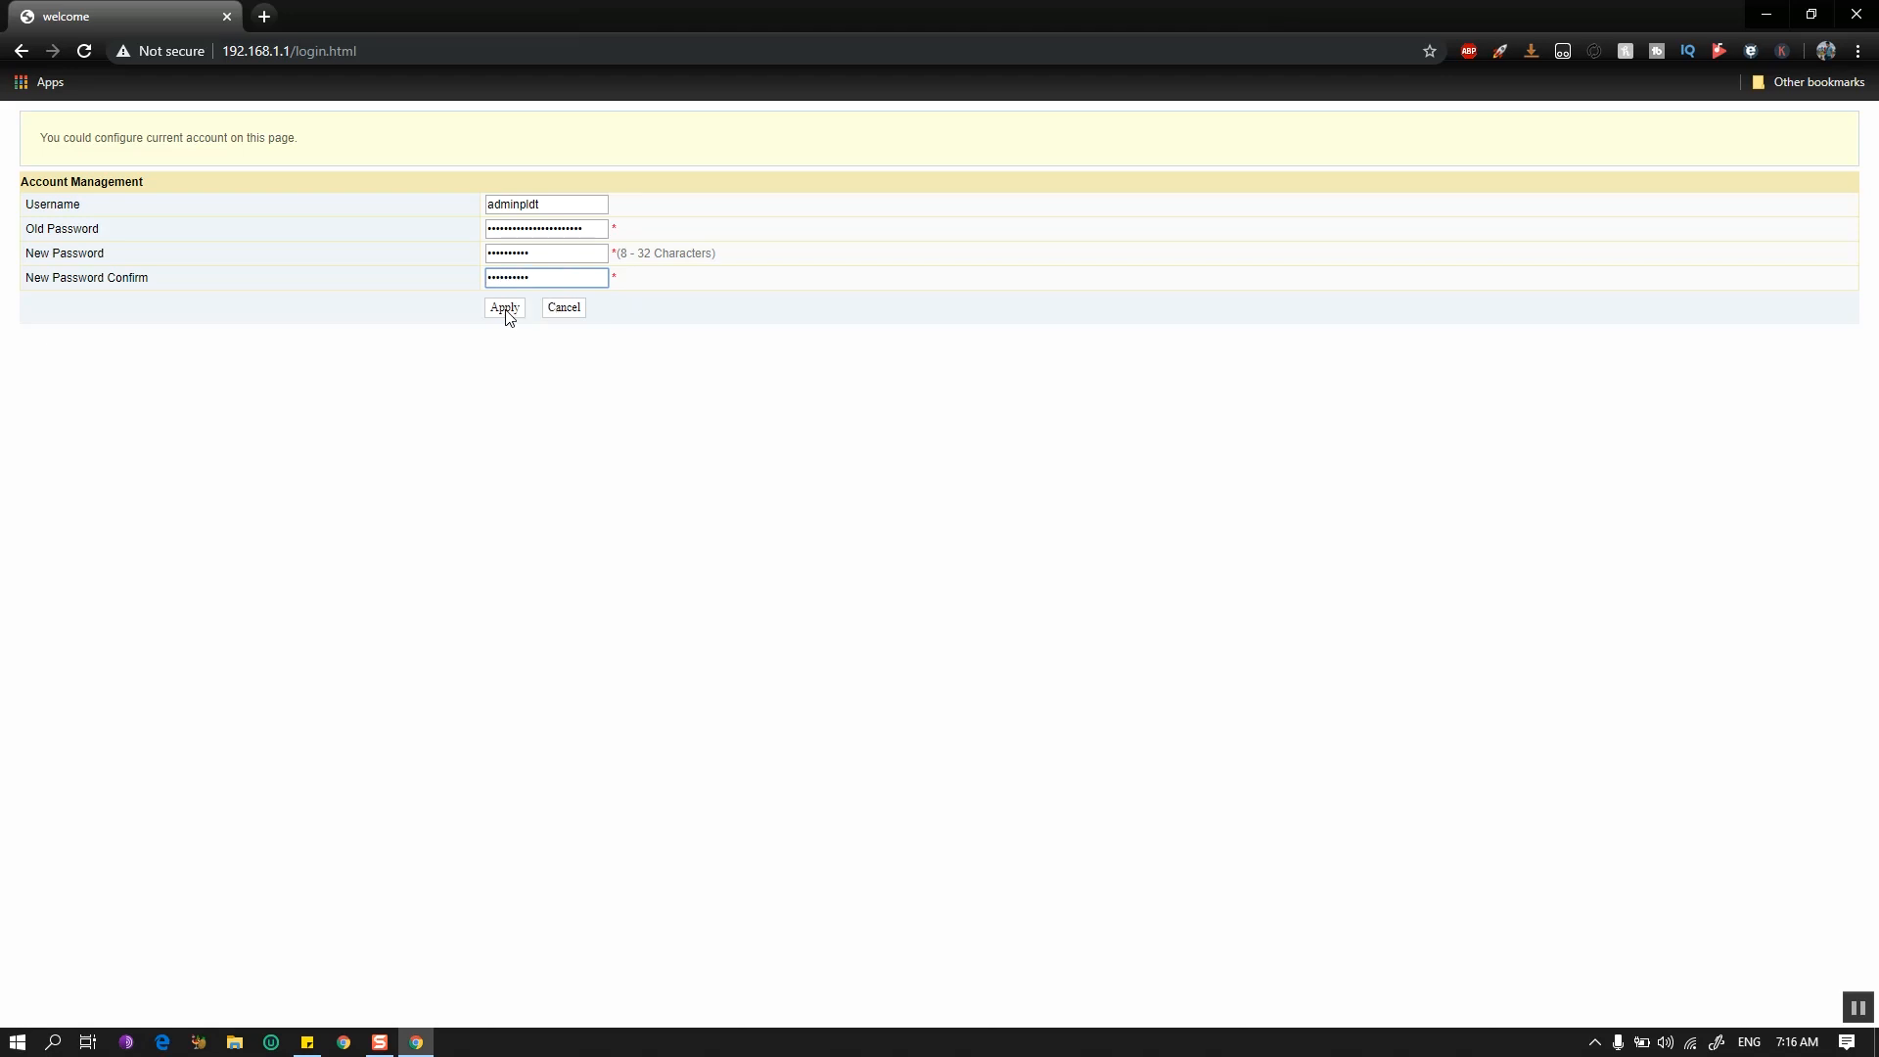
{"action": "left_click", "coordinate": [503, 307]}
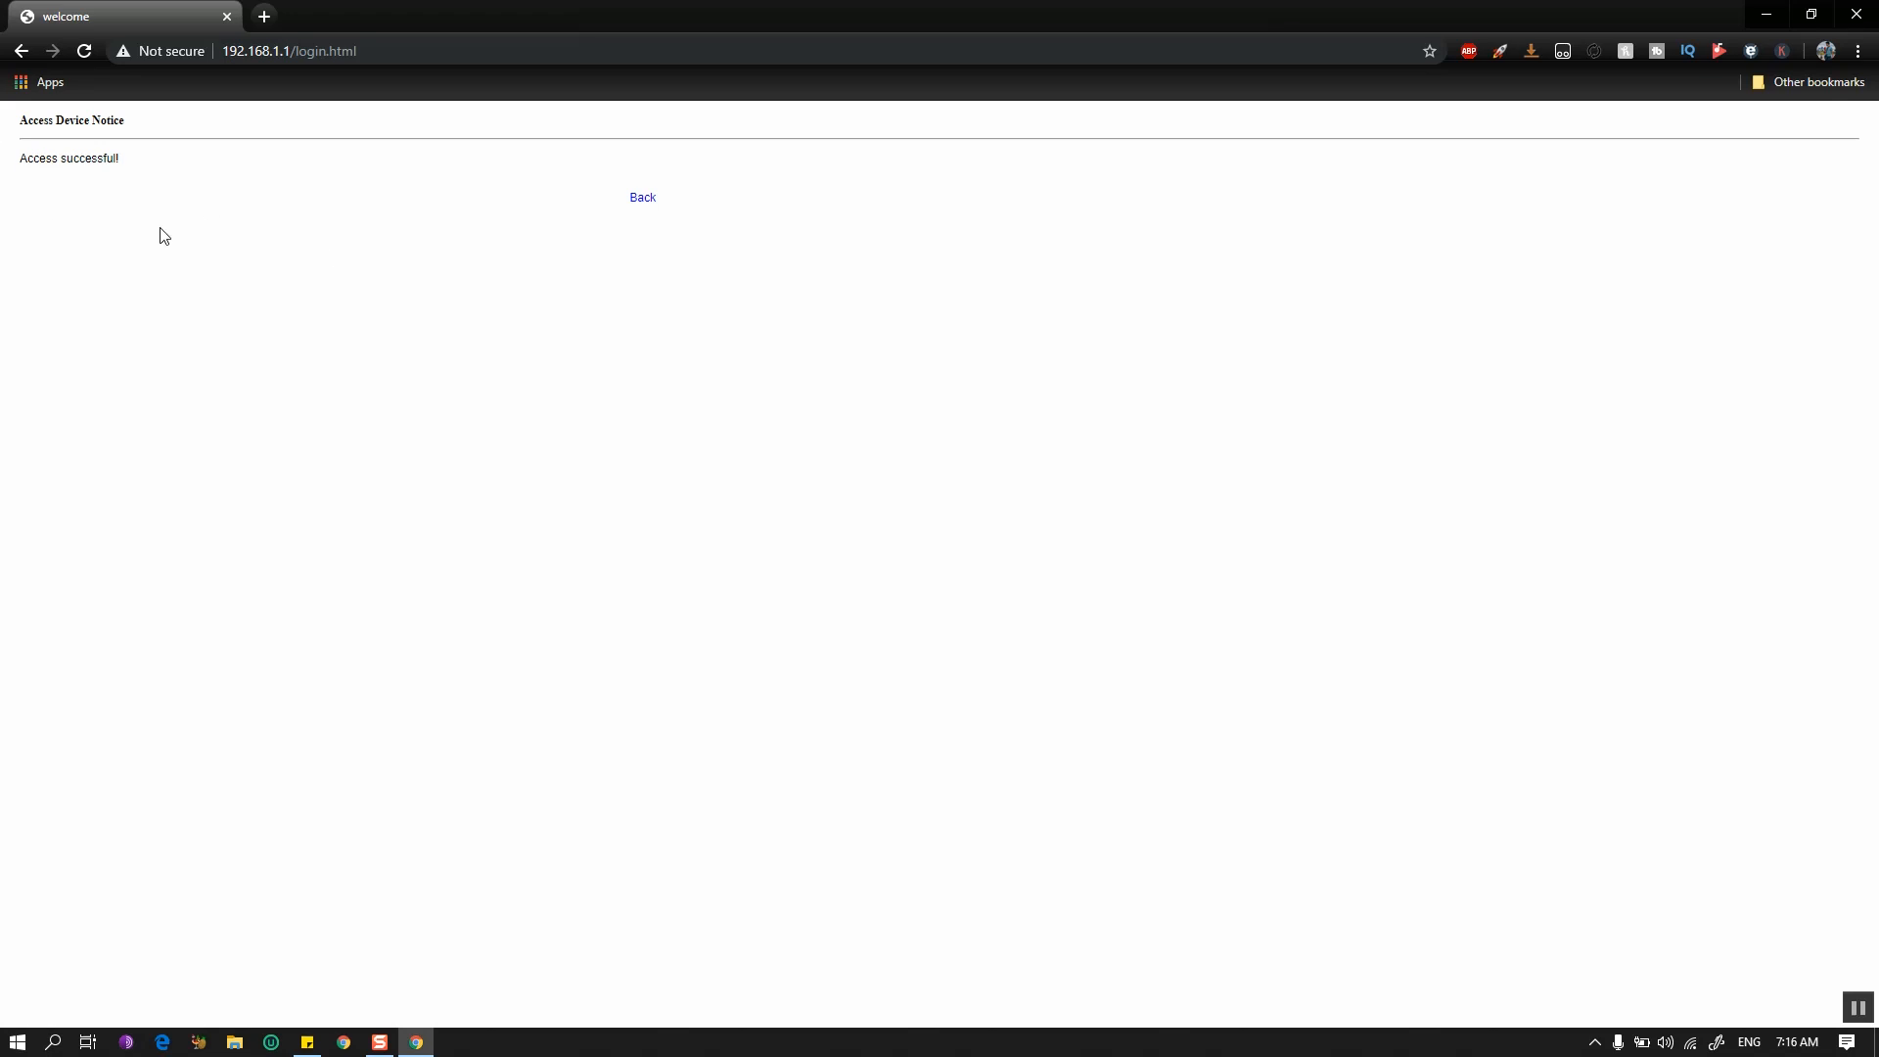
{"action": "mouse_move", "coordinate": [450, 243]}
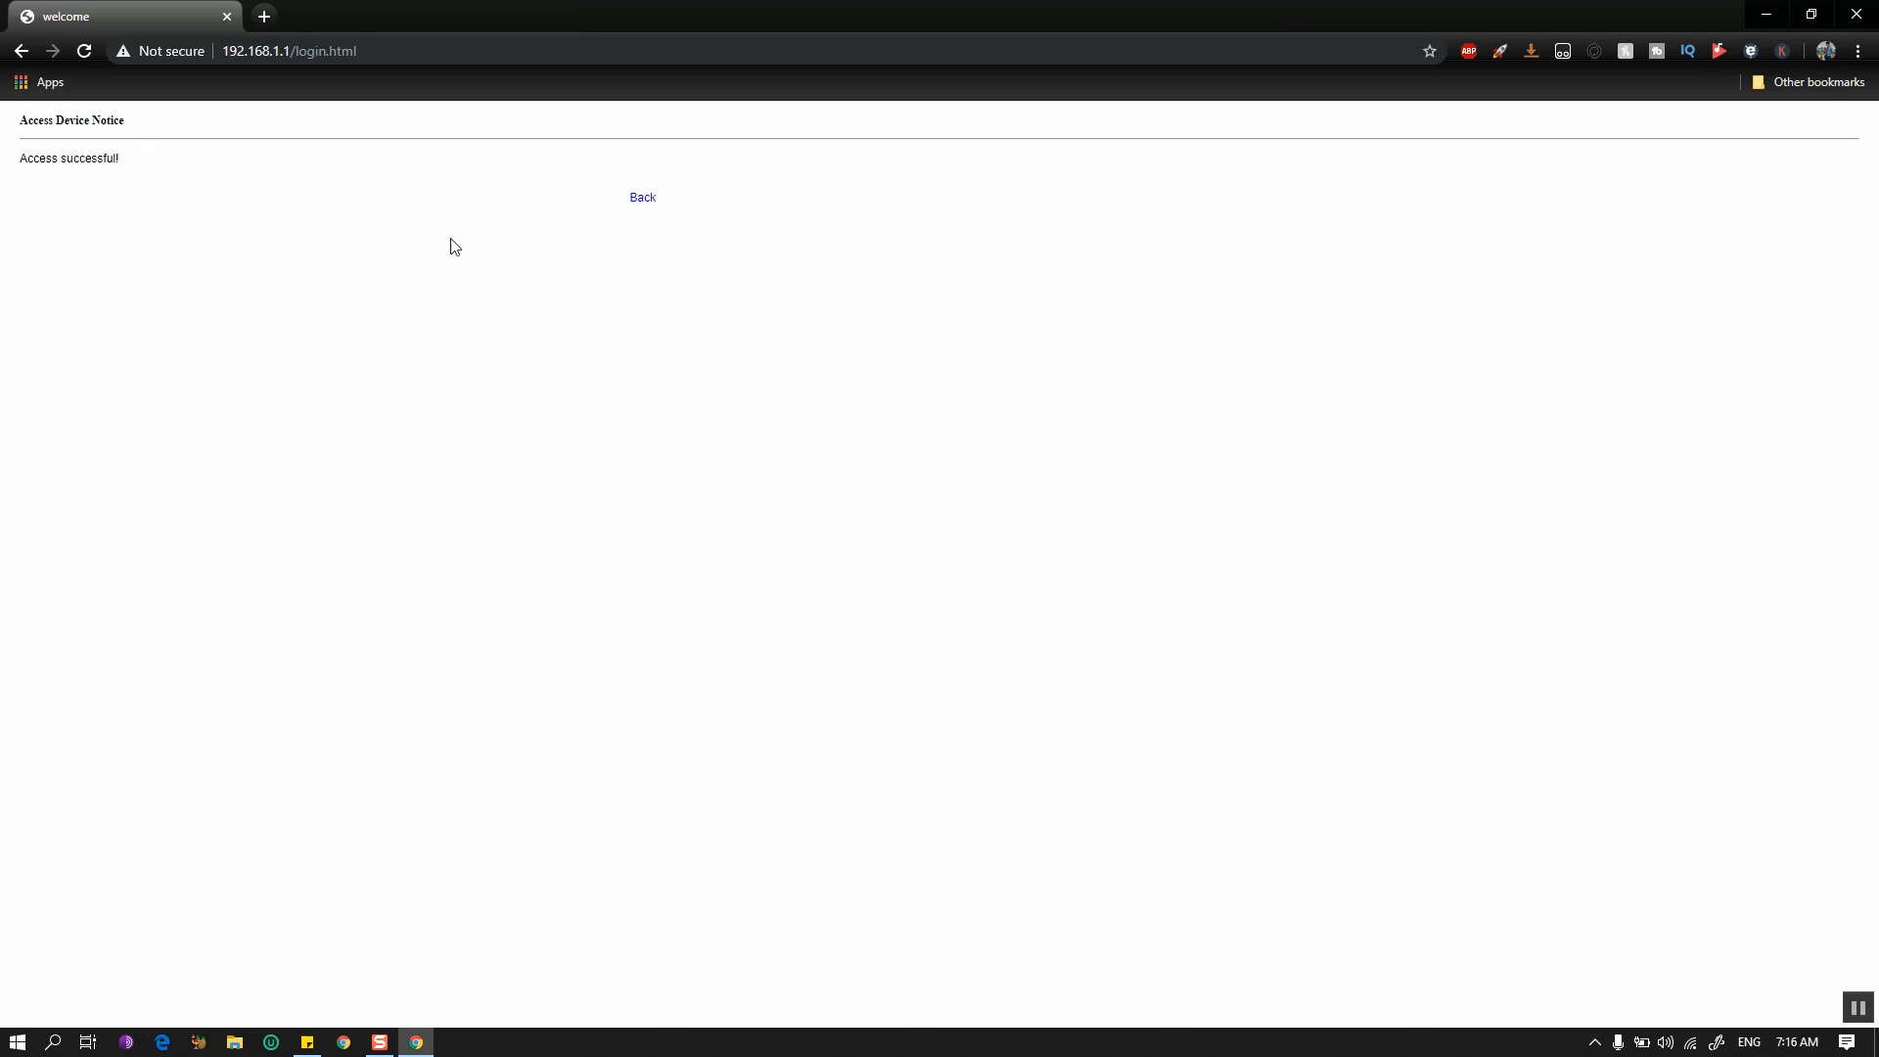
Return to login and sign in as adminpldt with the new password
{"action": "left_click", "coordinate": [642, 196]}
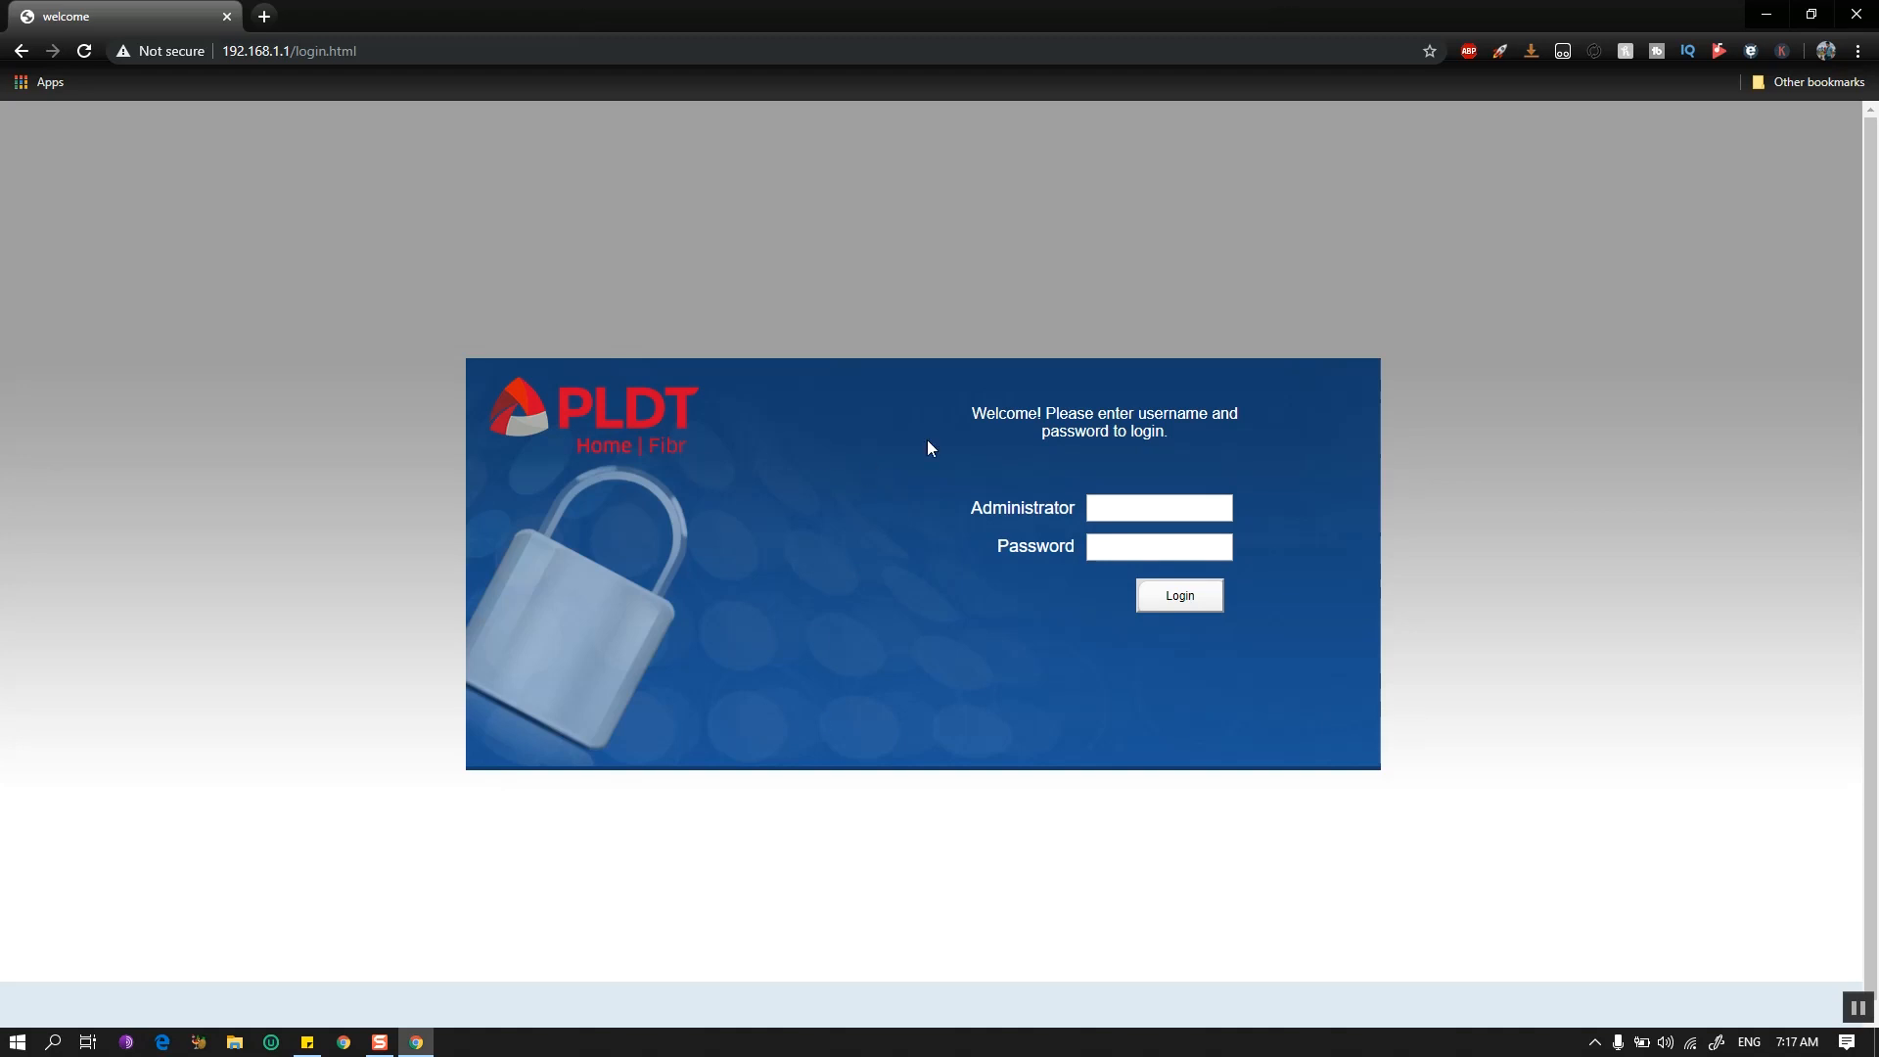
{"action": "left_click", "coordinate": [1158, 509]}
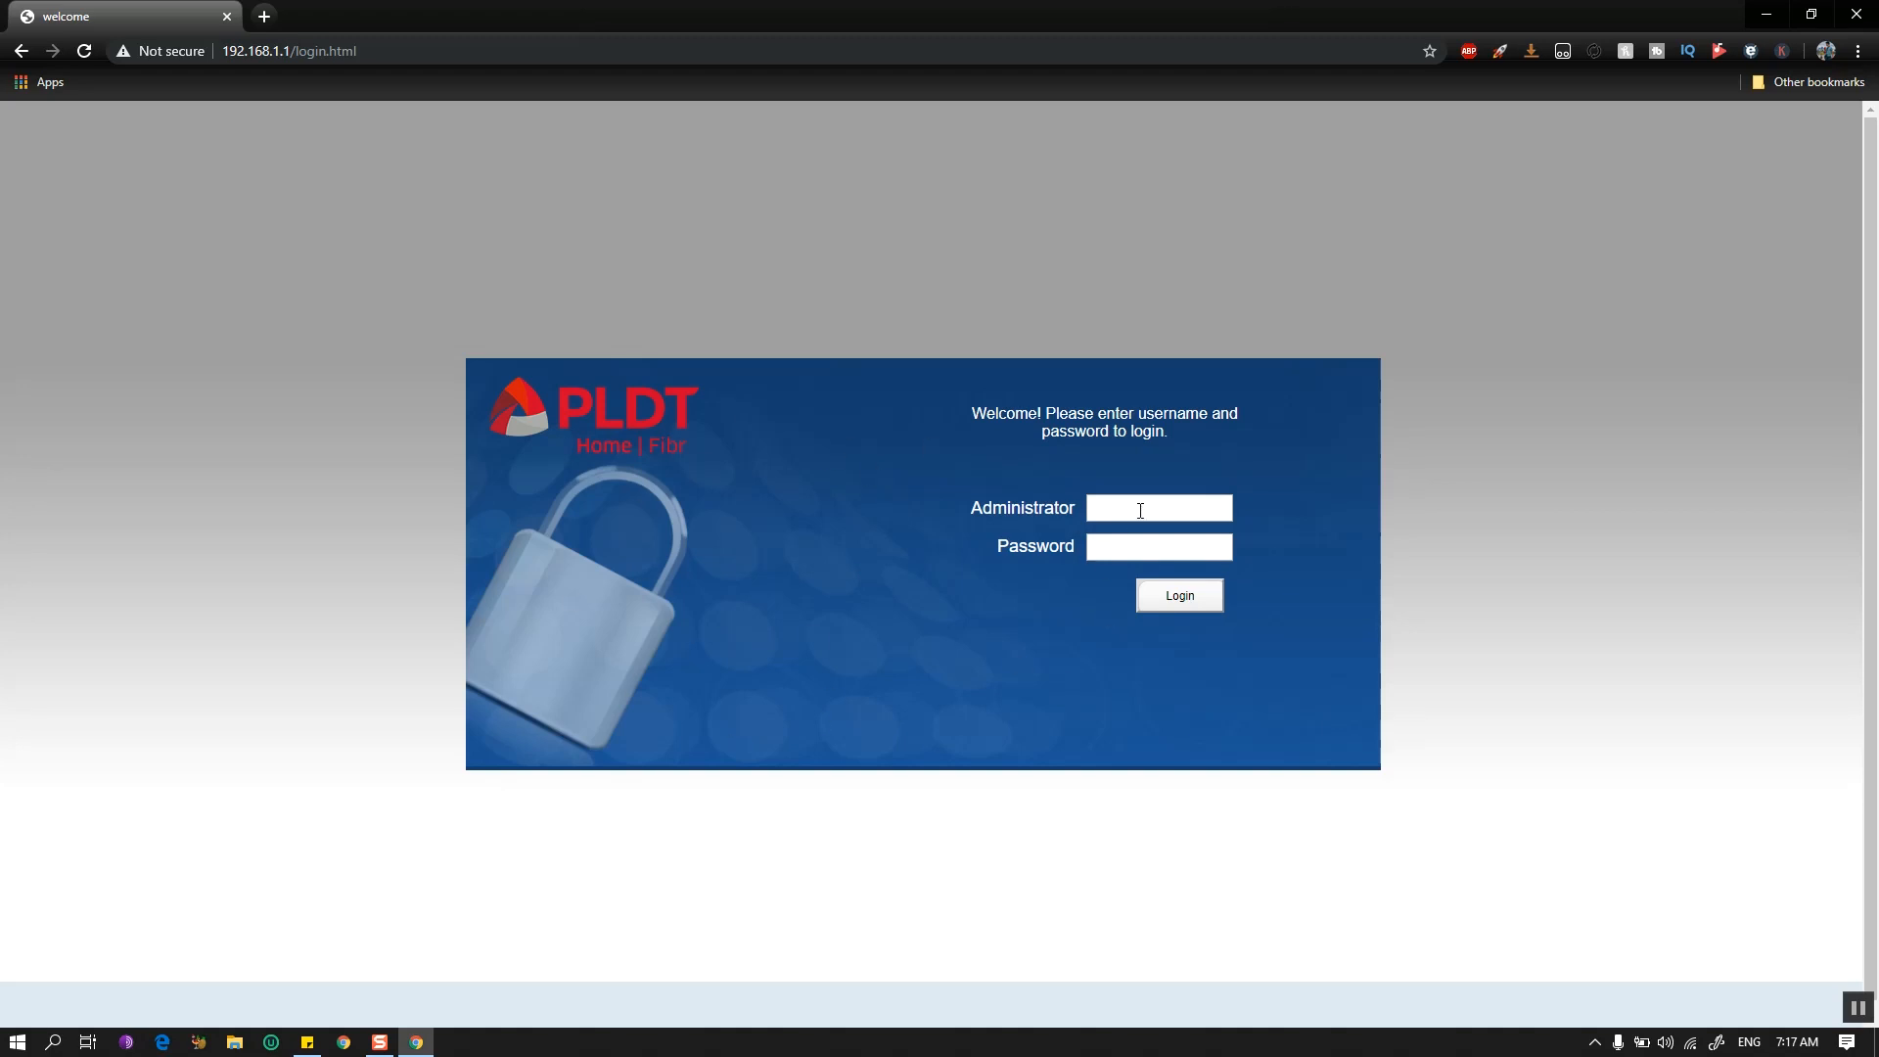
{"action": "type", "text": "adminpldt"}
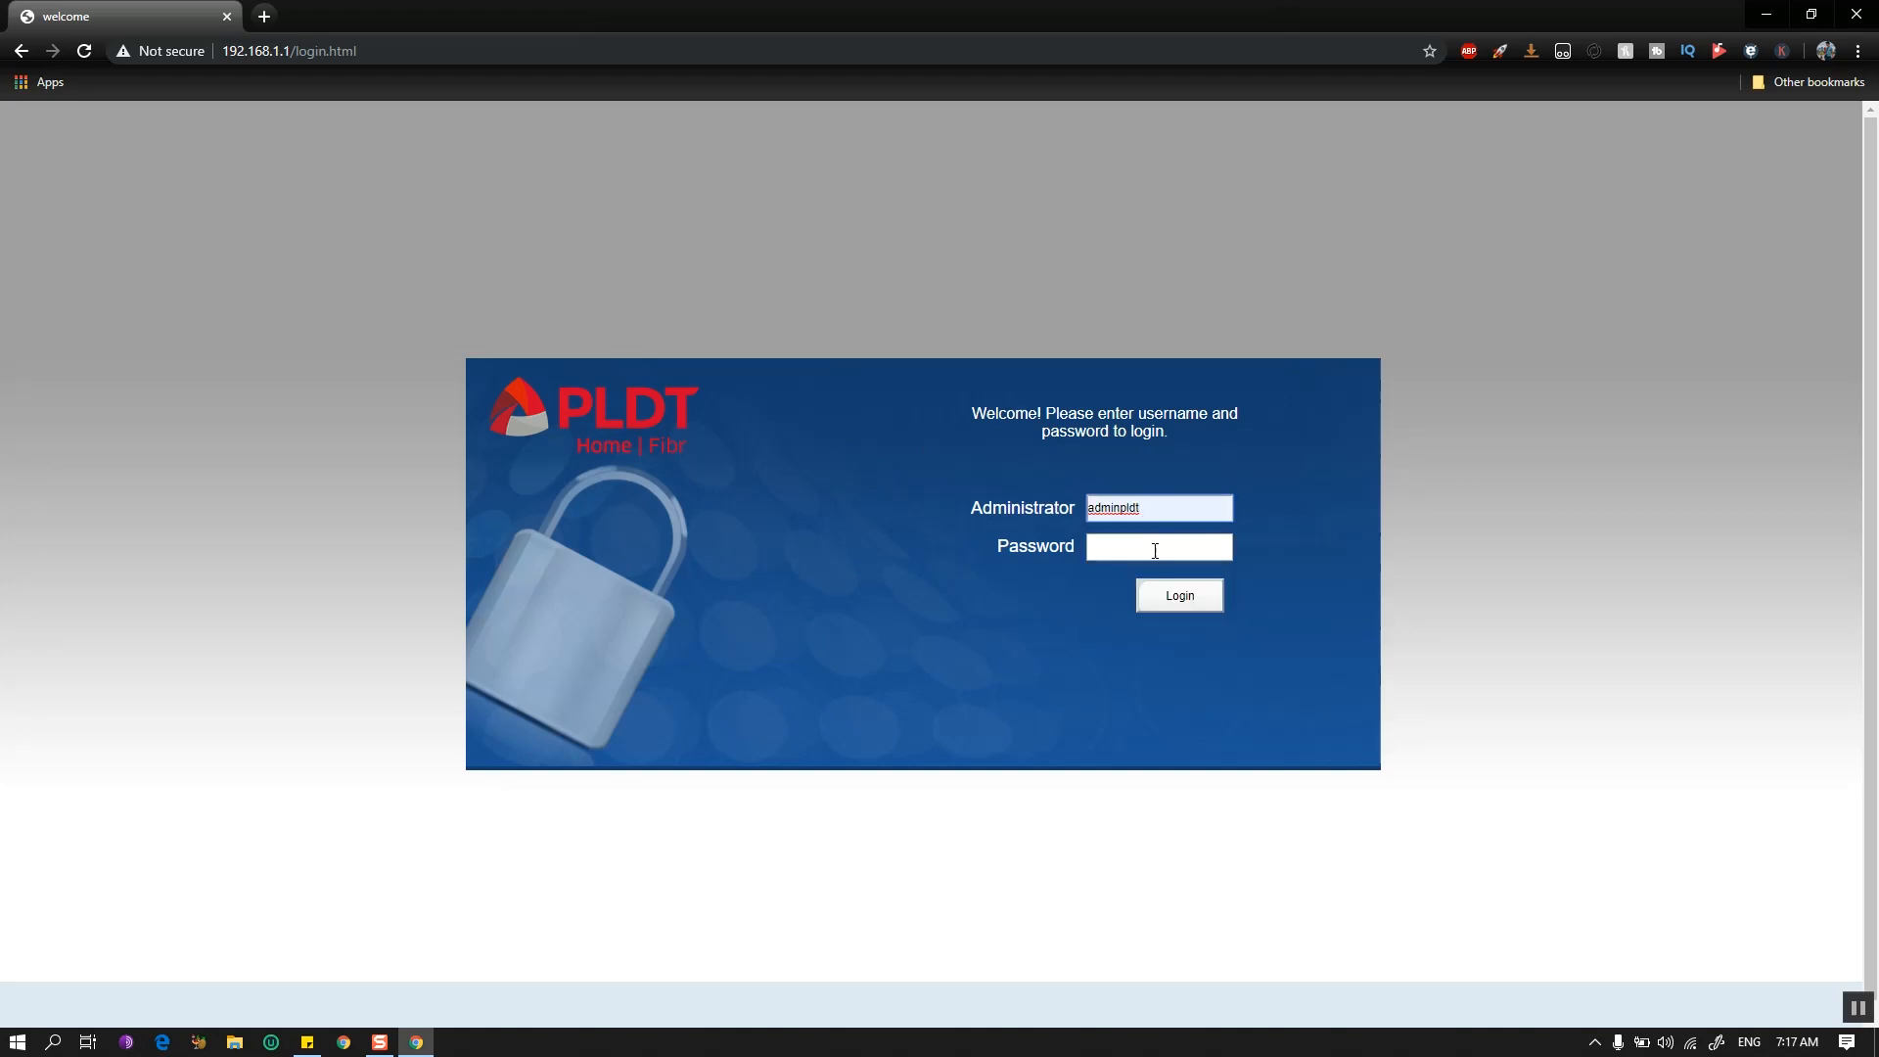
{"action": "type", "text": "password"}
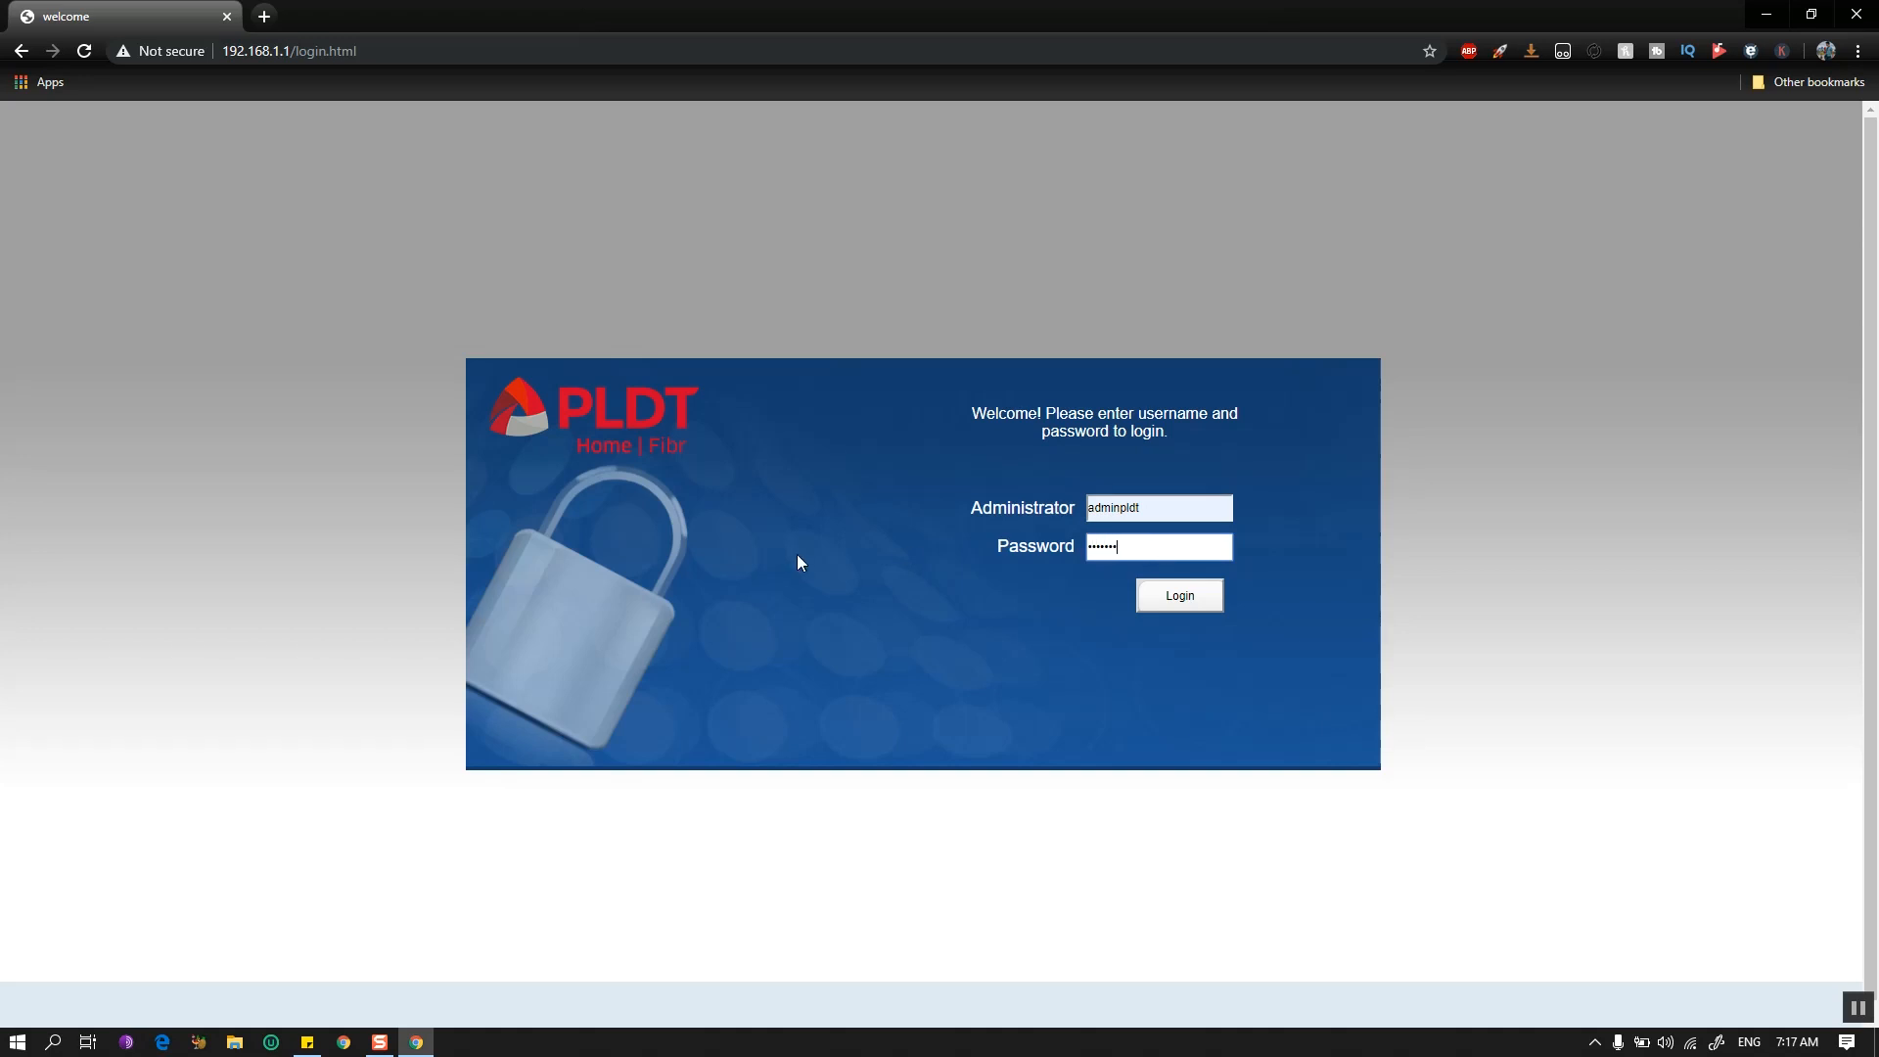
{"action": "left_click", "coordinate": [1178, 595]}
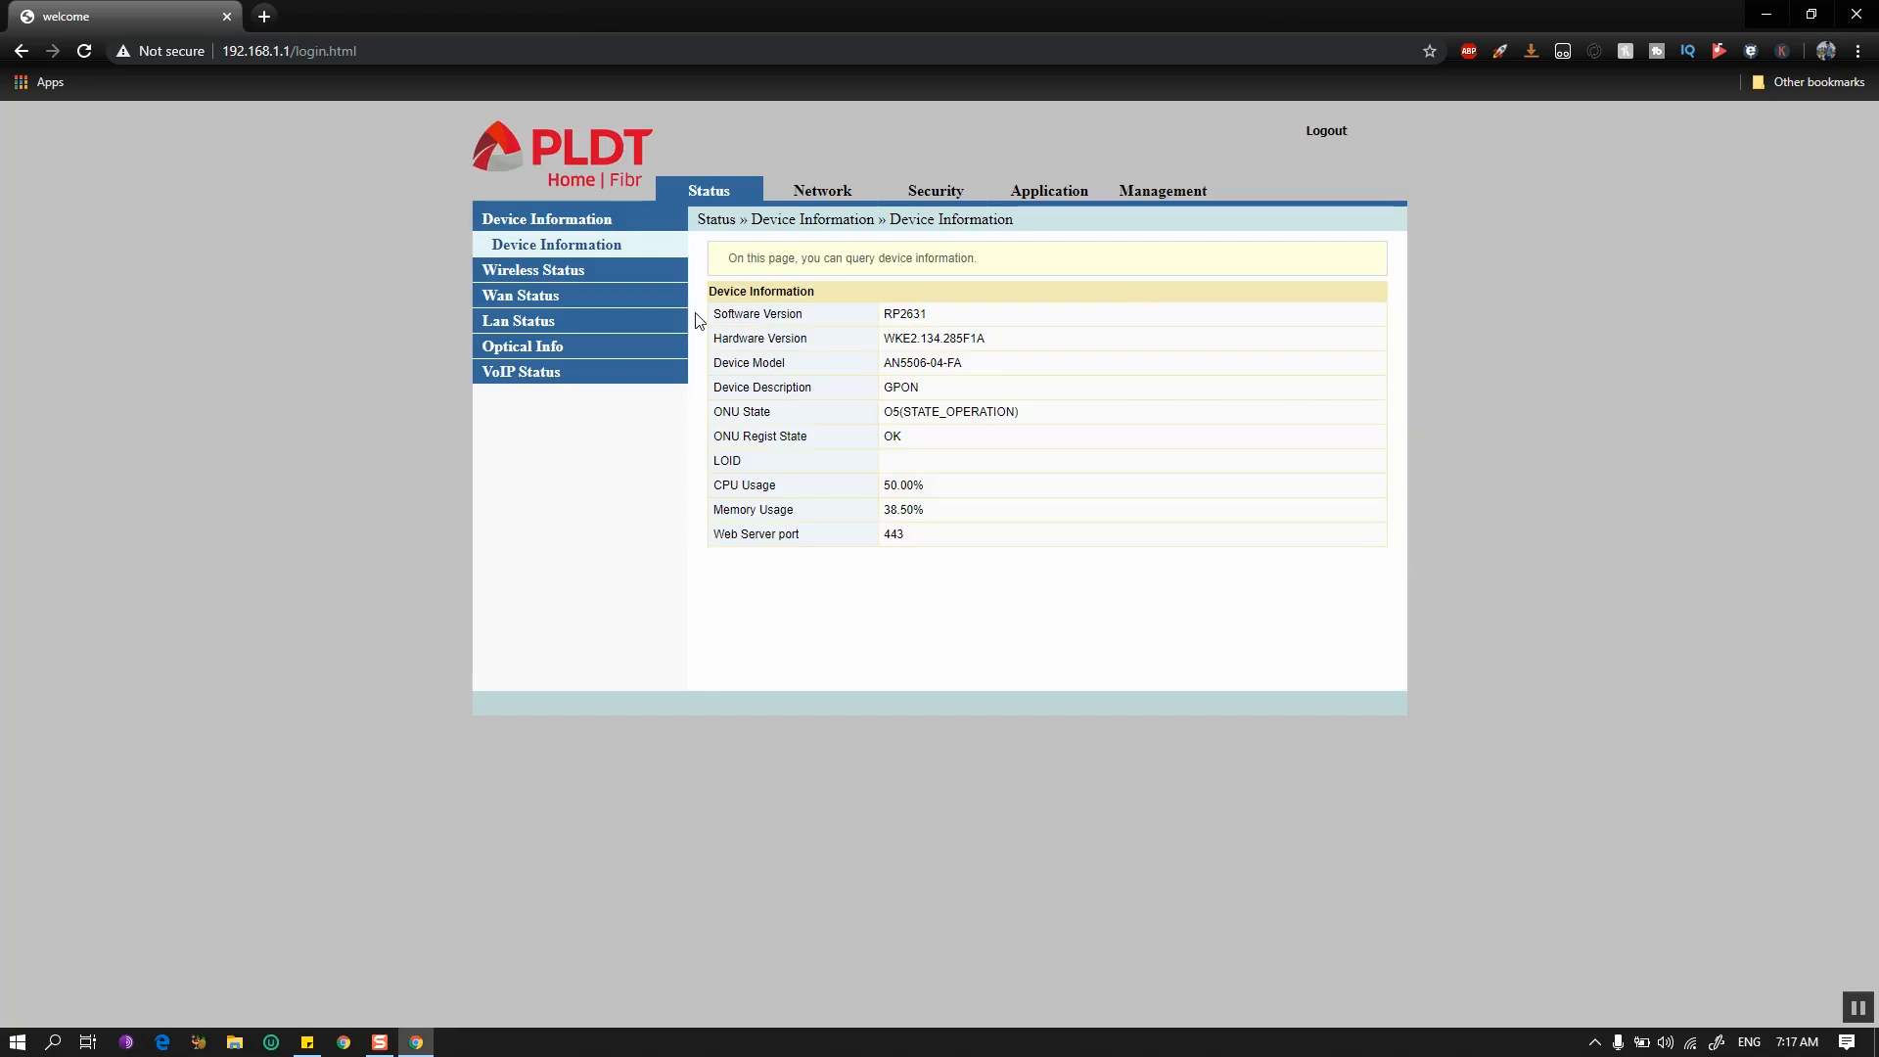
{"action": "mouse_move", "coordinate": [244, 512]}
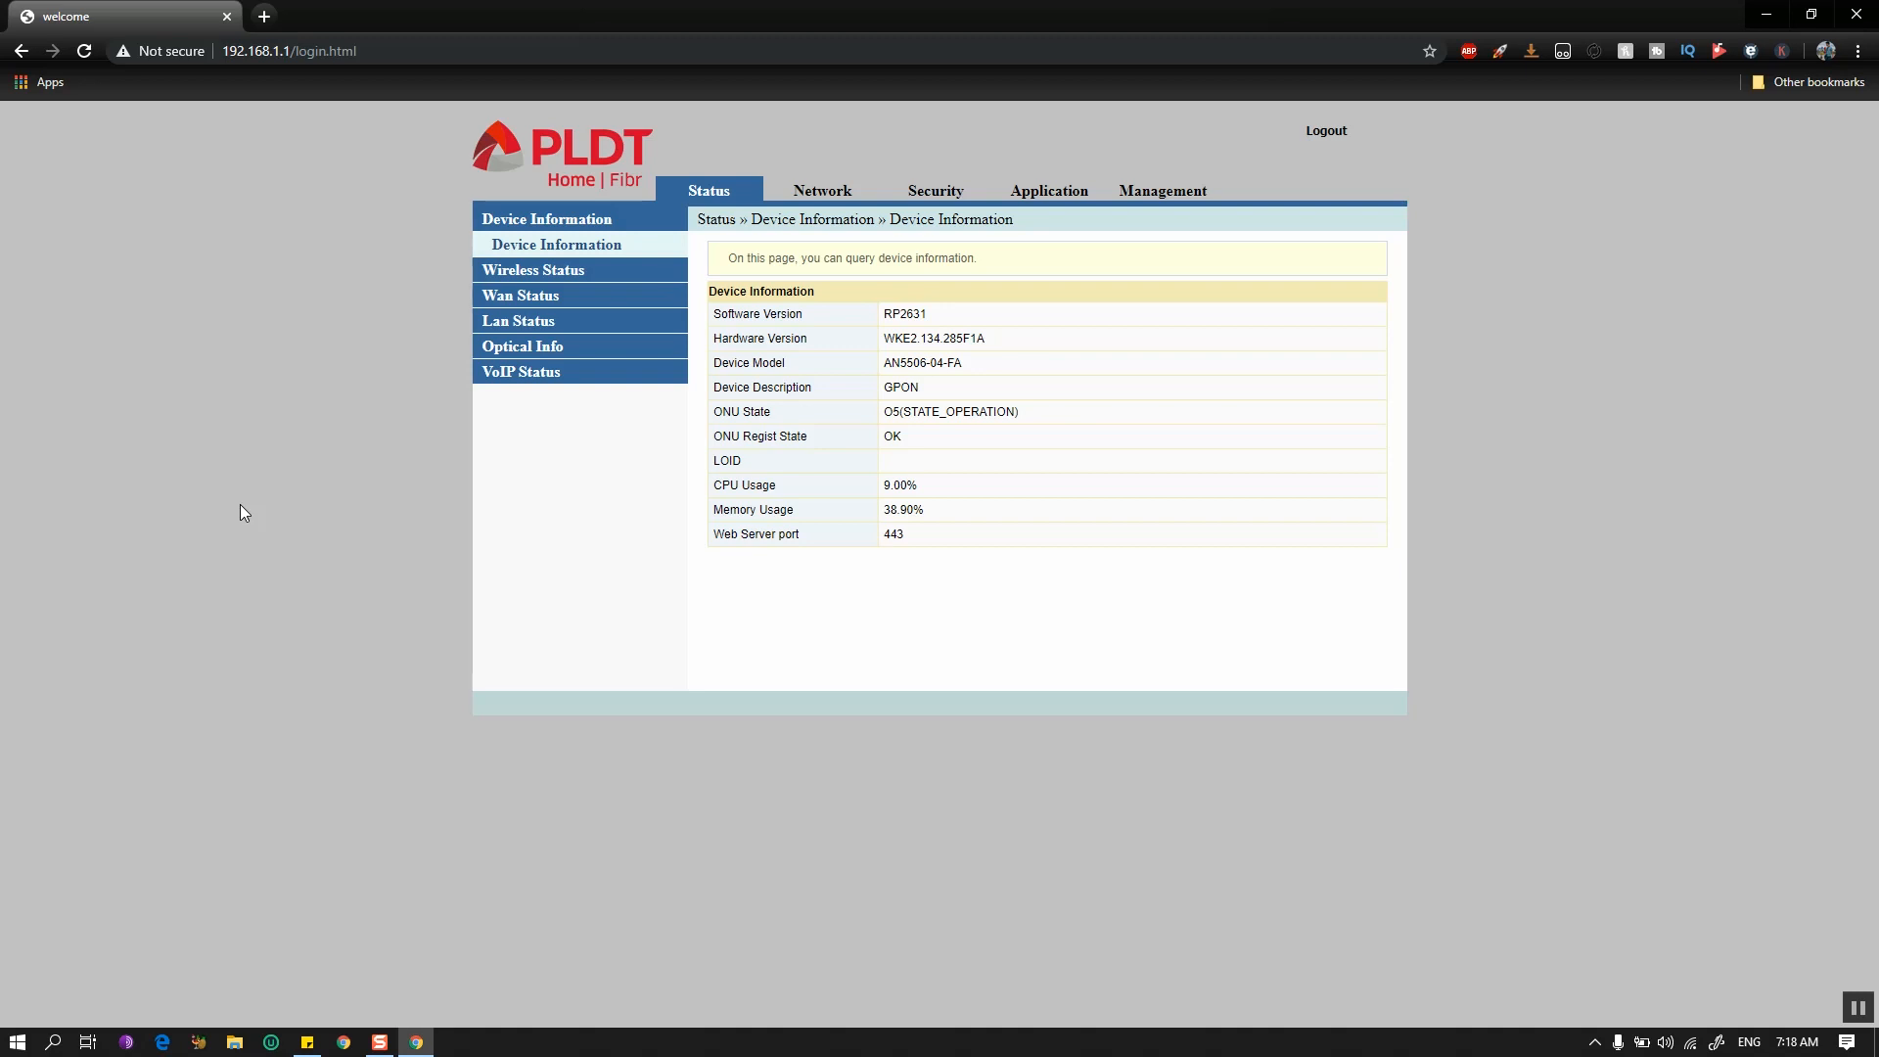
{"action": "mouse_move", "coordinate": [920, 200]}
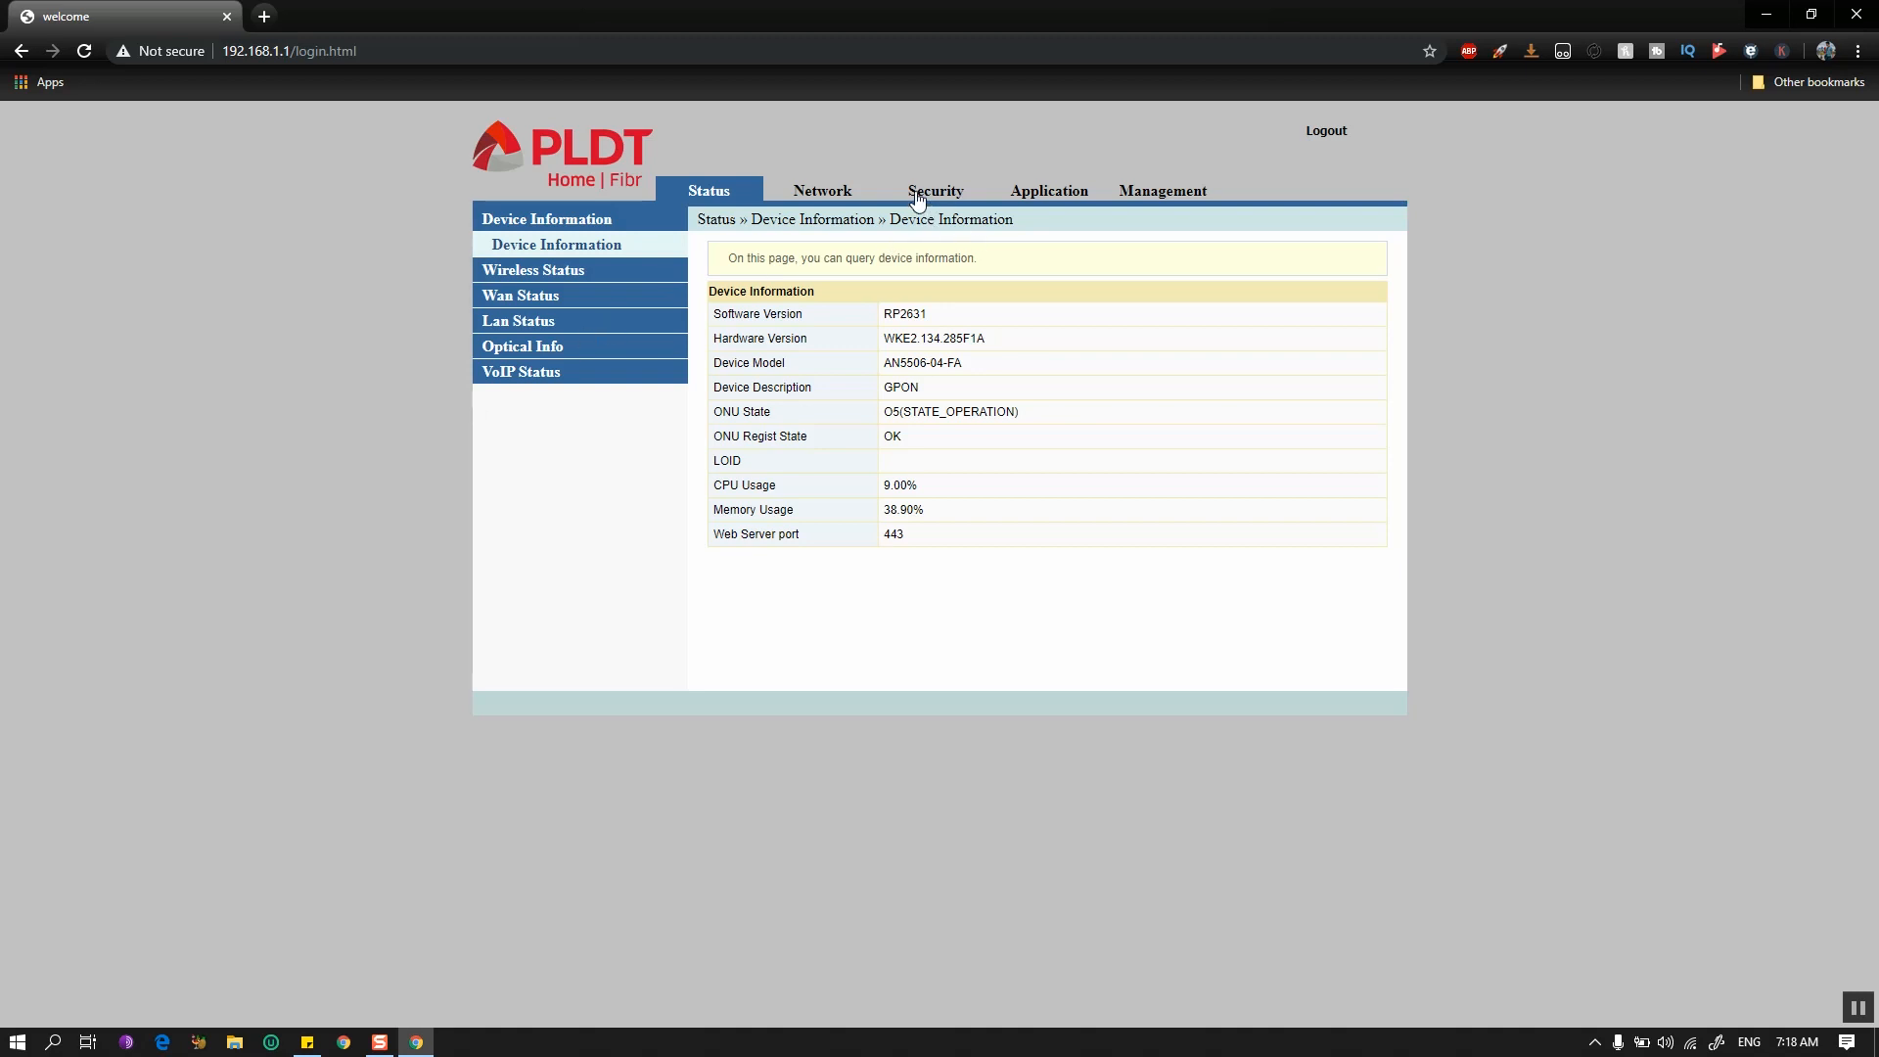
Under Network > BroadBand Settings, tick LAN 2, LAN 3 and LAN 4 for LAN binding
{"action": "left_click", "coordinate": [822, 190]}
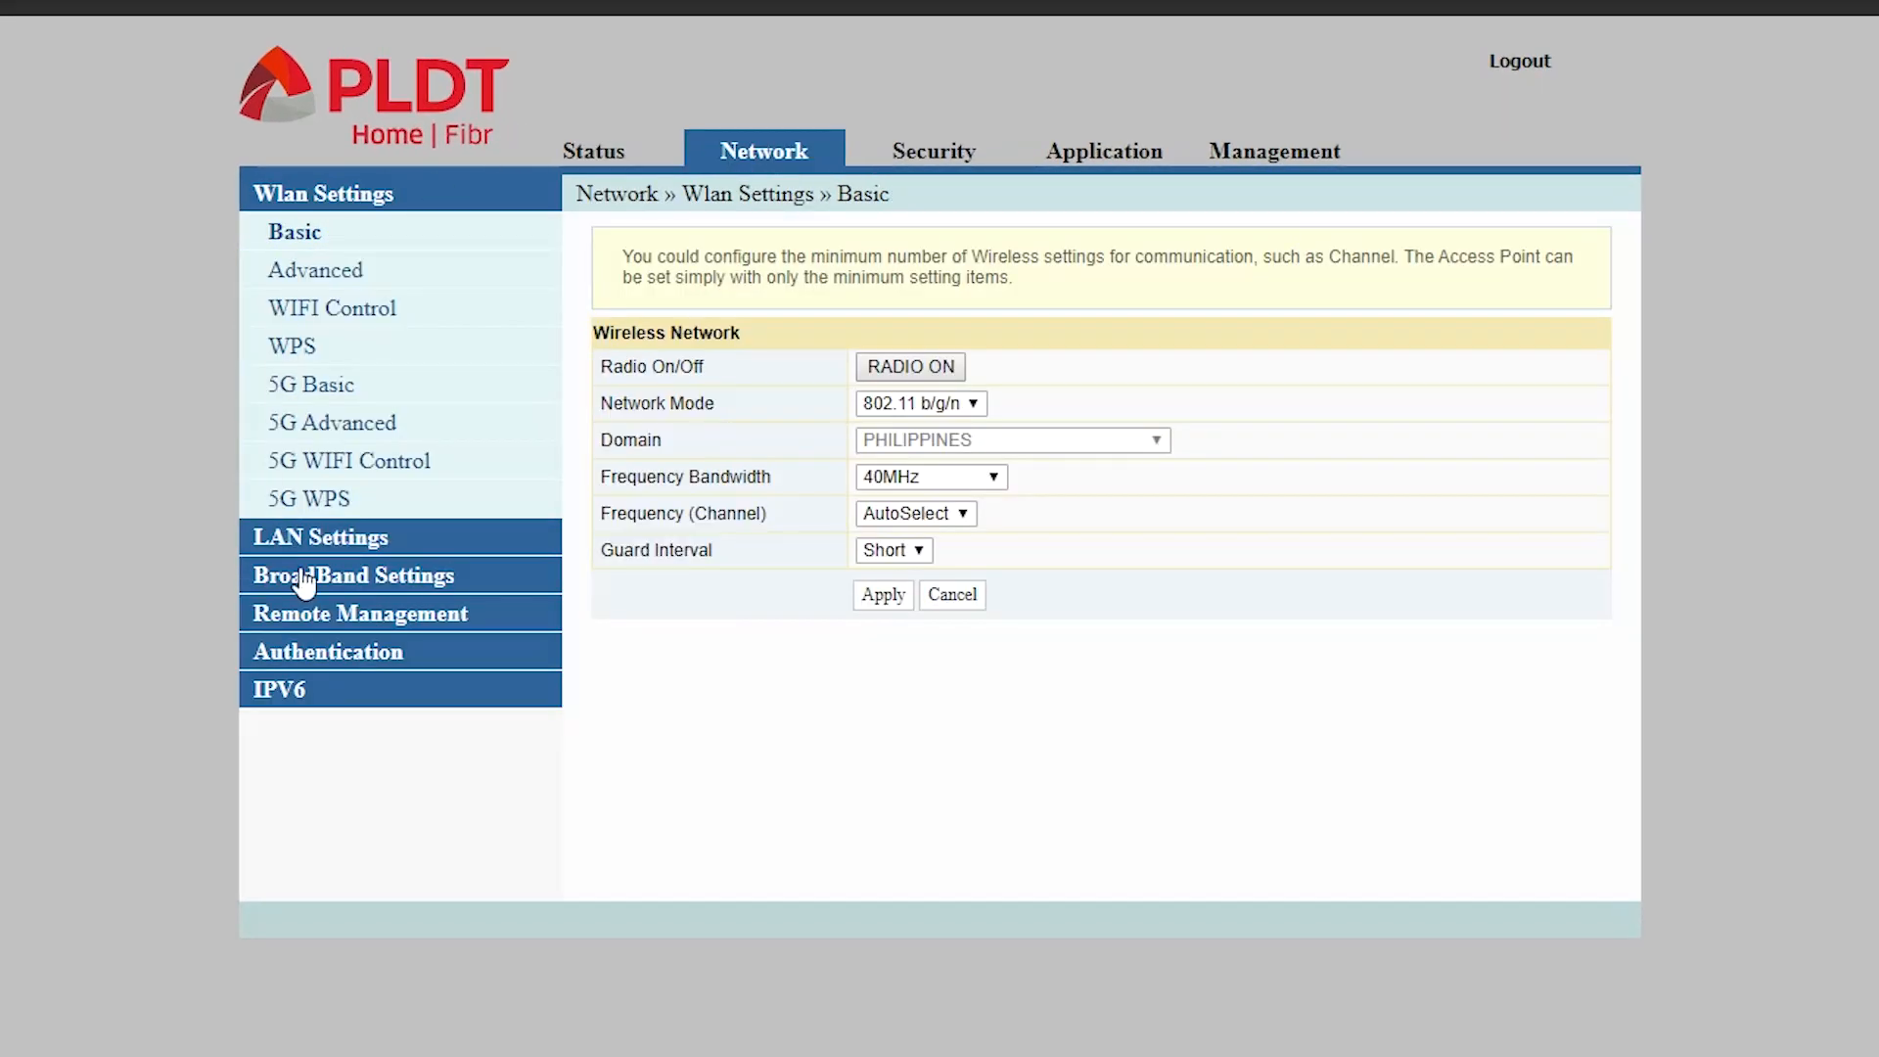
{"action": "left_click", "coordinate": [352, 576]}
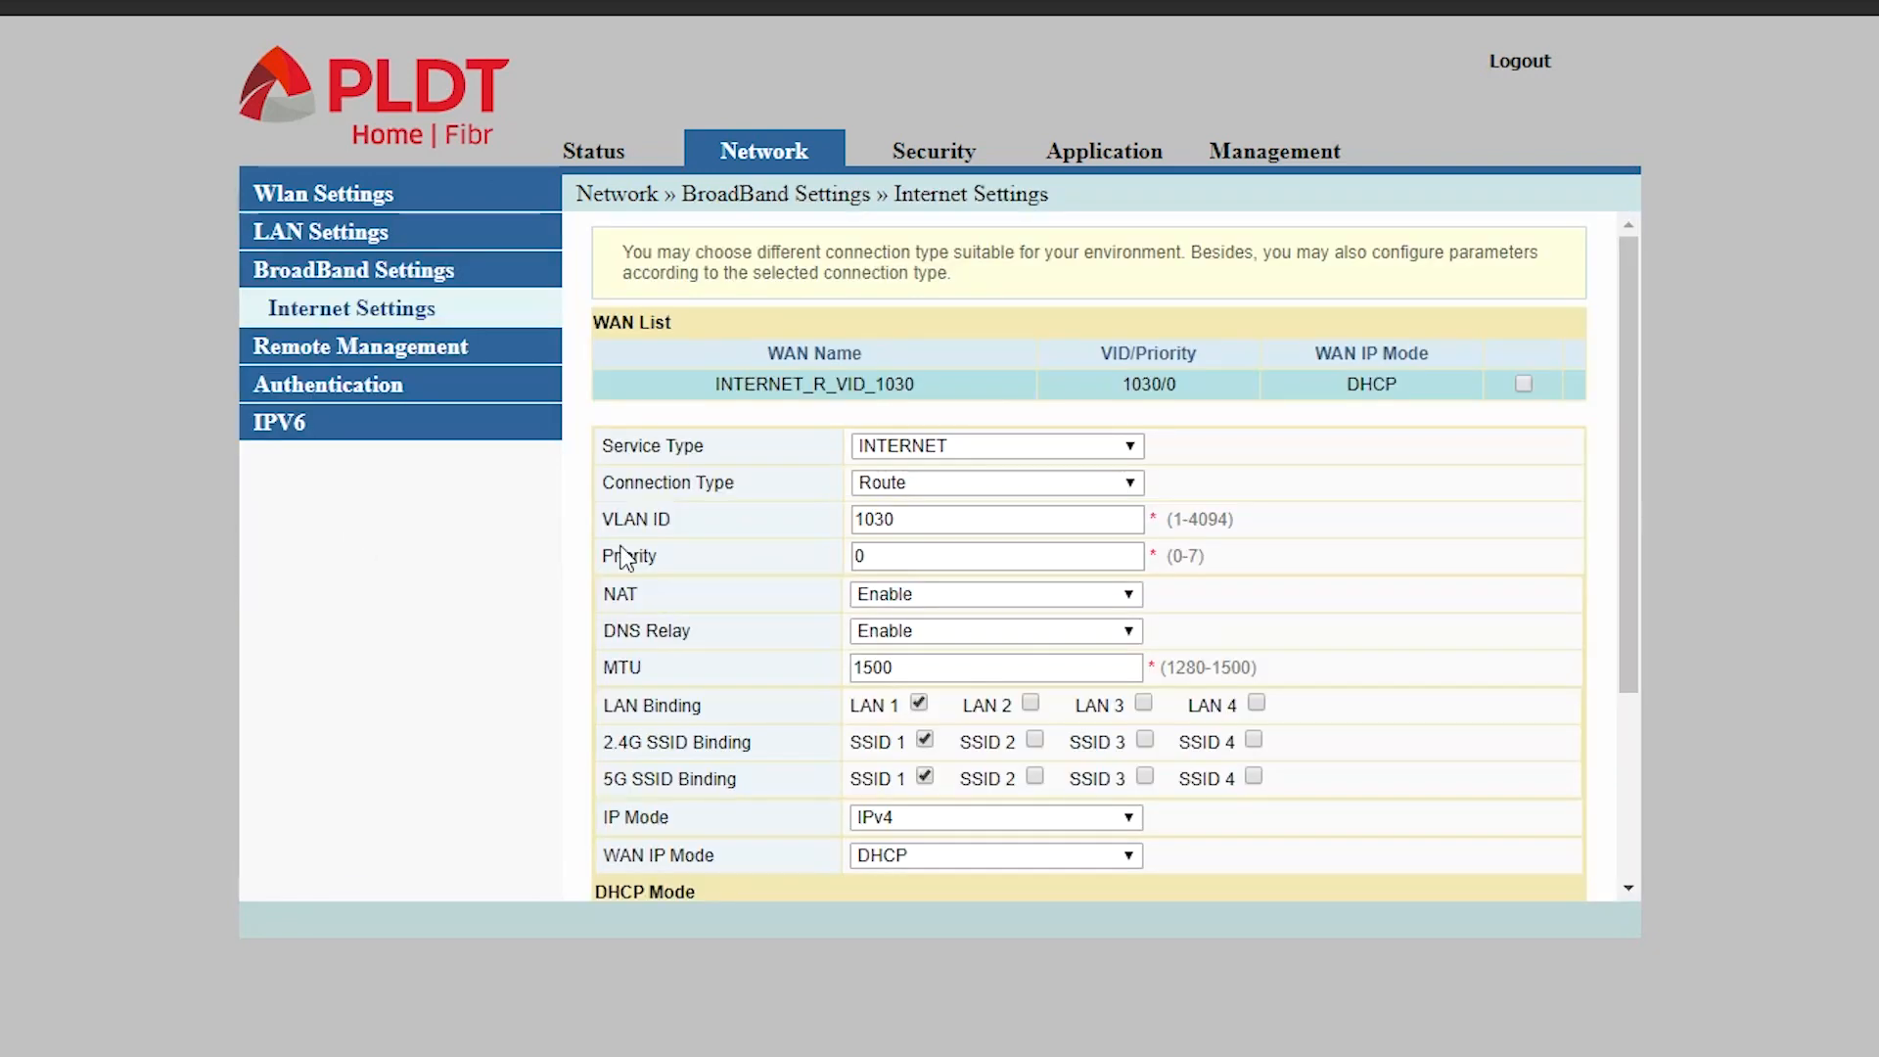
{"action": "scroll", "scroll_direction": "down", "scroll_amount": 3}
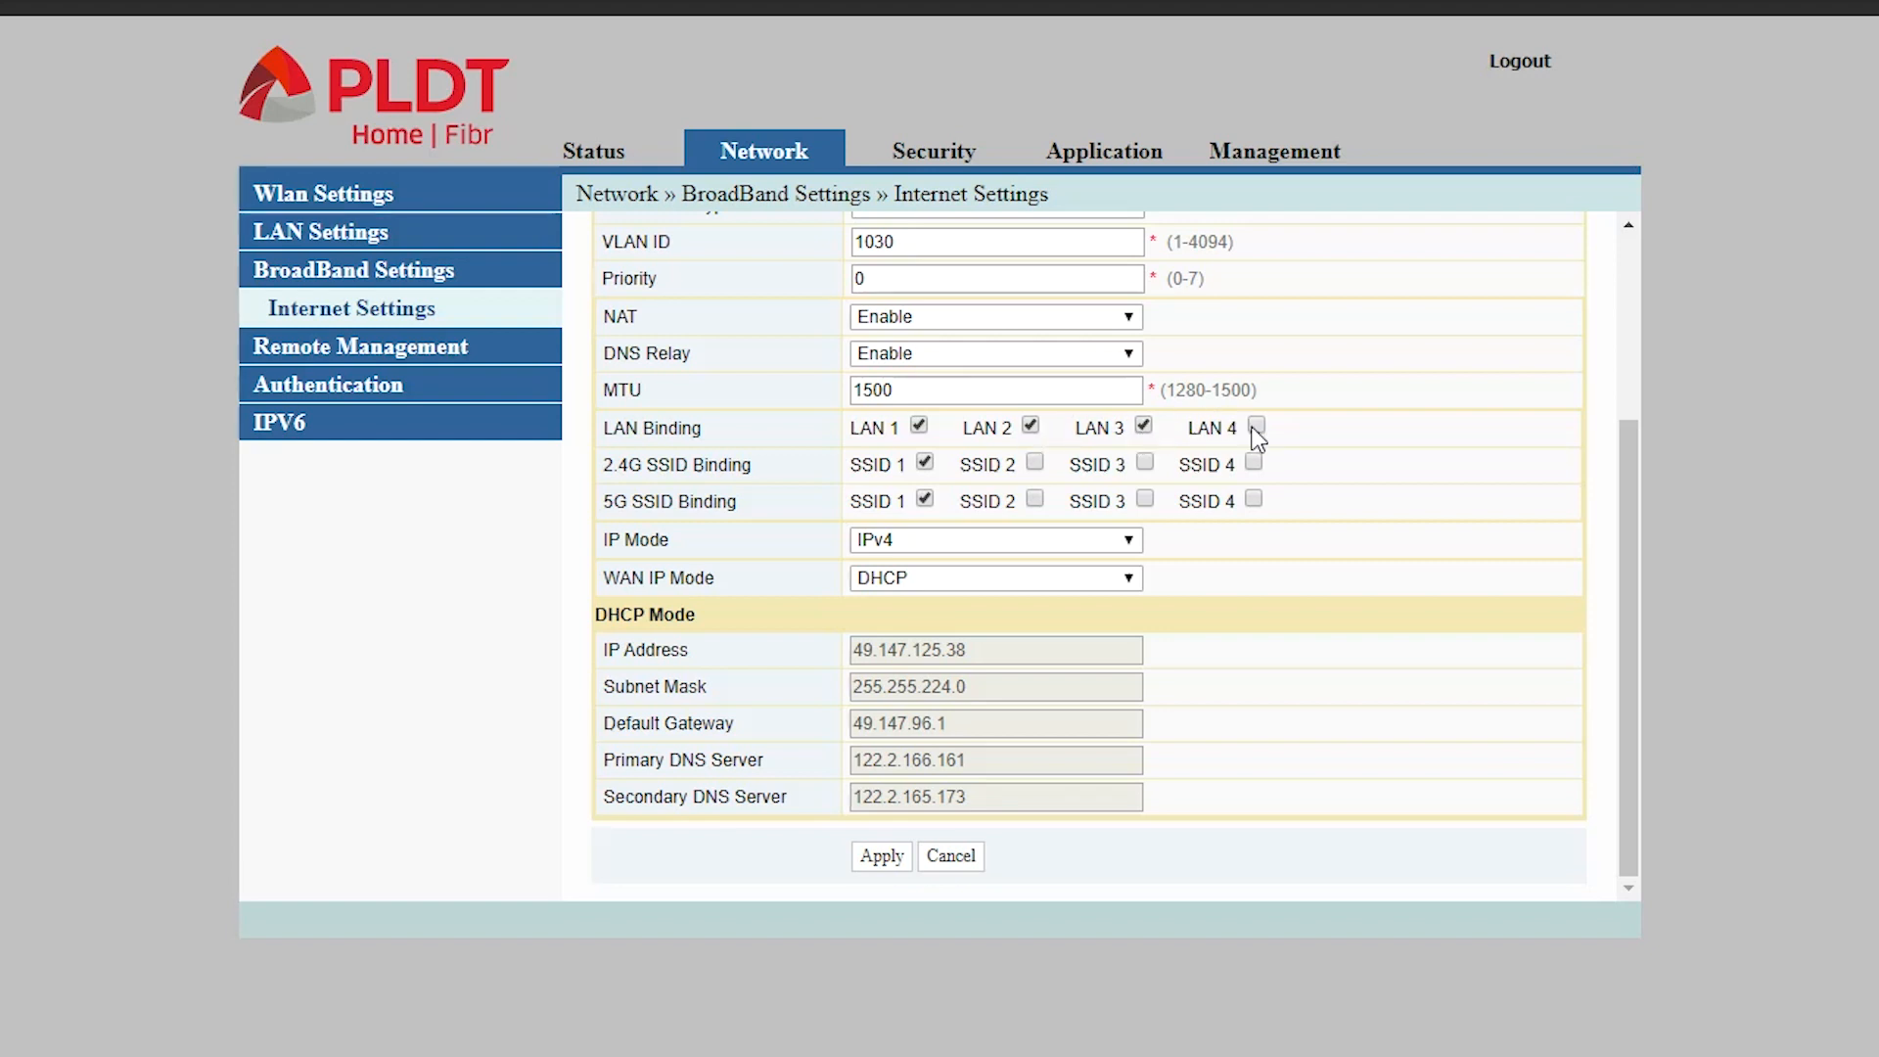
{"action": "left_click", "coordinate": [1256, 427]}
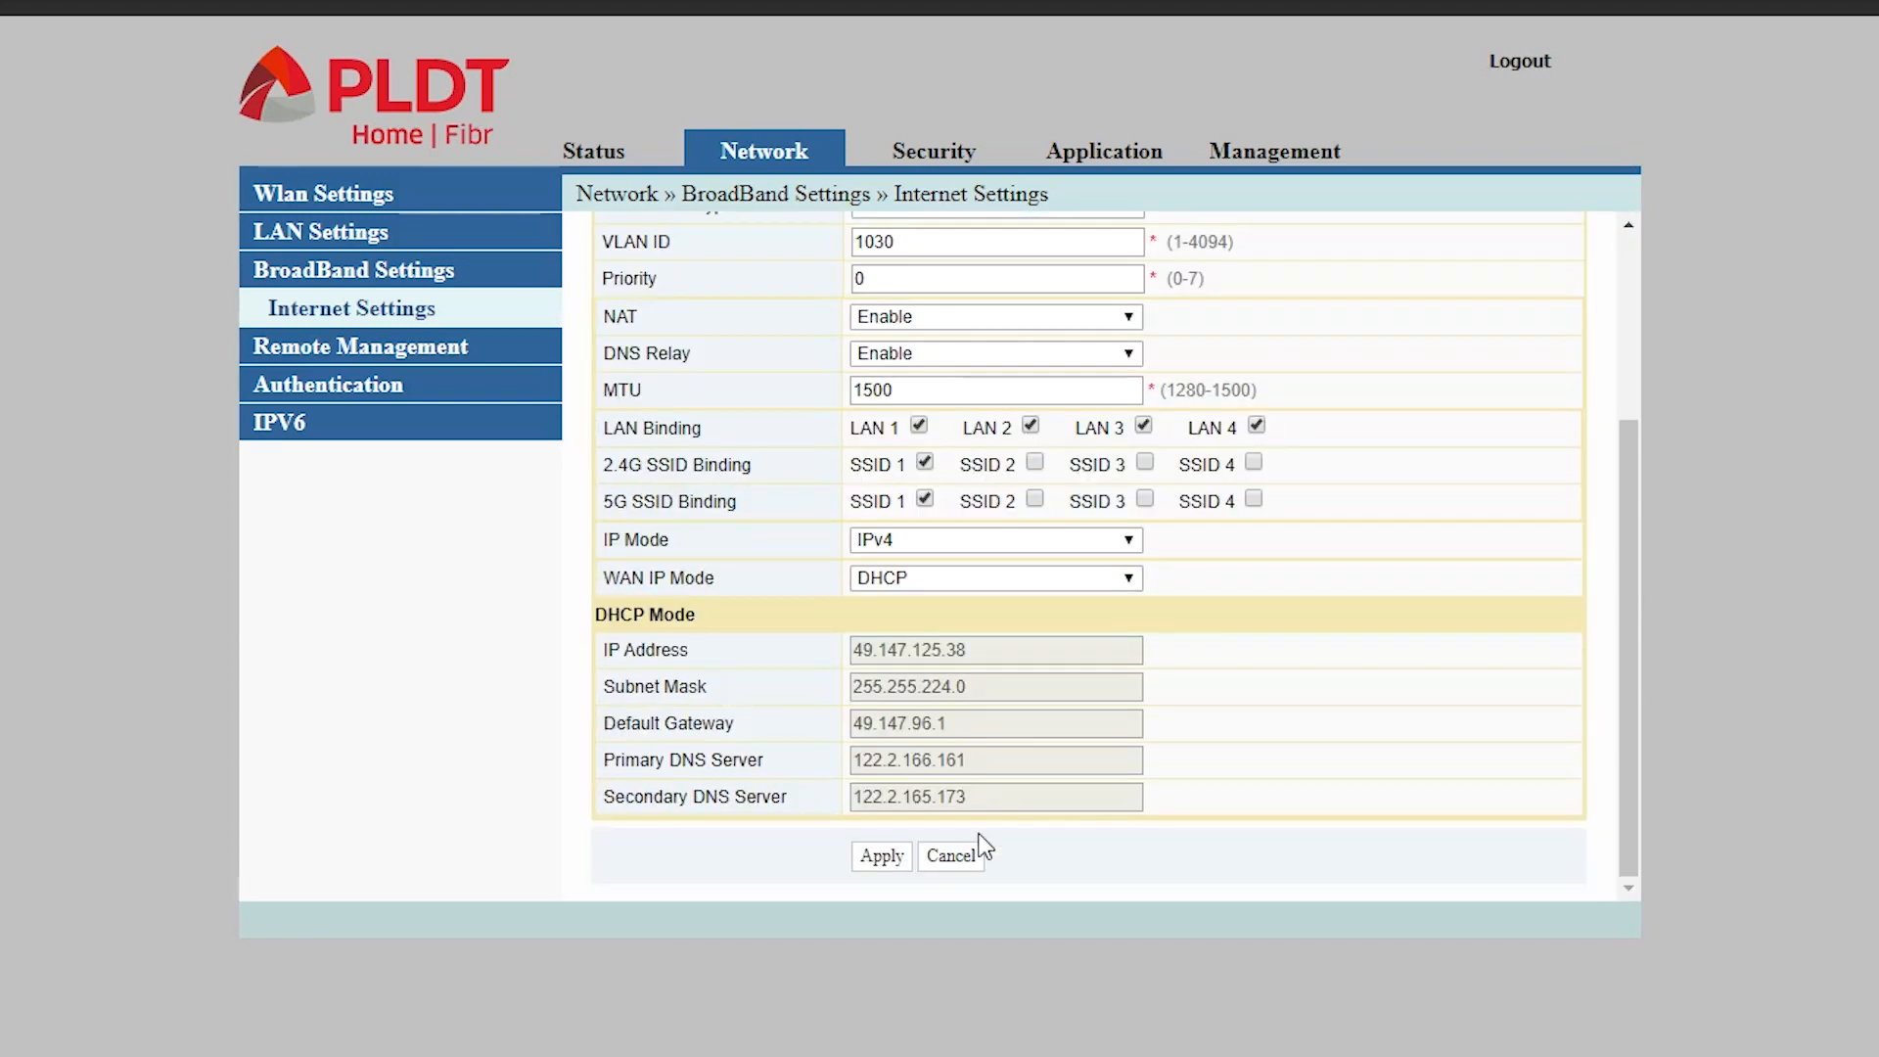
{"action": "mouse_move", "coordinate": [903, 577]}
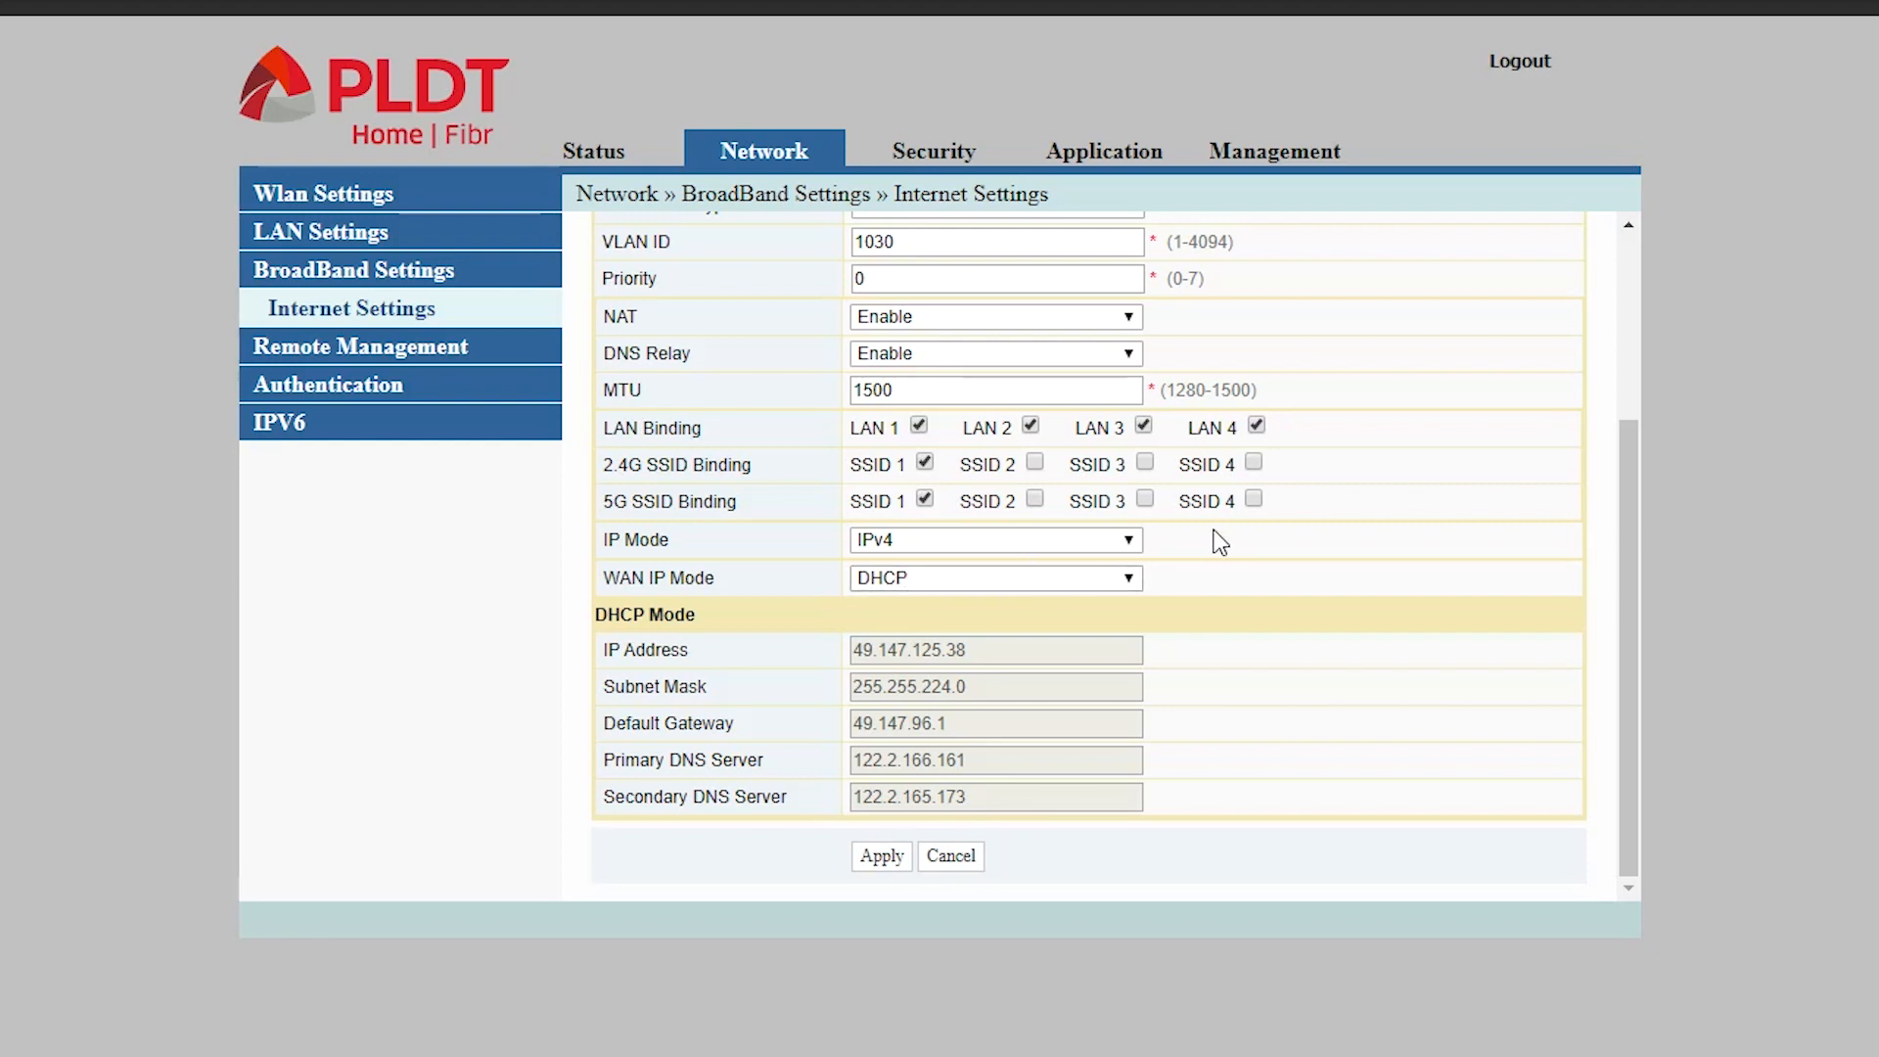
{"action": "mouse_move", "coordinate": [1306, 481]}
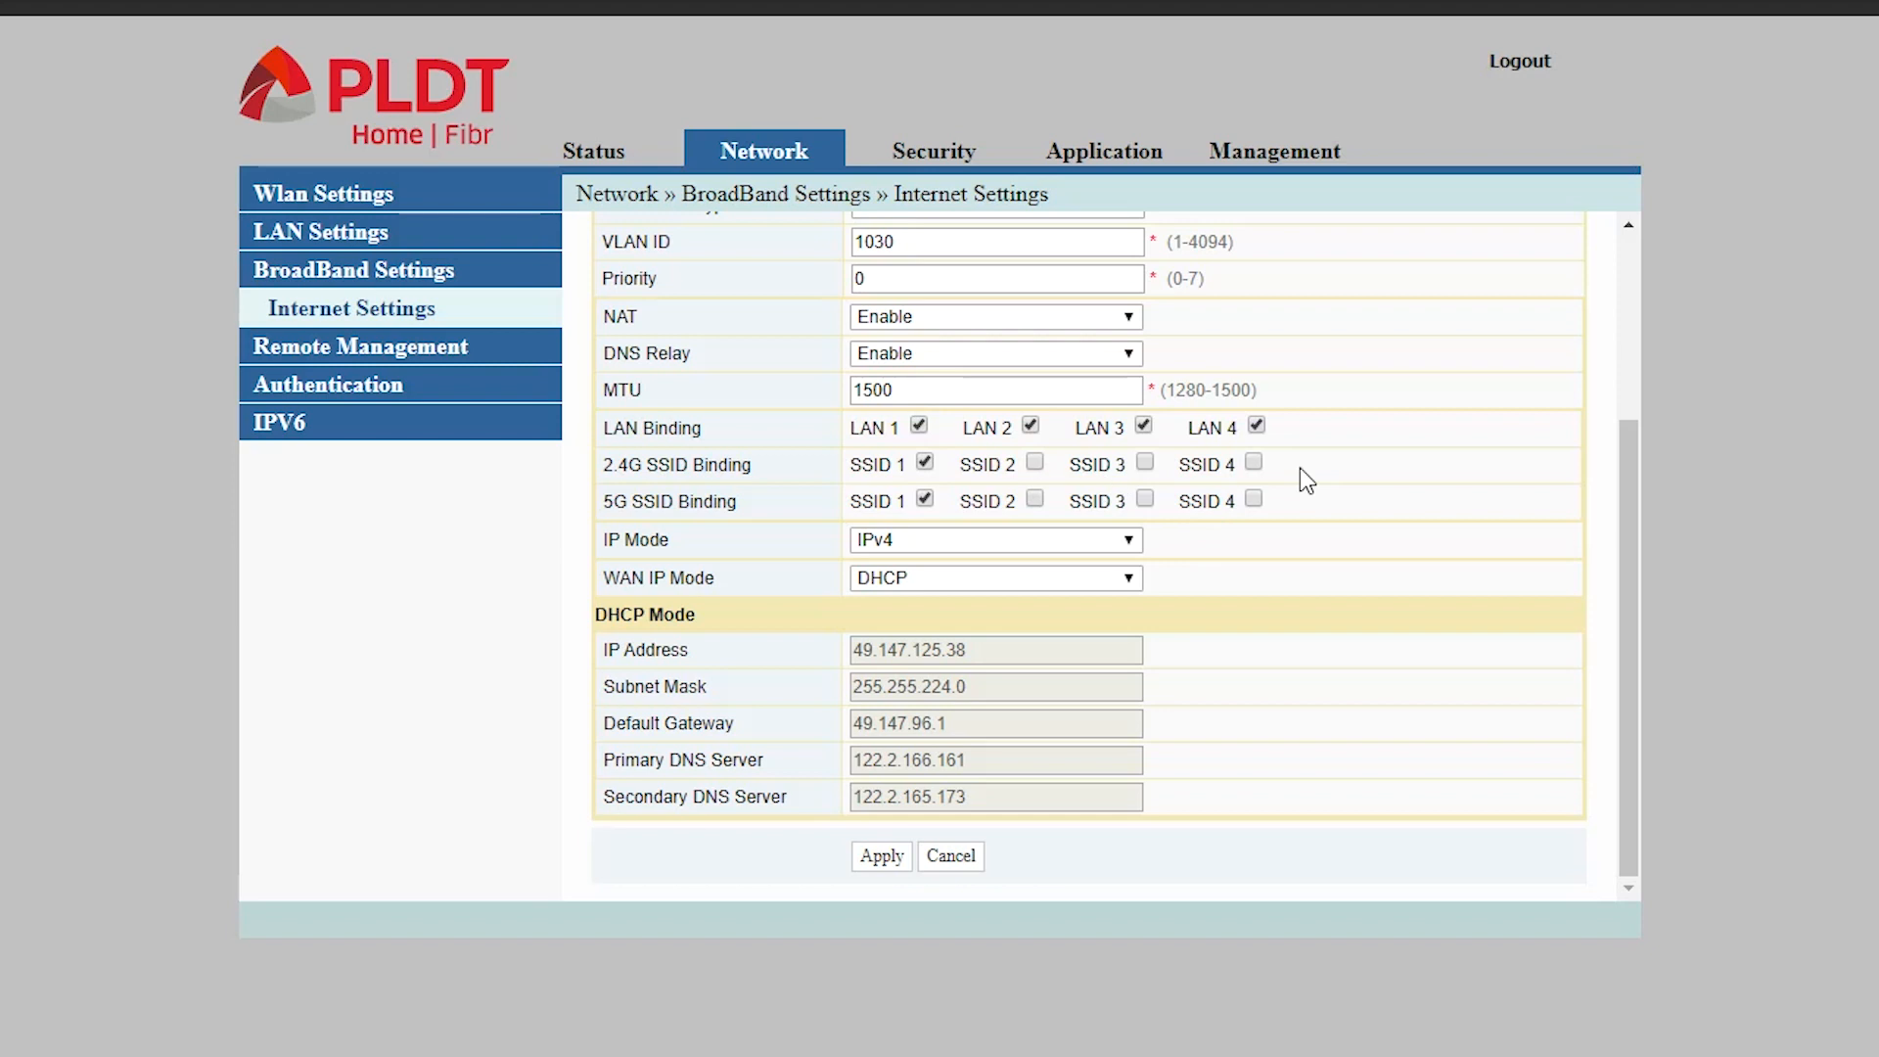